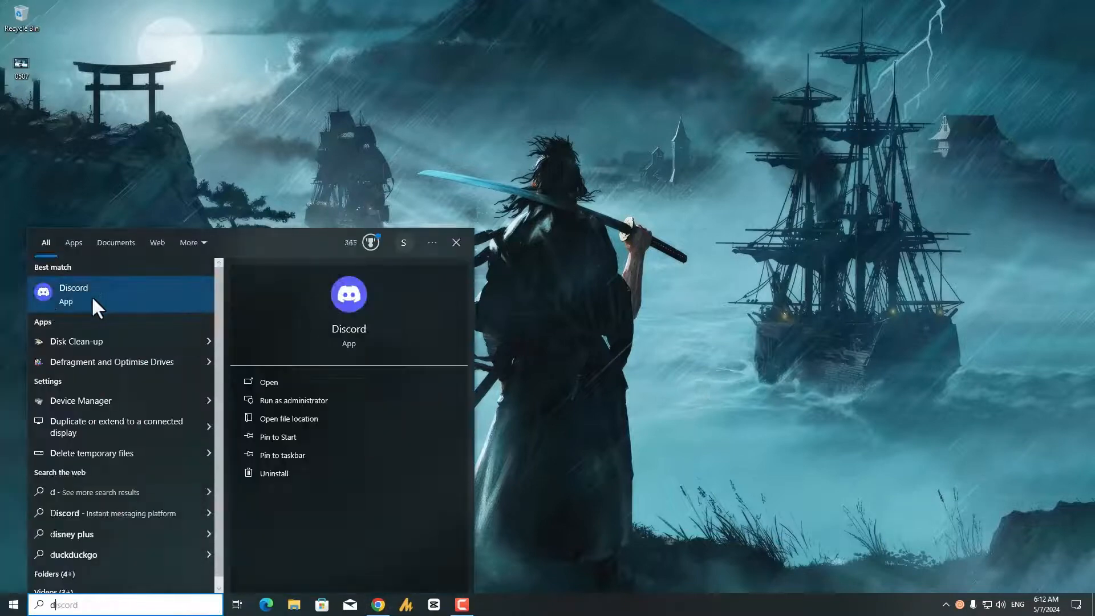
Launch Discord from the Windows search results and let it sit on its Starting screen.
click(268, 382)
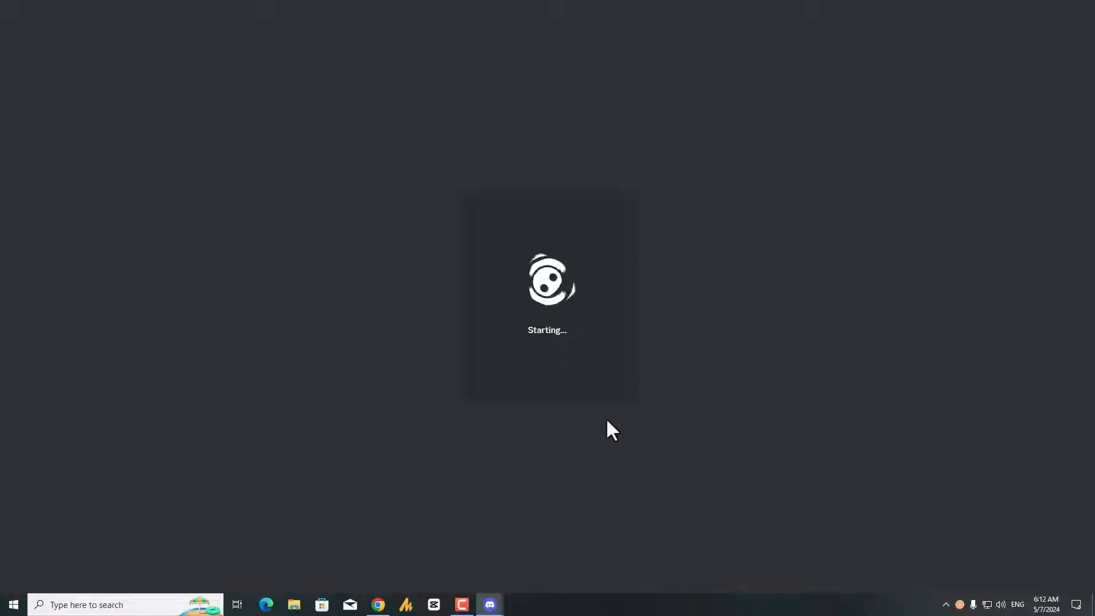
mouse_move(395, 340)
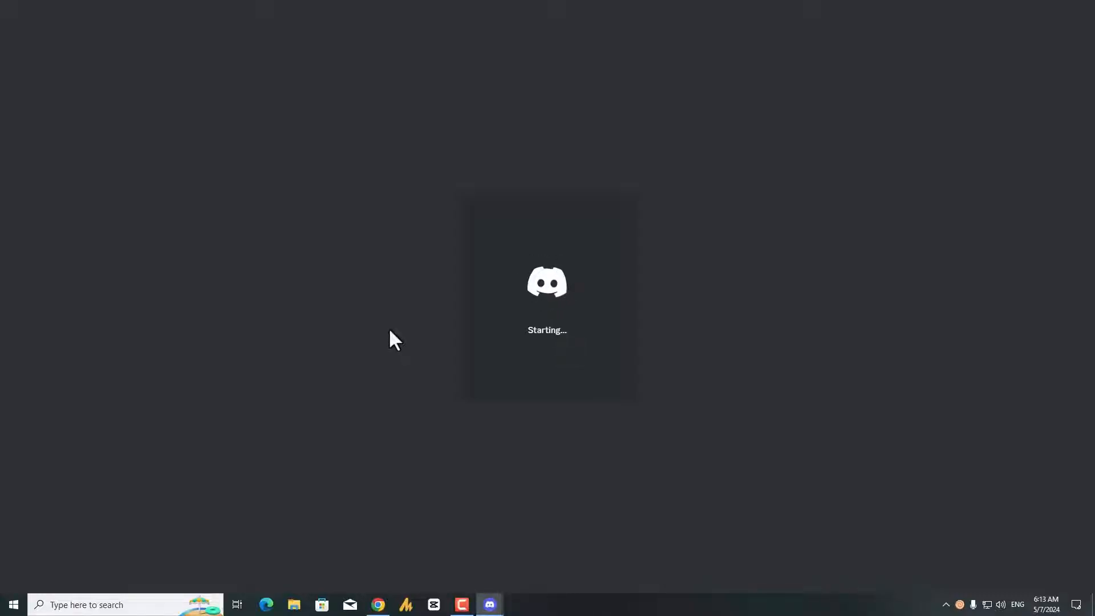
mouse_move(889, 539)
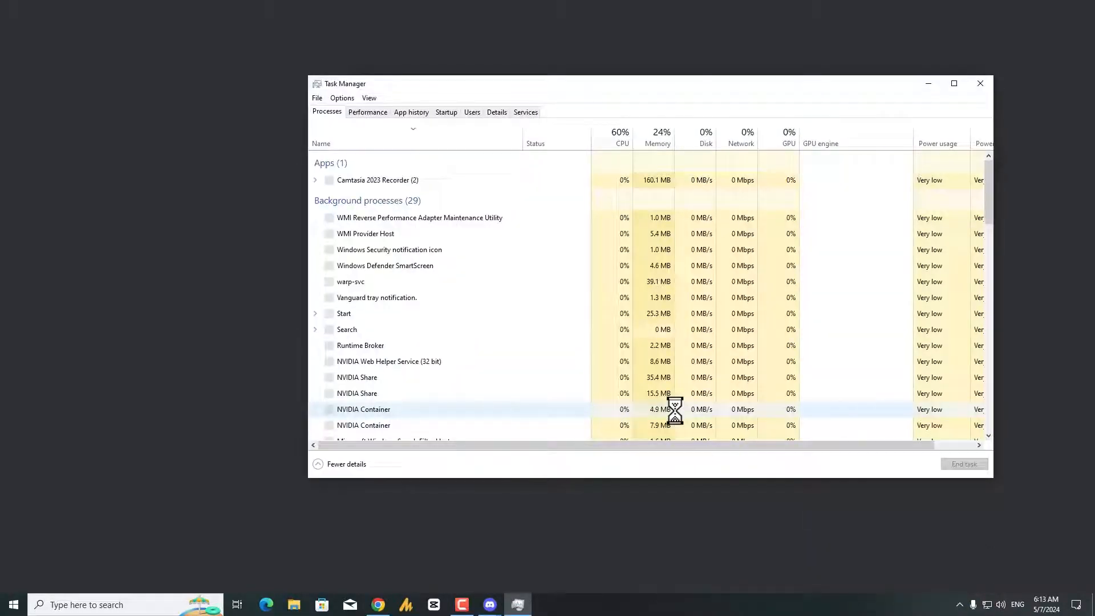
End the Discord process from its right-click menu and close Task Manager.
right_click(352, 212)
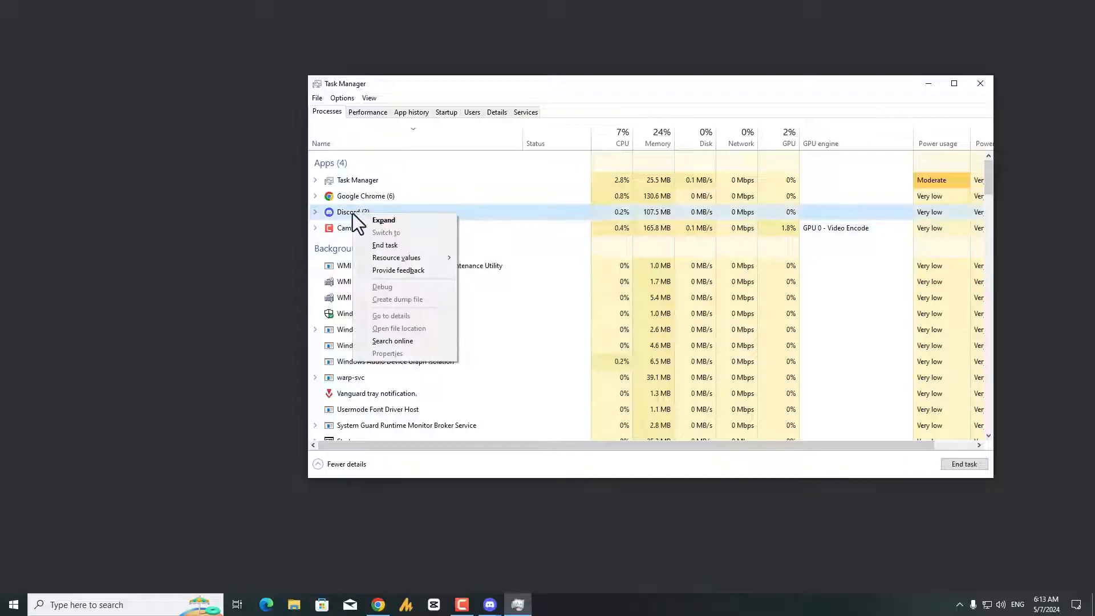
click(384, 244)
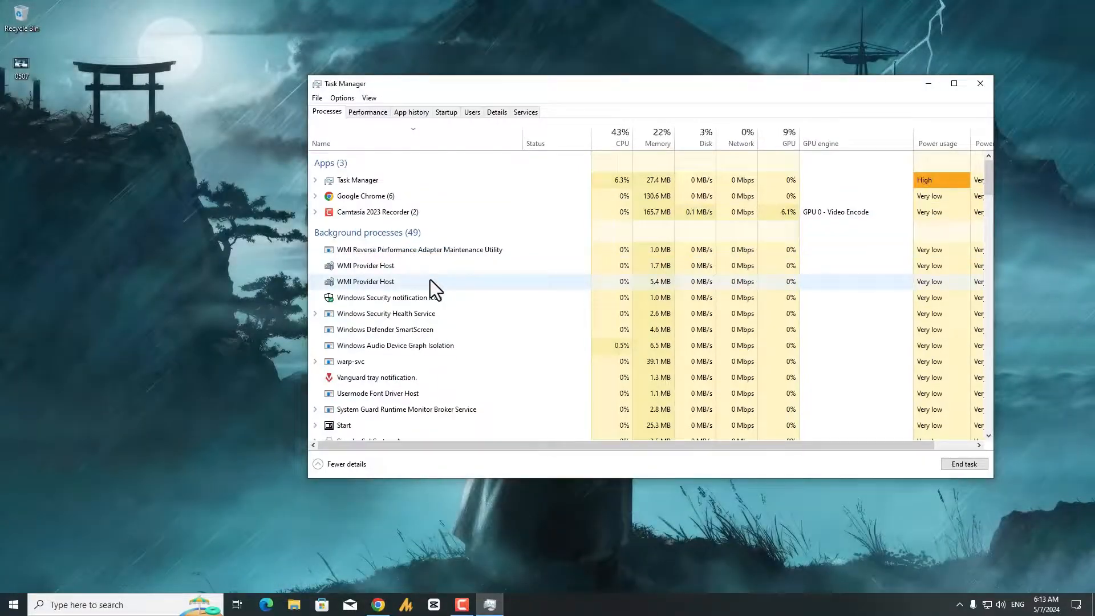
click(979, 83)
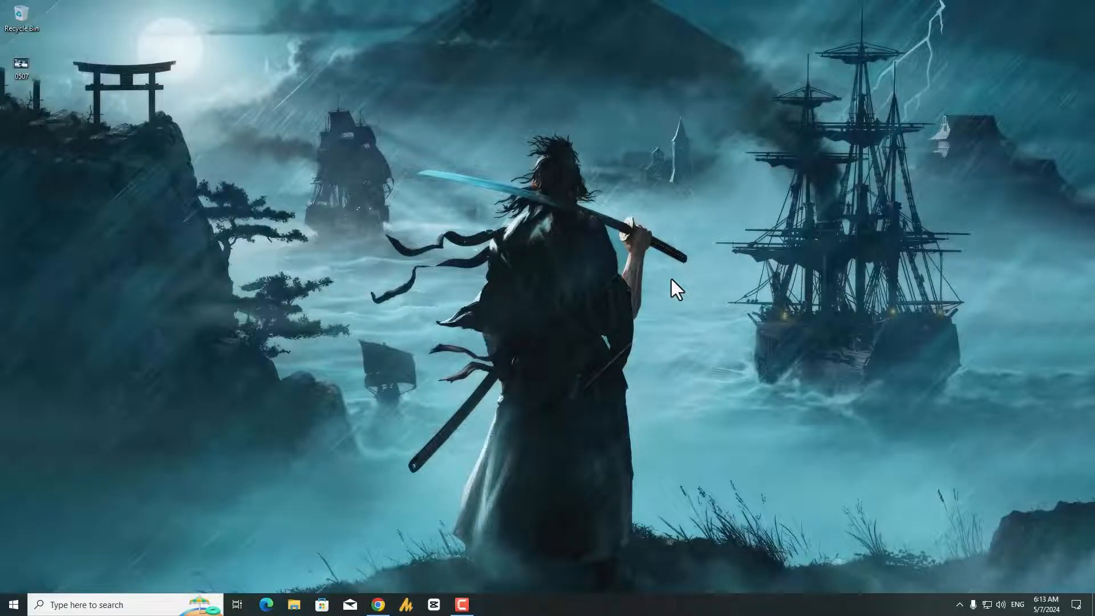
In an admin Command Prompt run ipconfig release, renew, flushdns and registerdns, then exit.
click(13, 605)
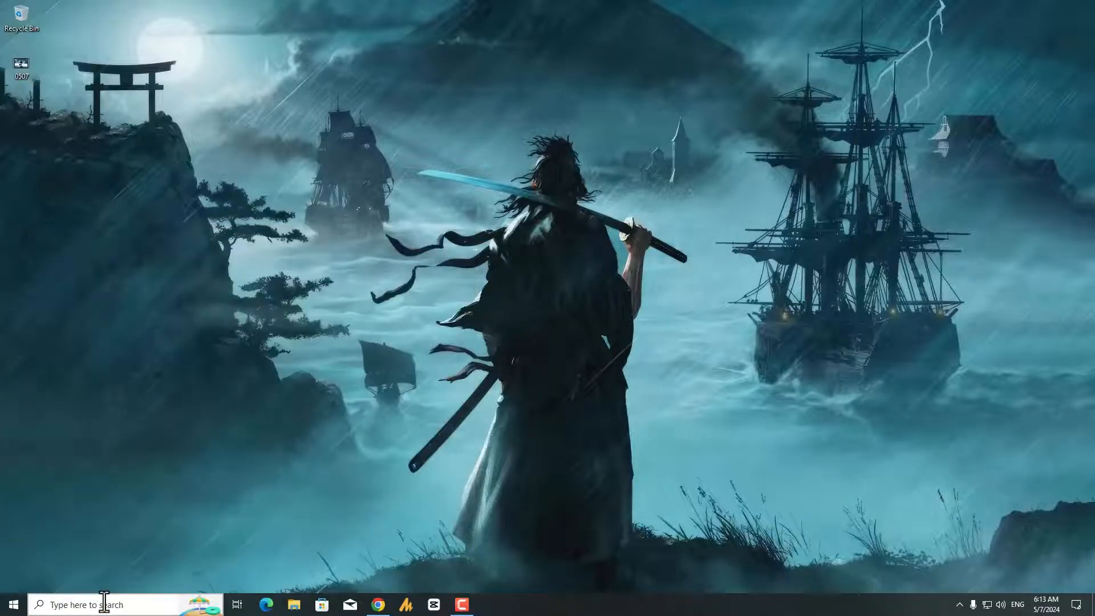
click(490, 604)
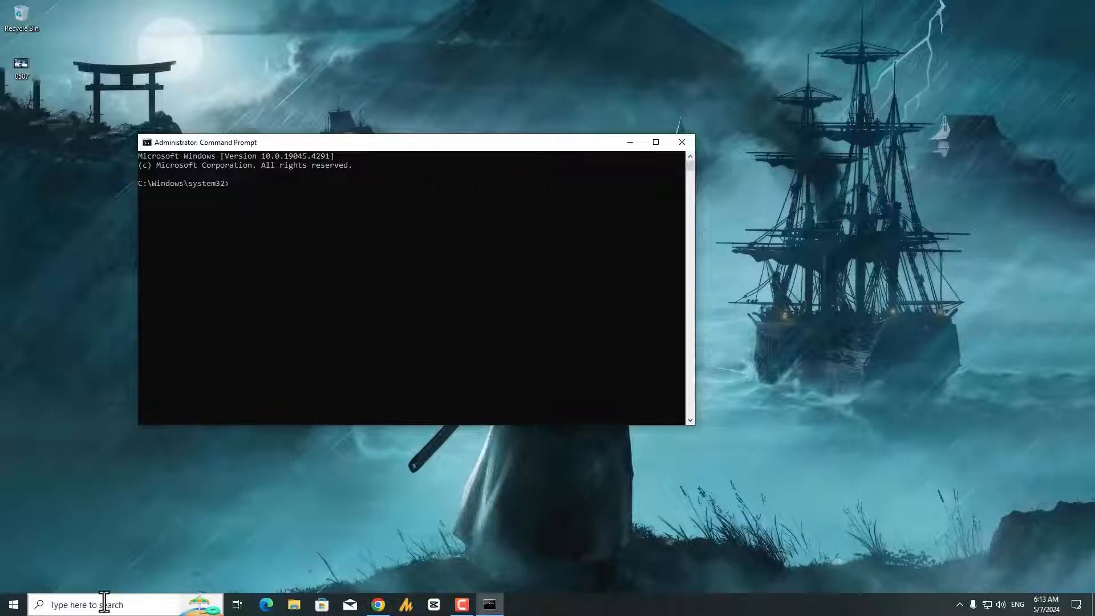
text(ipconfig/release)
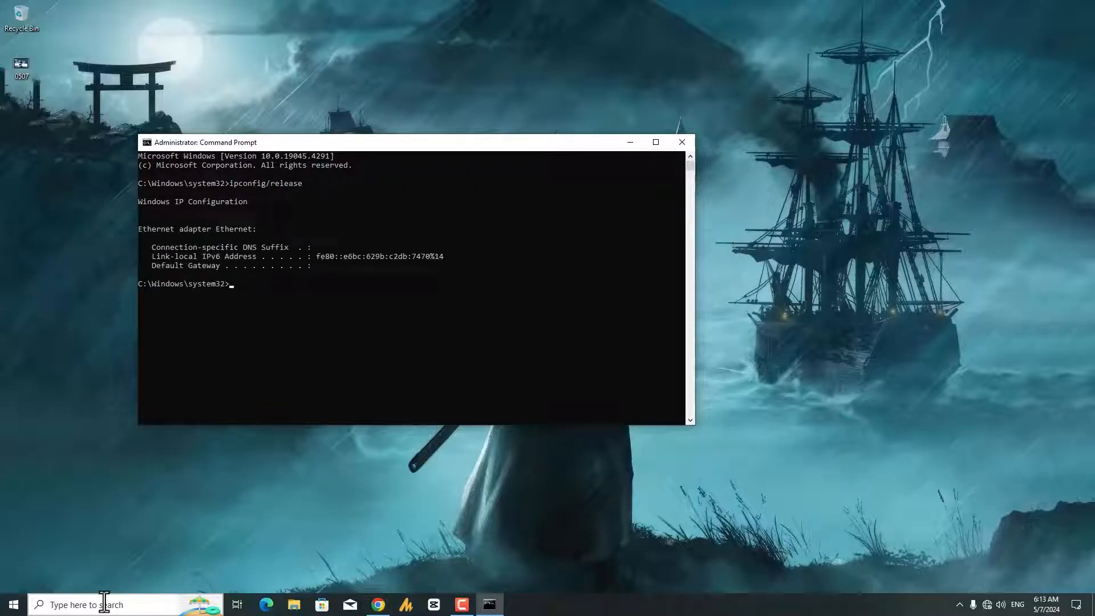
click(655, 143)
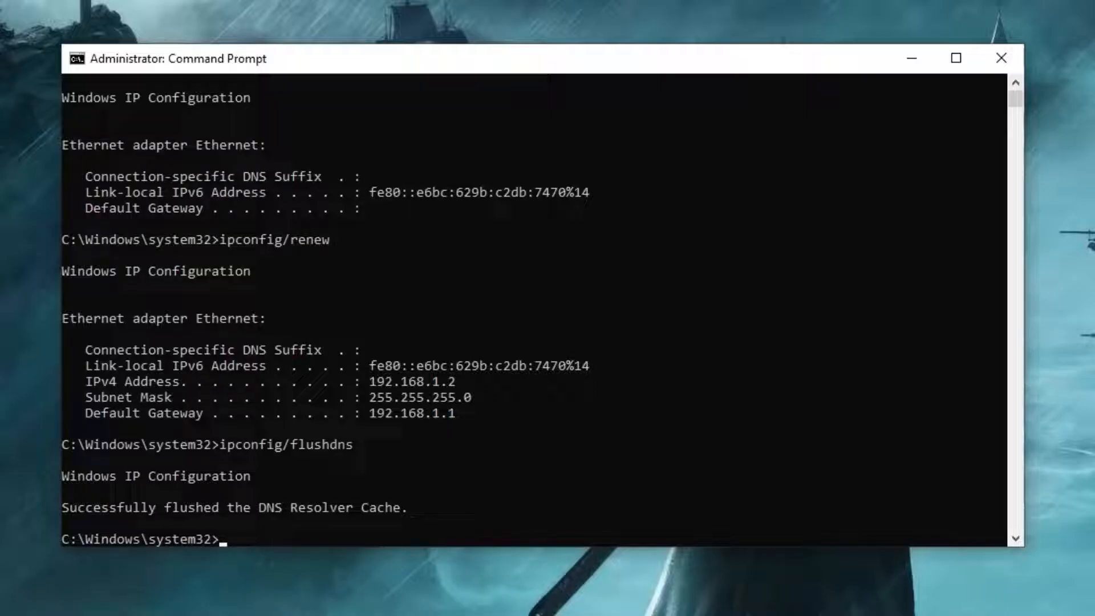
text(ipconfig/re)
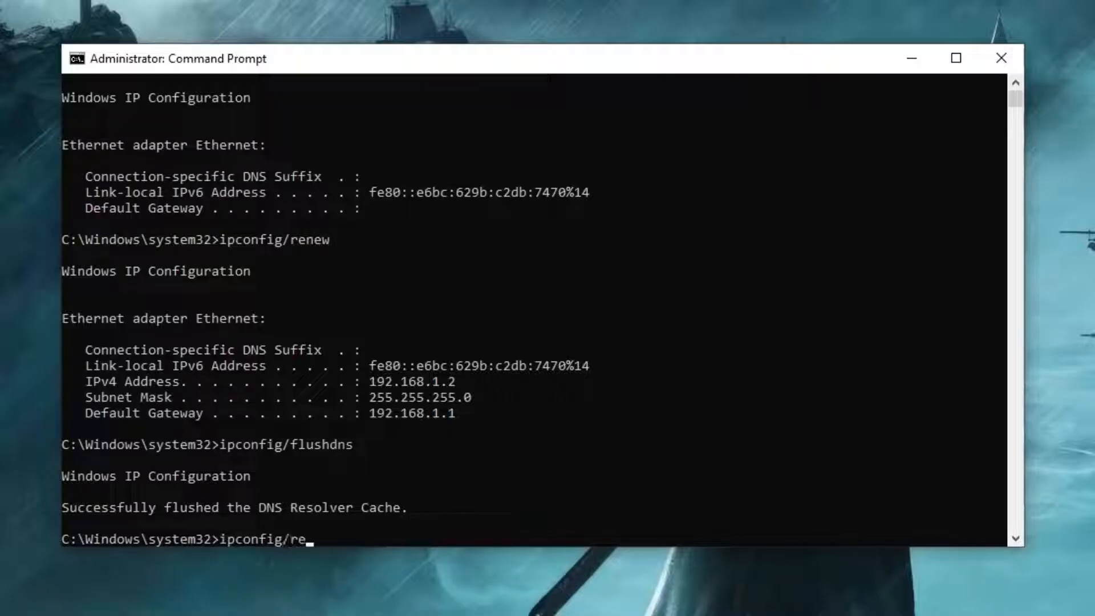
key(Return)
text(exit)
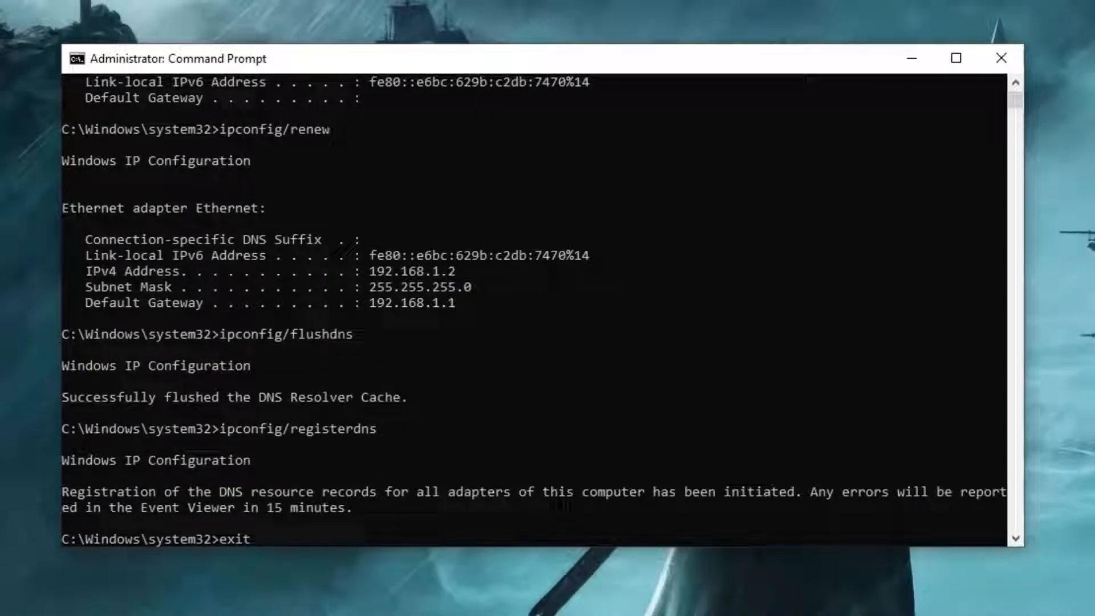
key(Return)
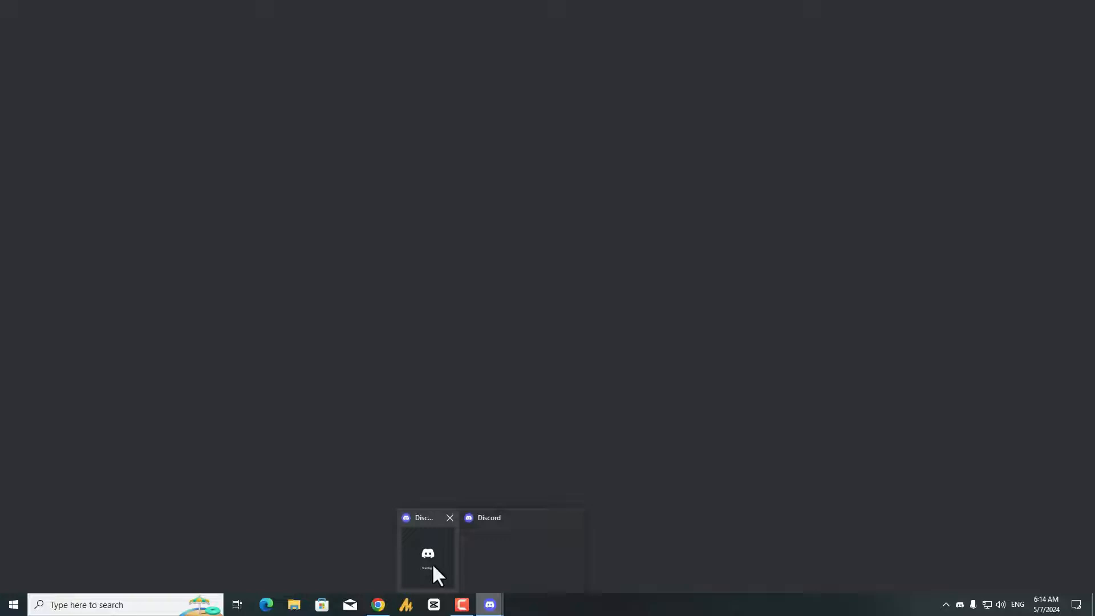
Relaunch Discord from the taskbar preview; it again hangs on Starting.
click(426, 555)
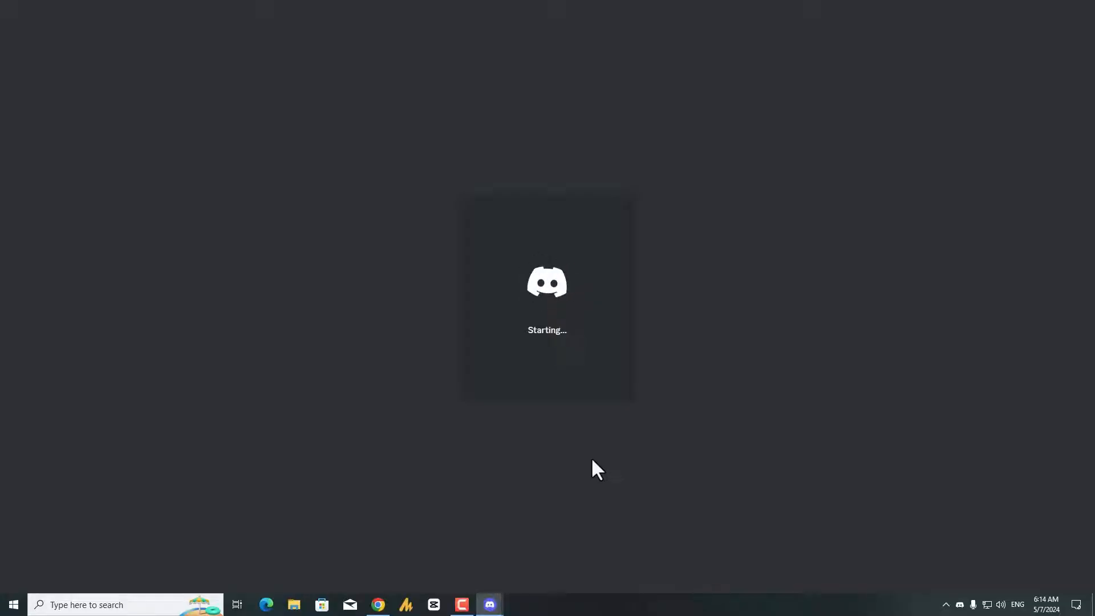
click(13, 605)
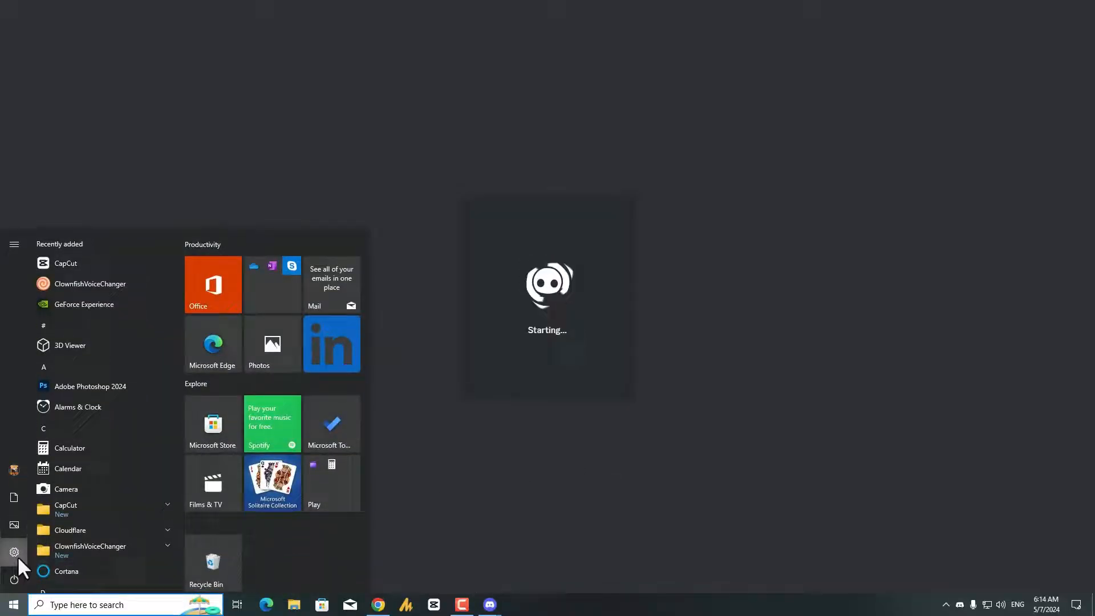
Check for updates in Windows Update, then close Settings.
click(14, 552)
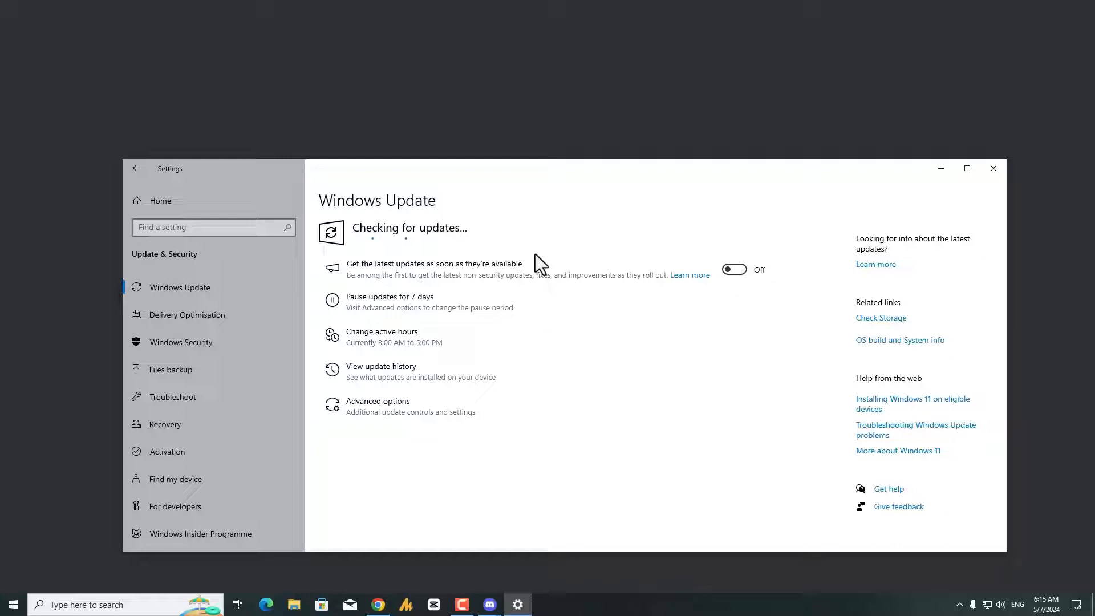
mouse_move(477, 263)
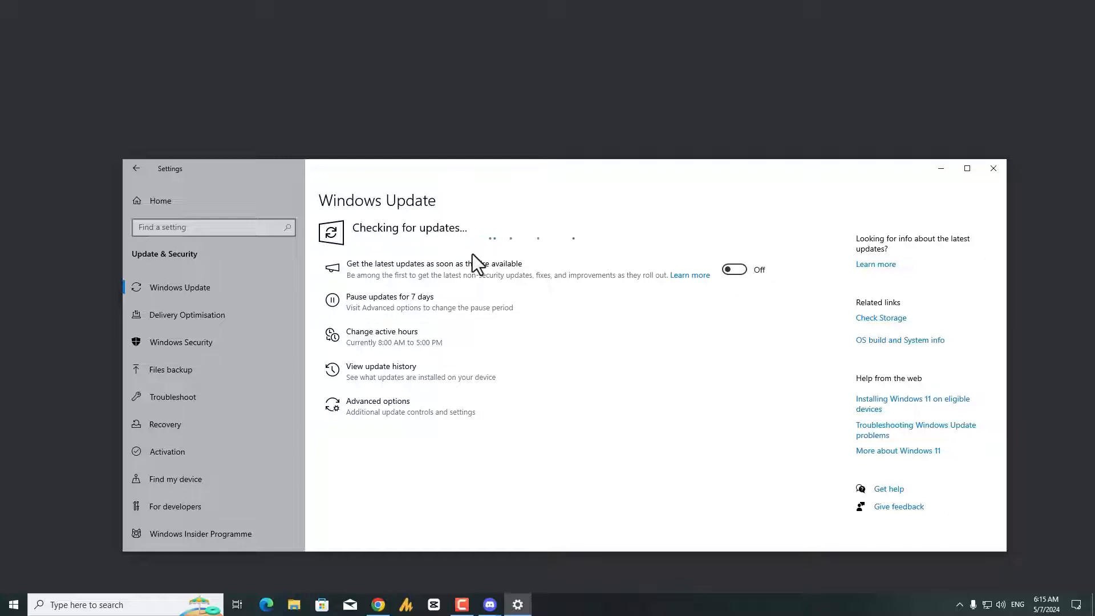
mouse_move(550, 273)
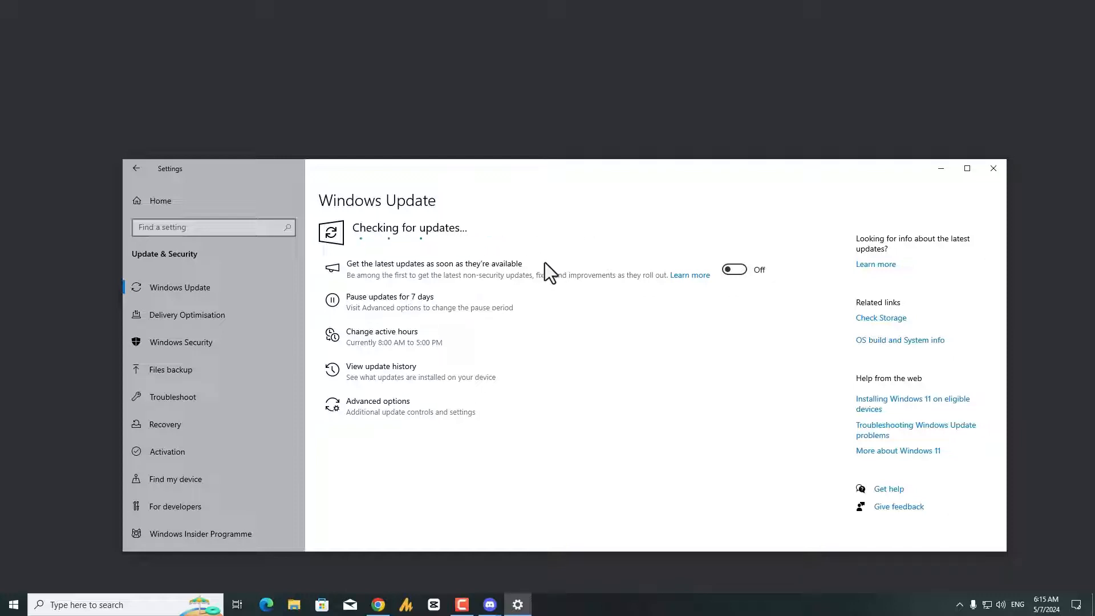
click(489, 605)
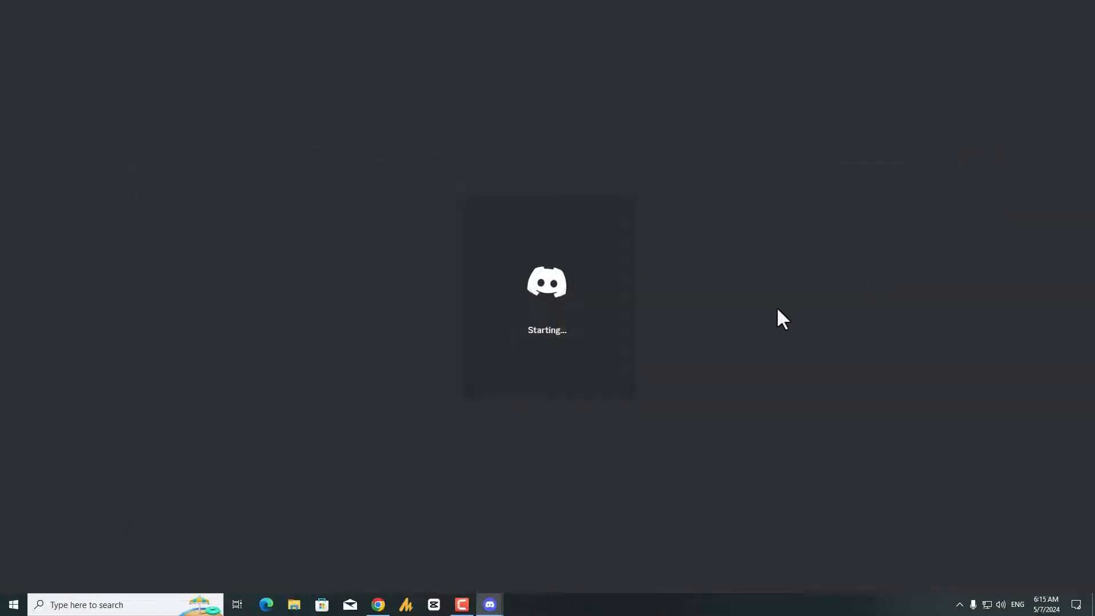
Close the stuck Discord Starting window so only the desktop remains.
click(960, 604)
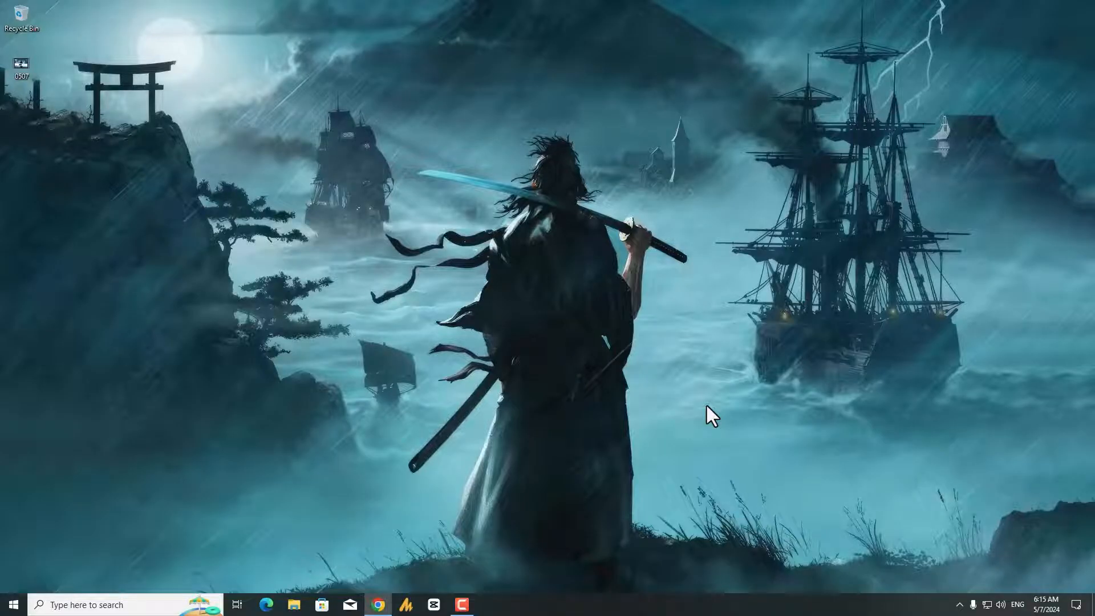
click(13, 604)
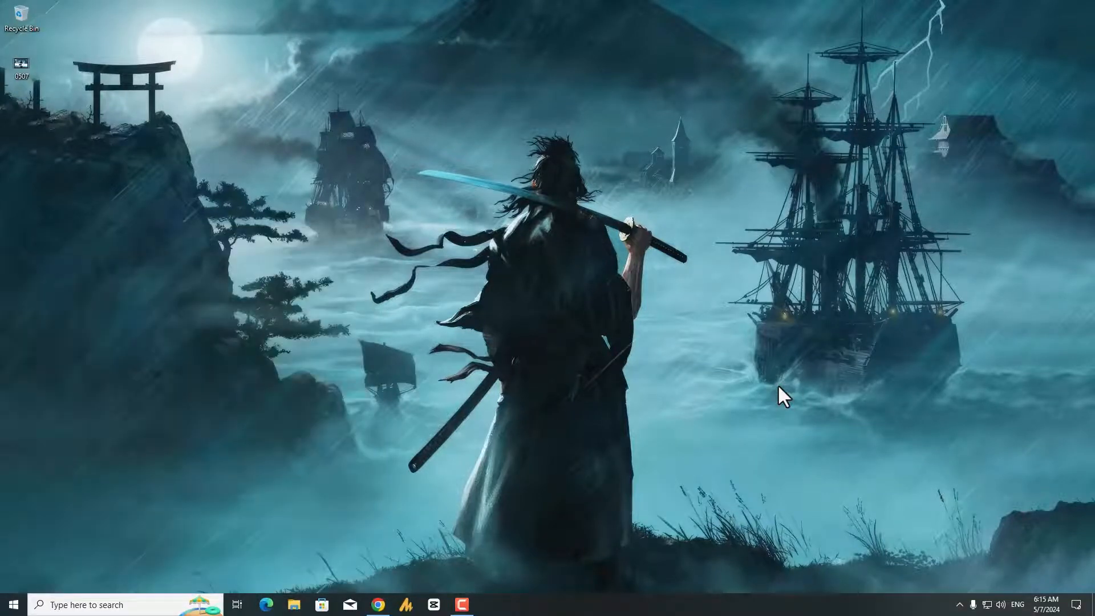
Run %appdata% to open the Roaming AppData folder containing the discord folder.
key(Win+r)
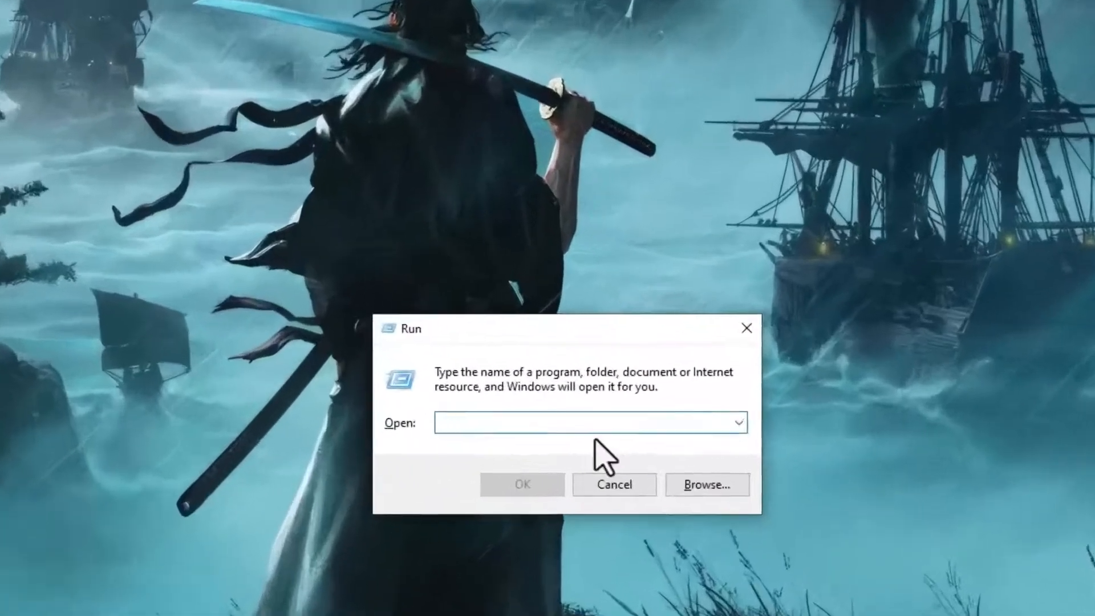
text(%)
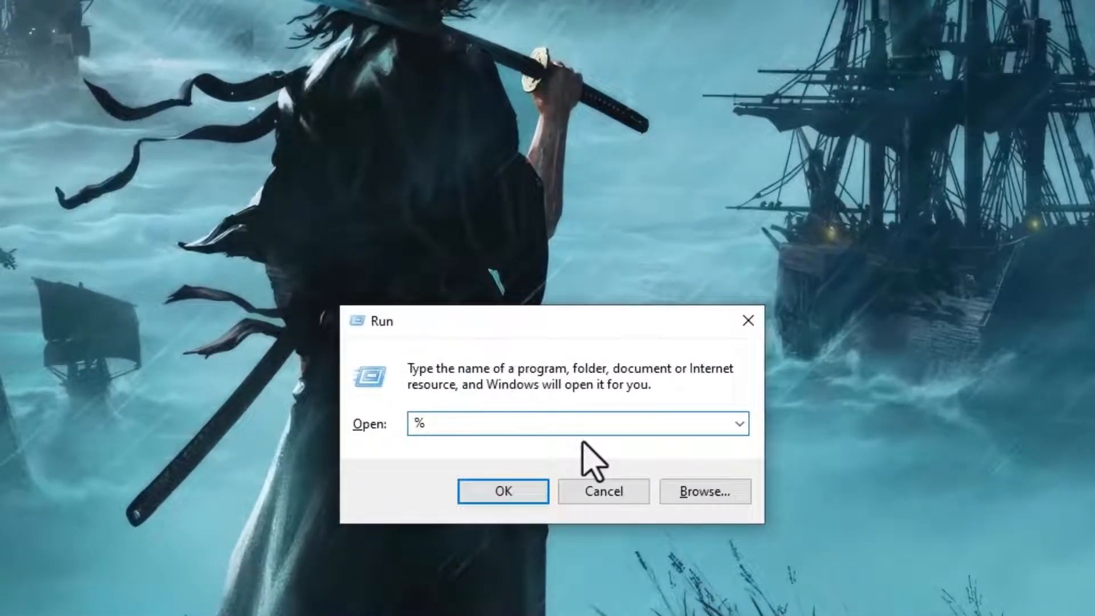
text(appdata)
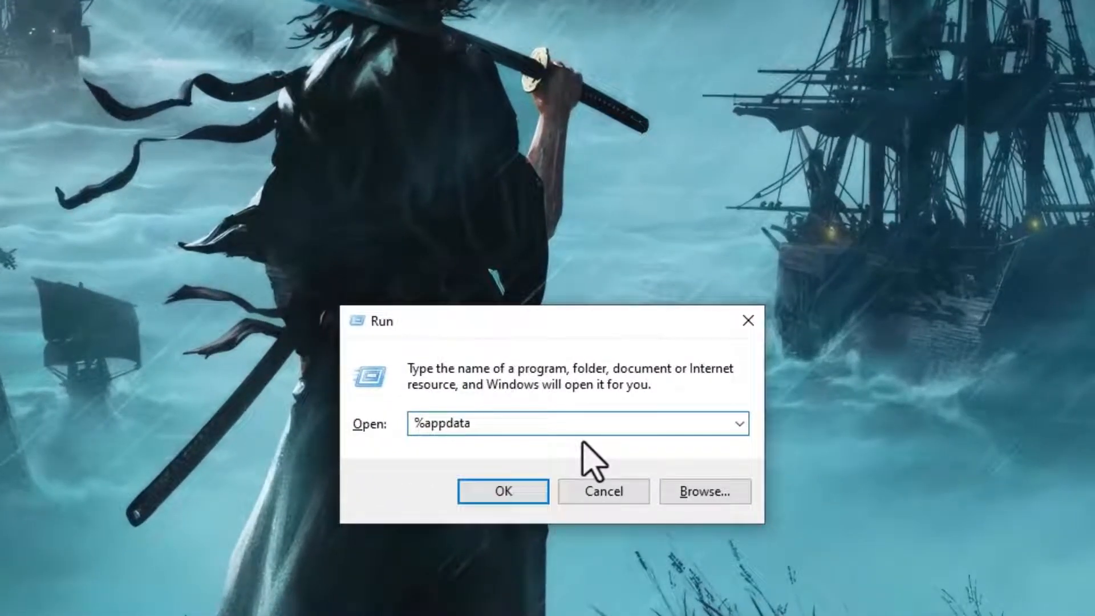
text(&)
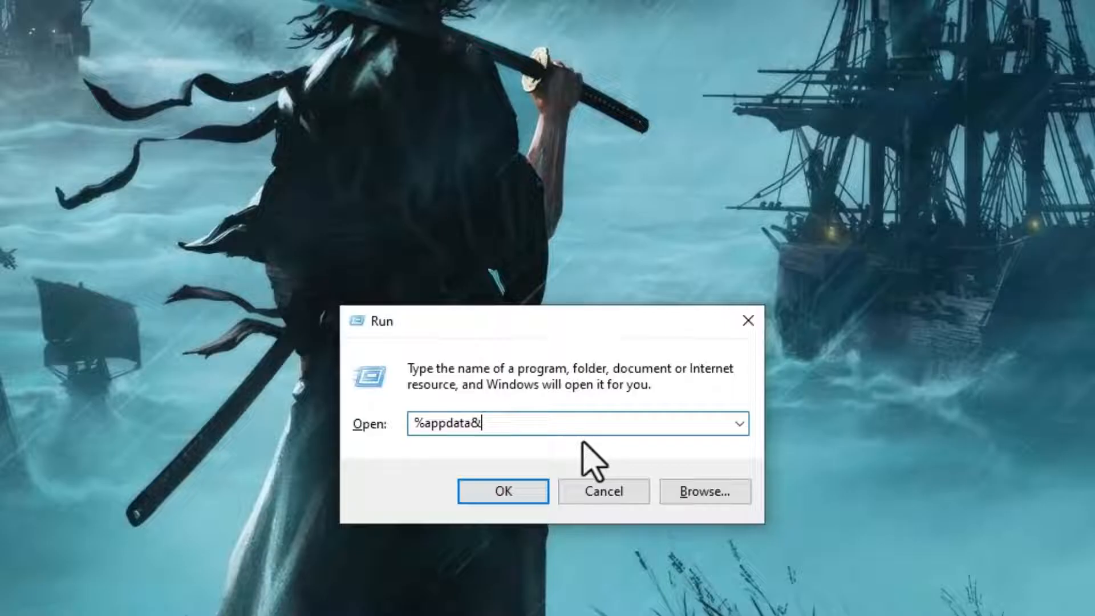
click(502, 491)
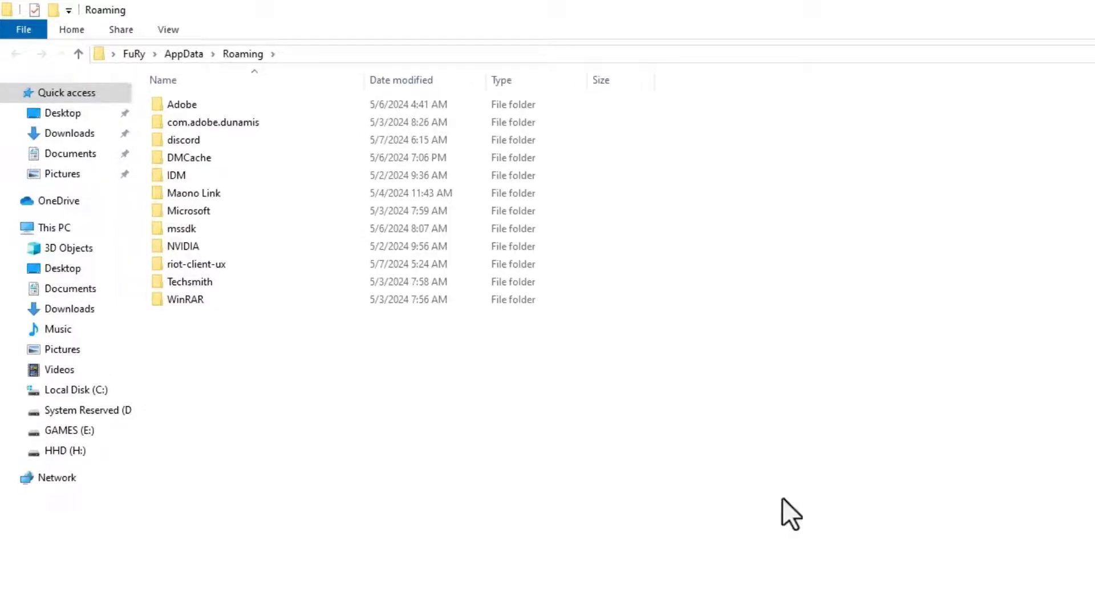
click(182, 140)
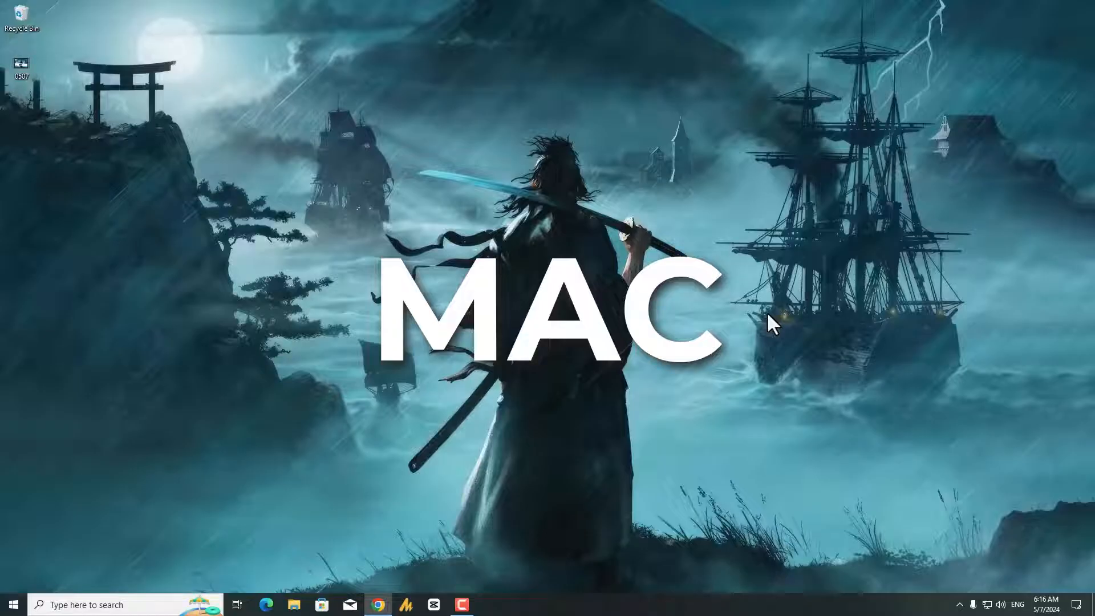
mouse_move(493, 566)
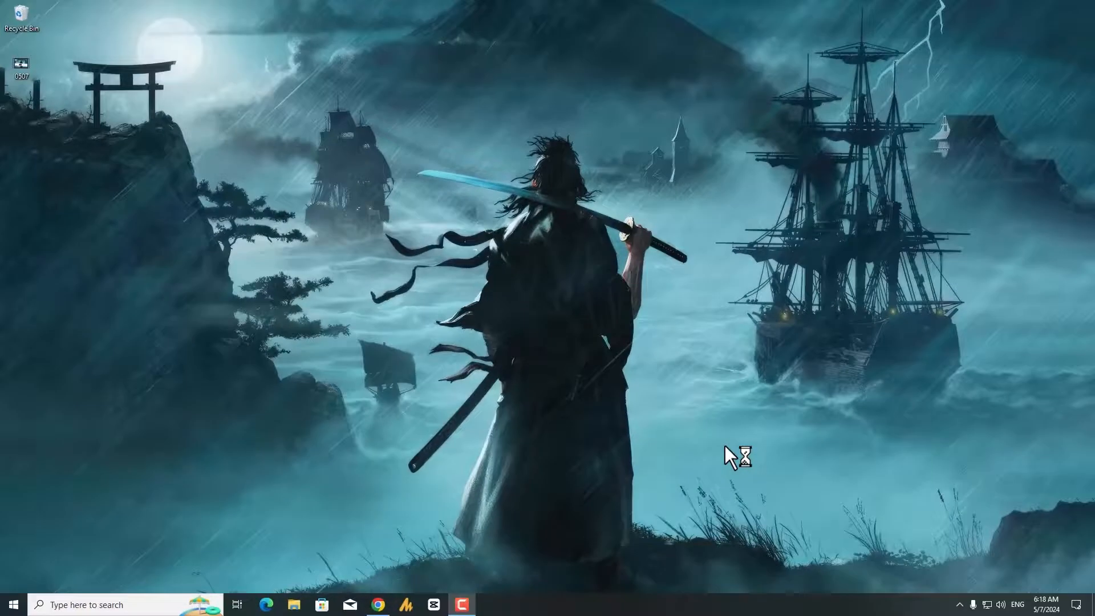
Relaunch Discord, then quit it when it stalls again on Starting.
click(13, 604)
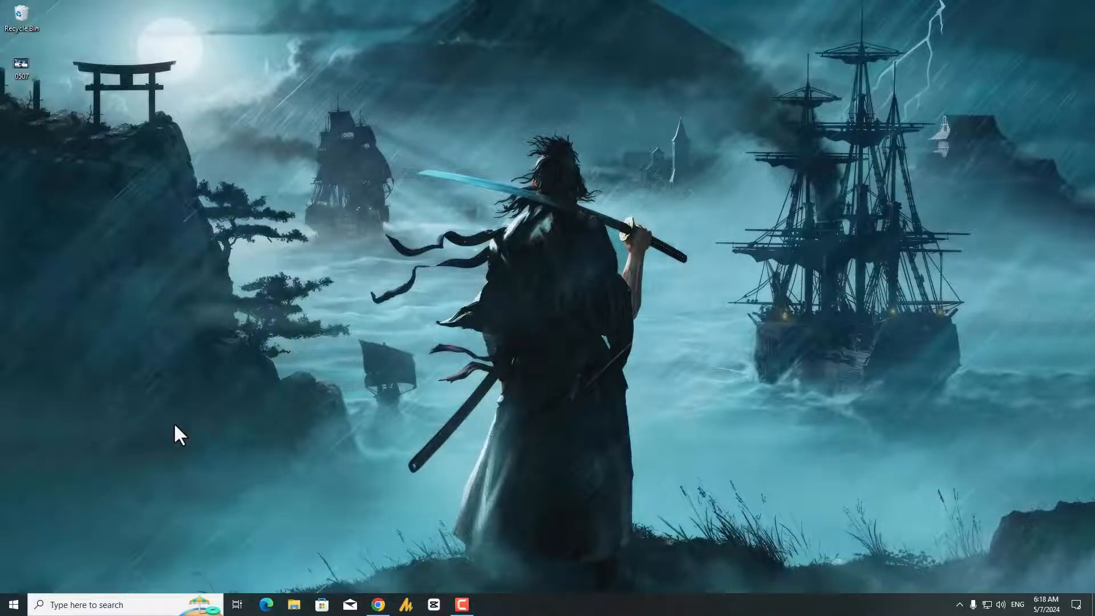
click(489, 605)
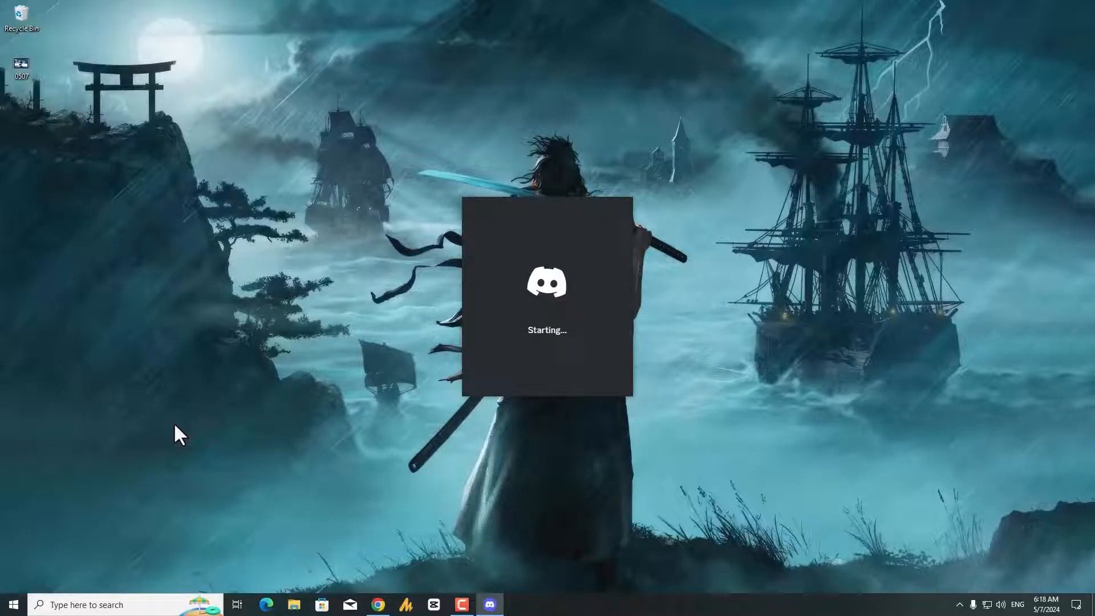
mouse_move(283, 450)
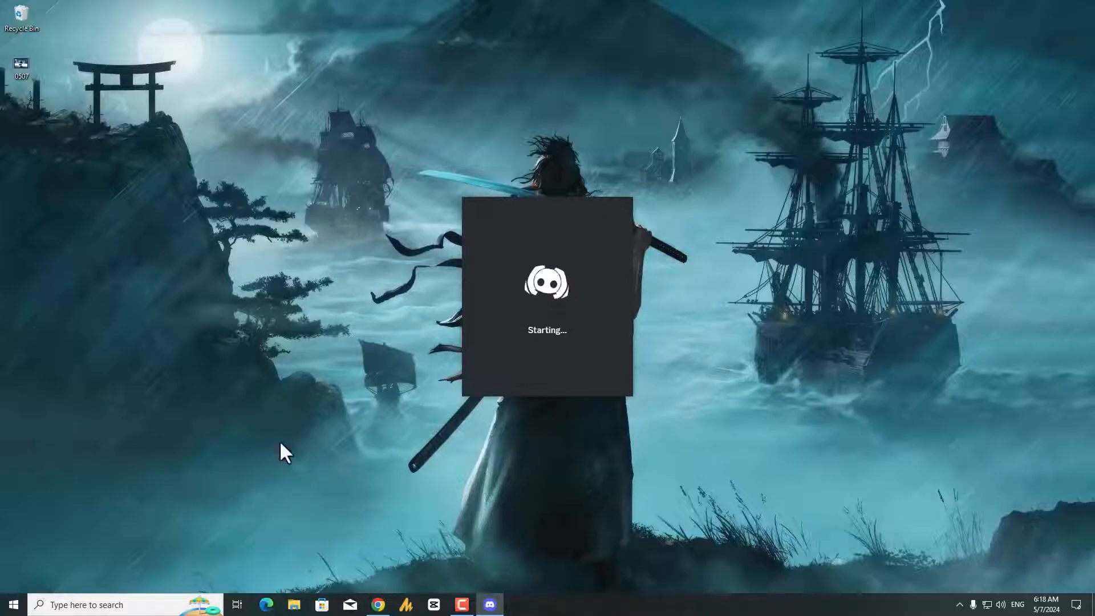
mouse_move(873, 512)
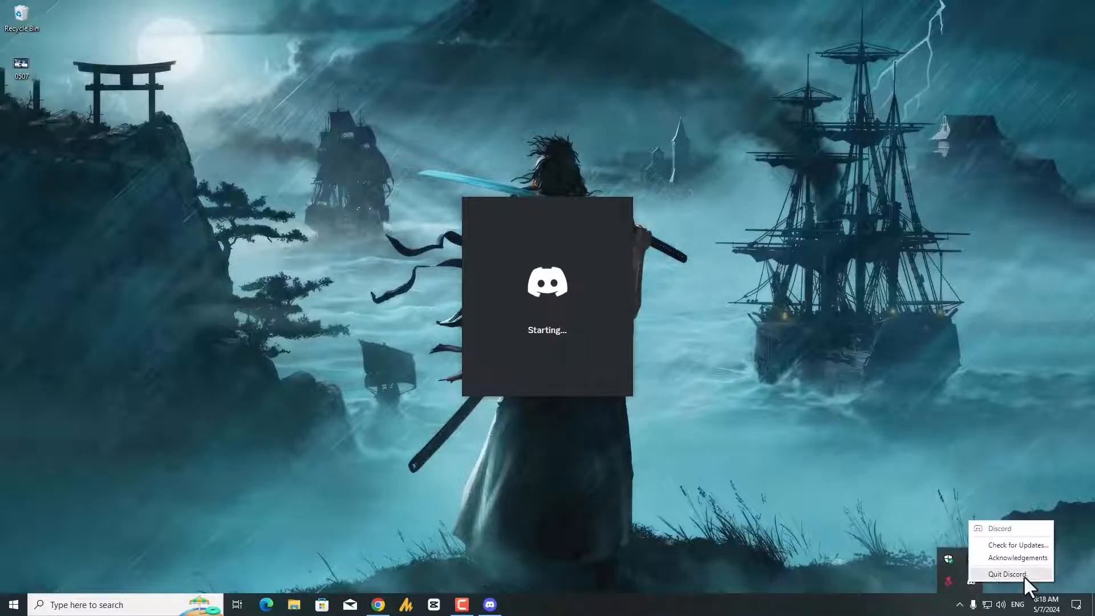
click(13, 604)
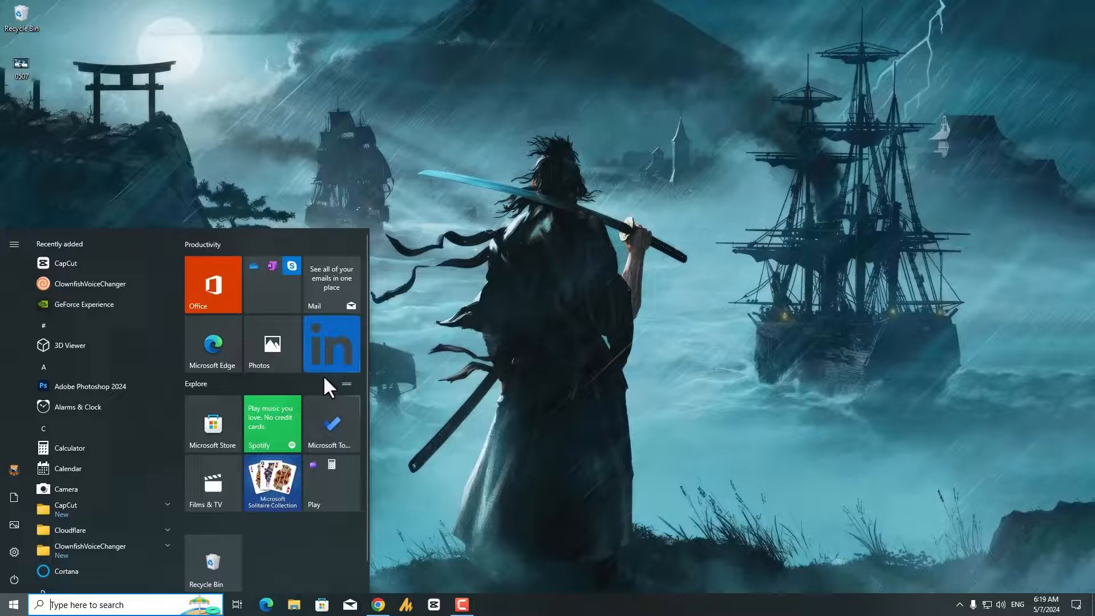
Search for Discord in the Start menu and launch it from its right-click options.
text(run)
text(dis)
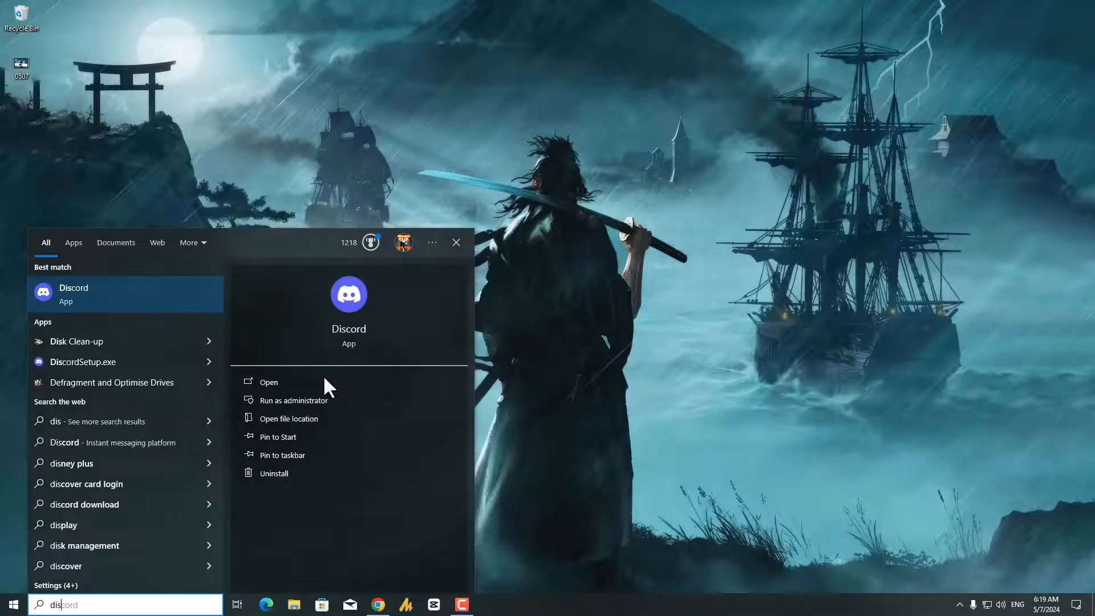
right_click(73, 294)
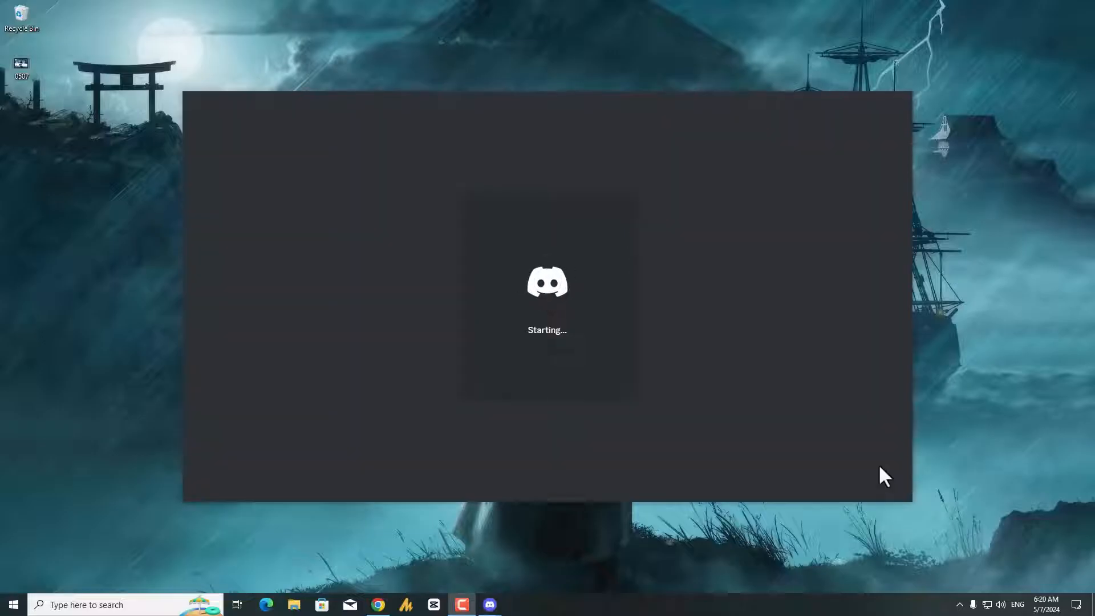
mouse_move(964, 611)
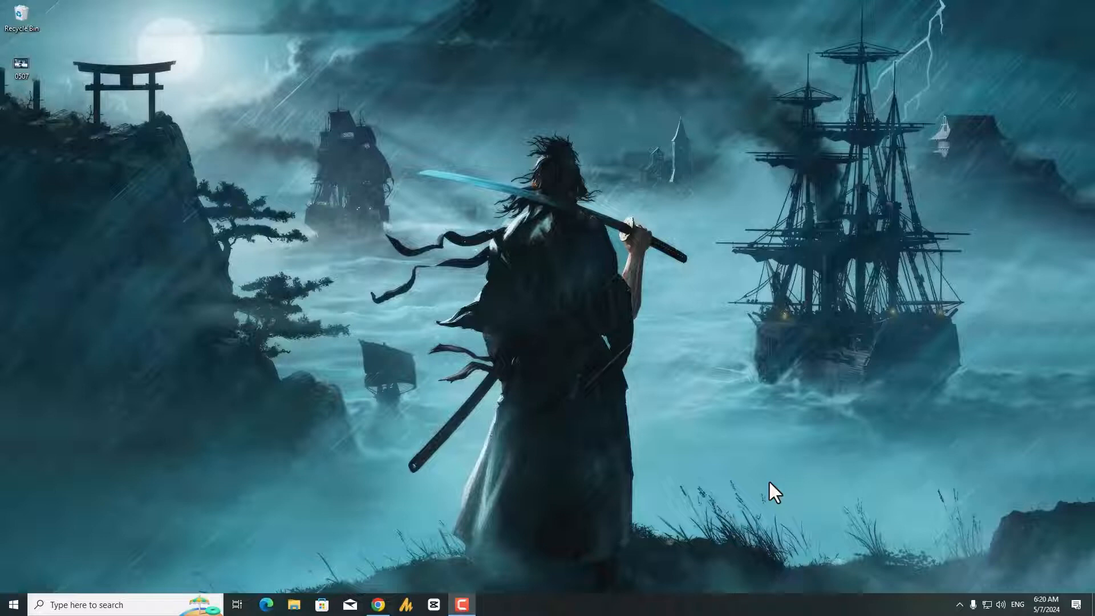
mouse_move(953, 611)
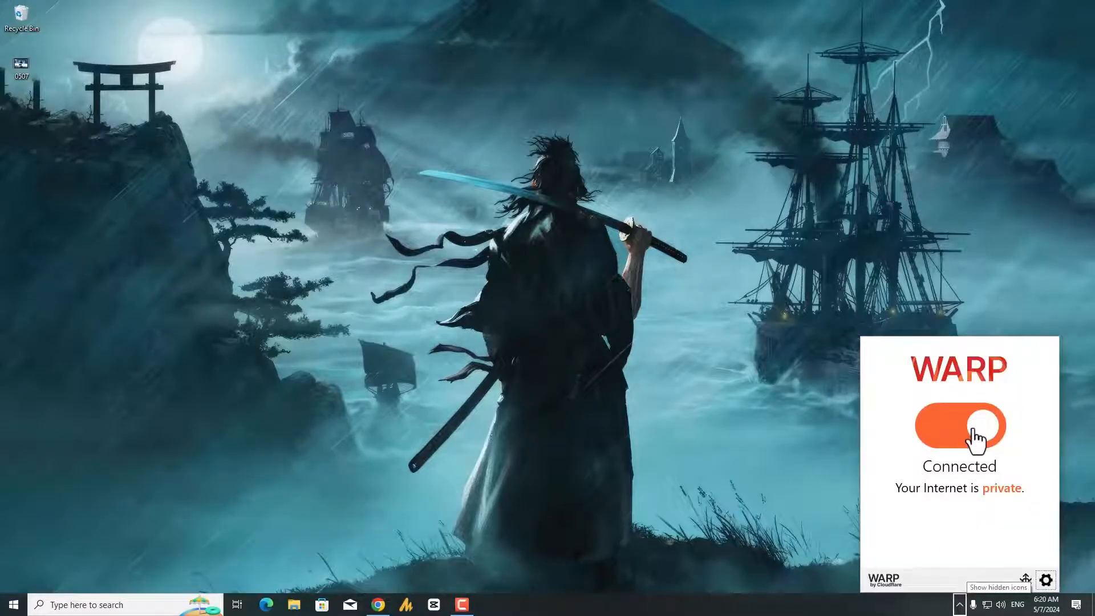
Switch Cloudflare WARP from Connected to Disconnected via its tray panel.
click(1045, 579)
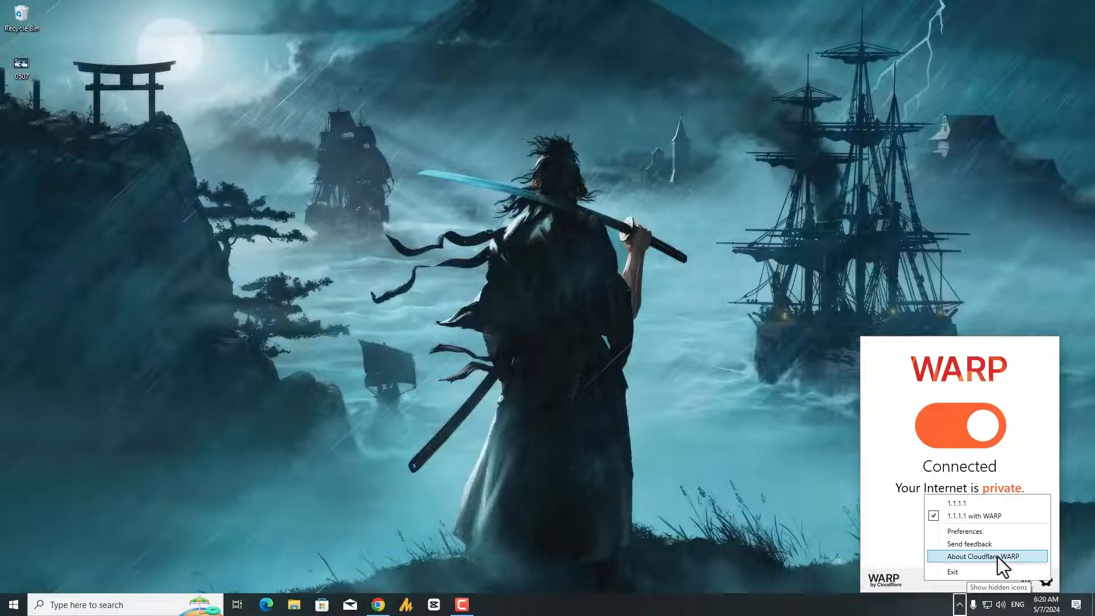
mouse_move(986, 515)
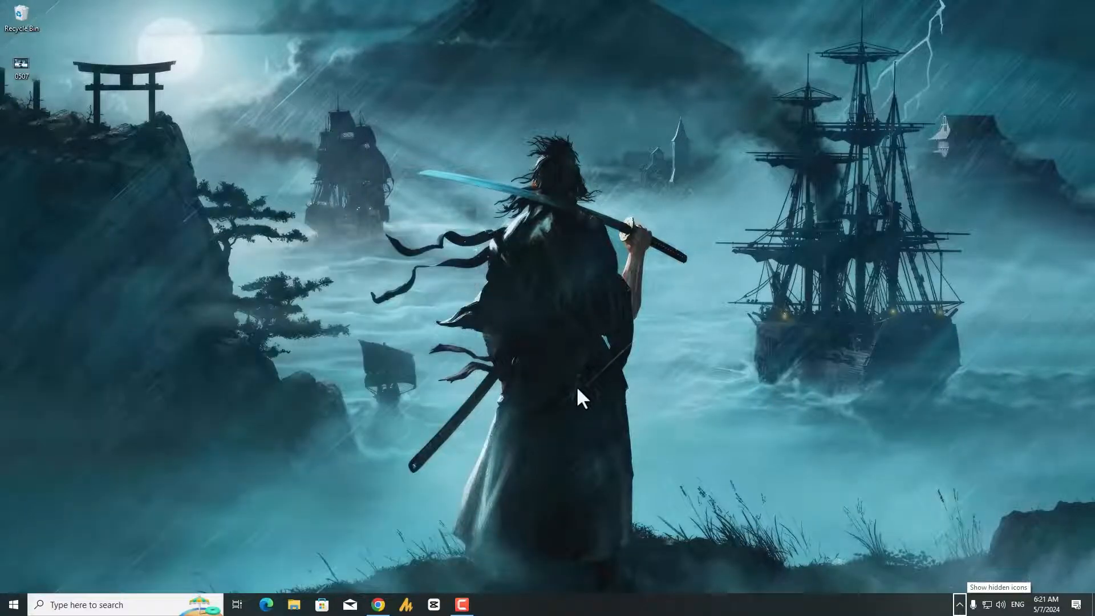
click(490, 605)
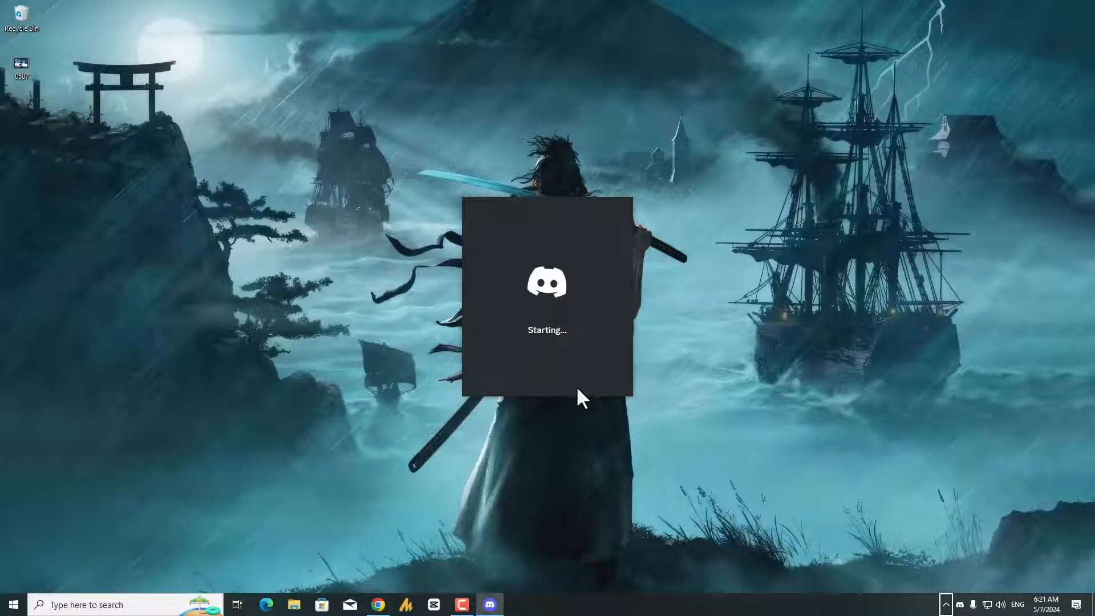
mouse_move(947, 604)
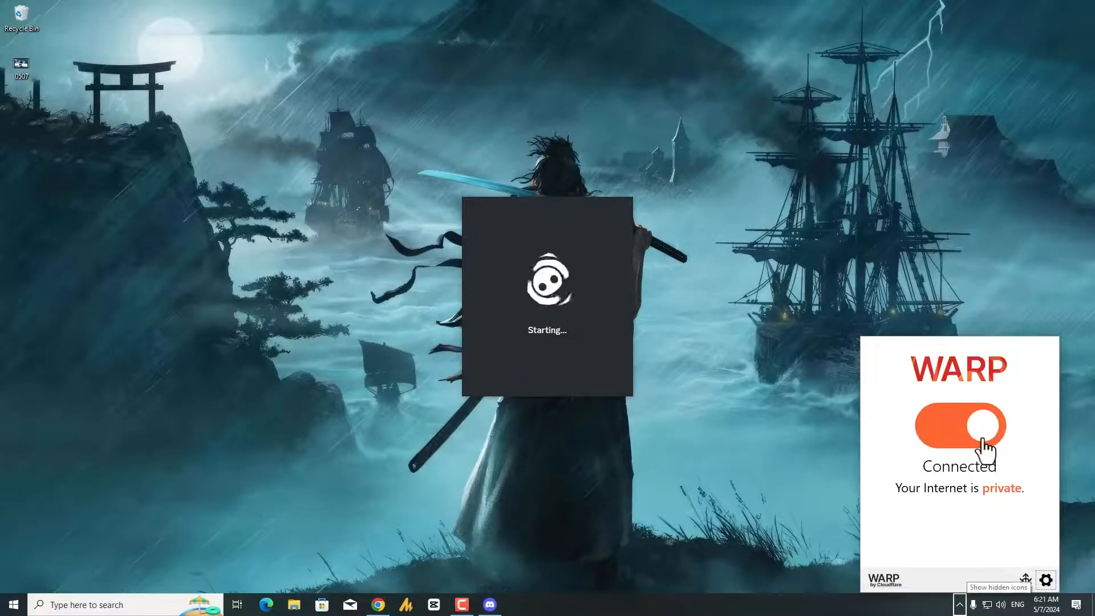
click(959, 424)
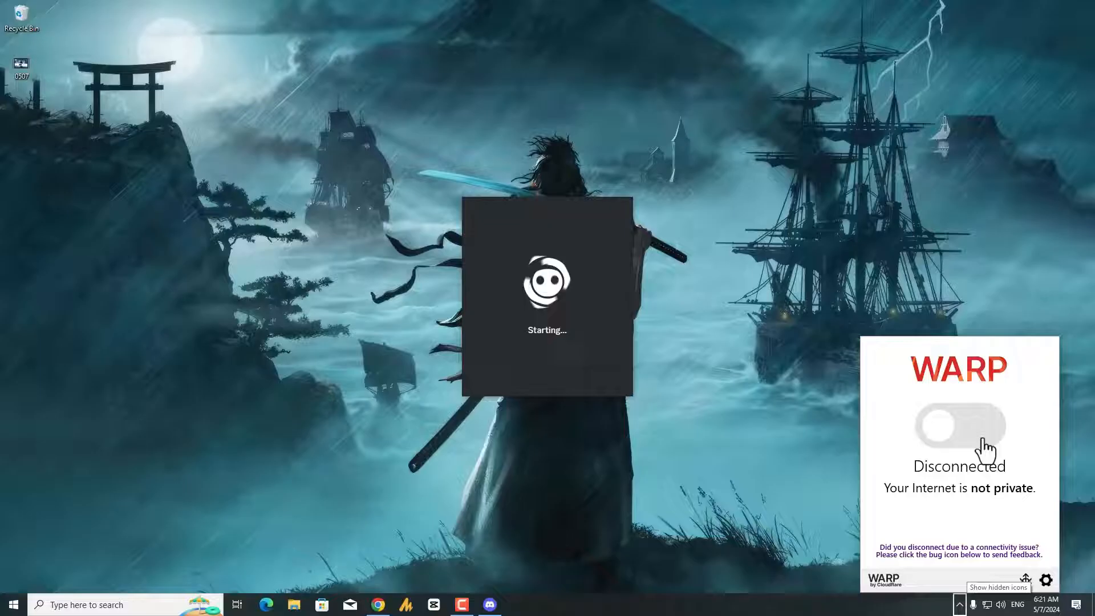
mouse_move(957, 520)
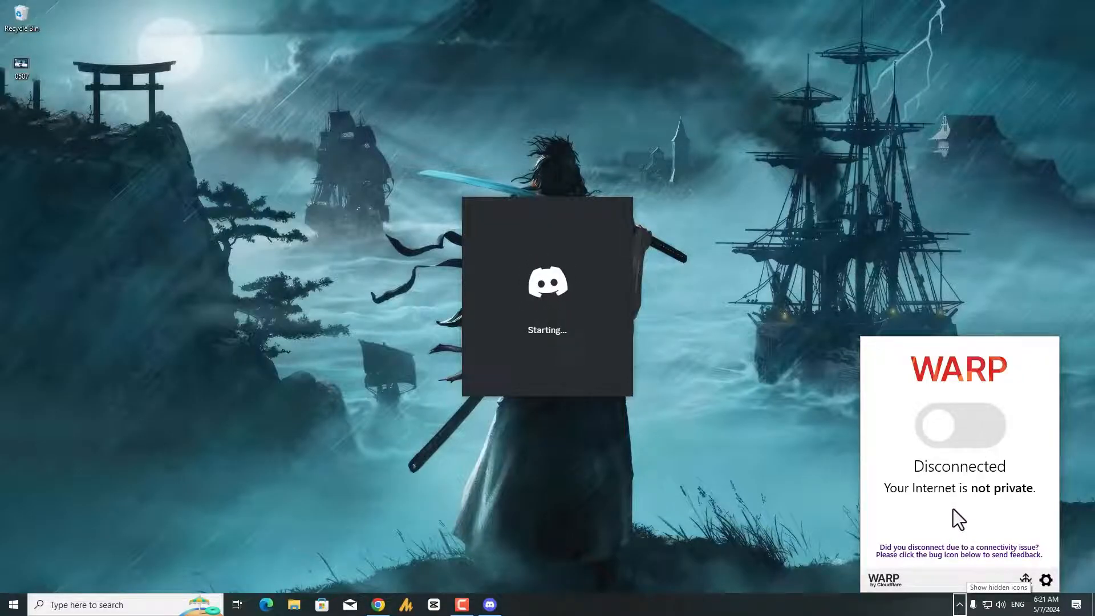
click(1046, 580)
text(d)
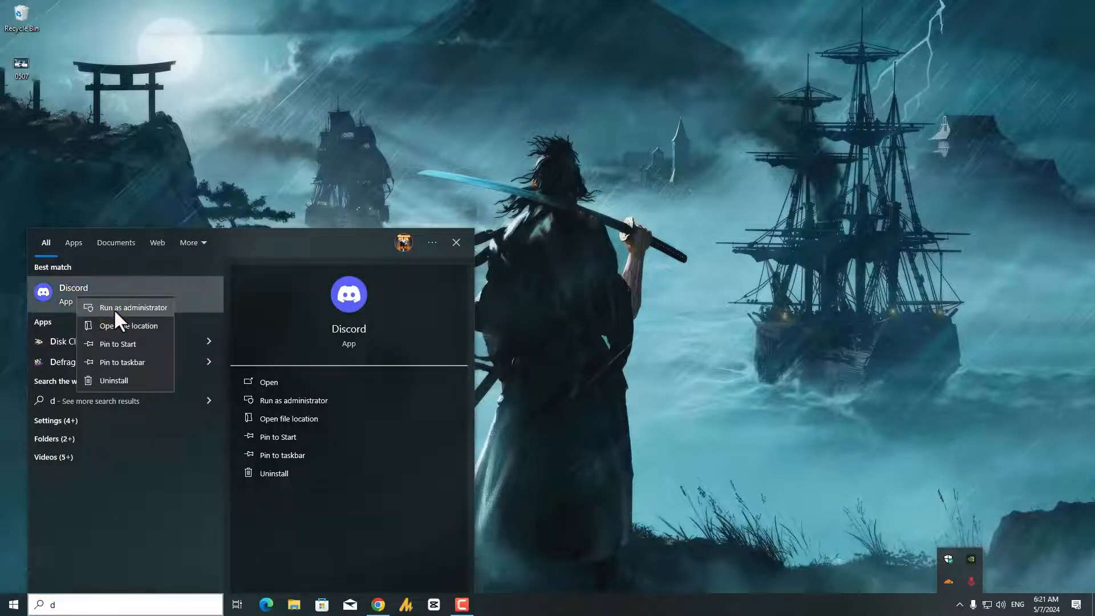
Launch Discord with administrator rights; it stalls on its Starting screen.
click(135, 307)
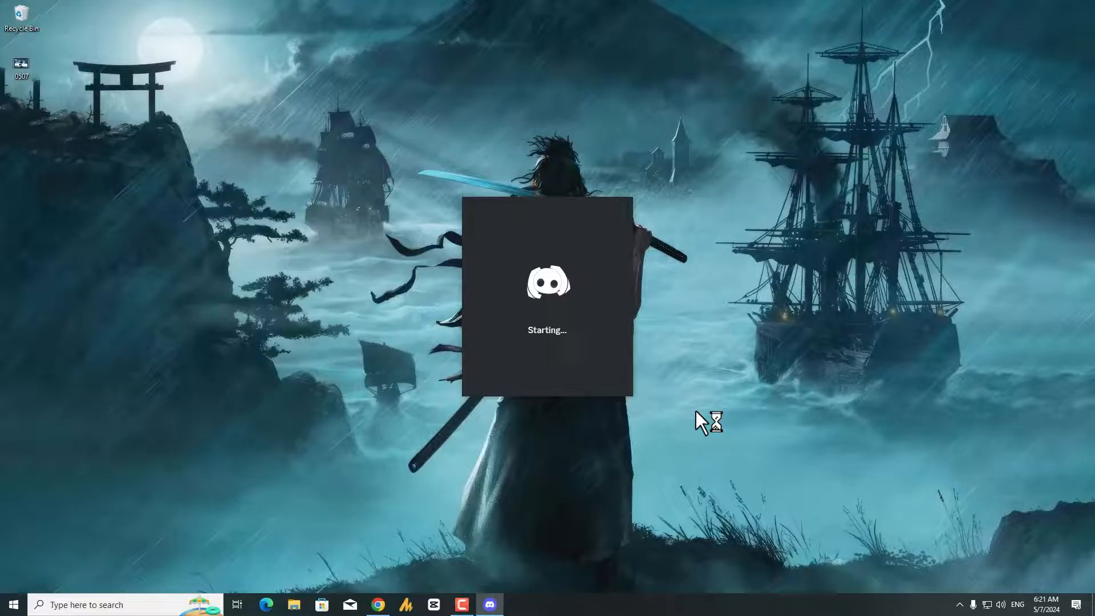
click(13, 605)
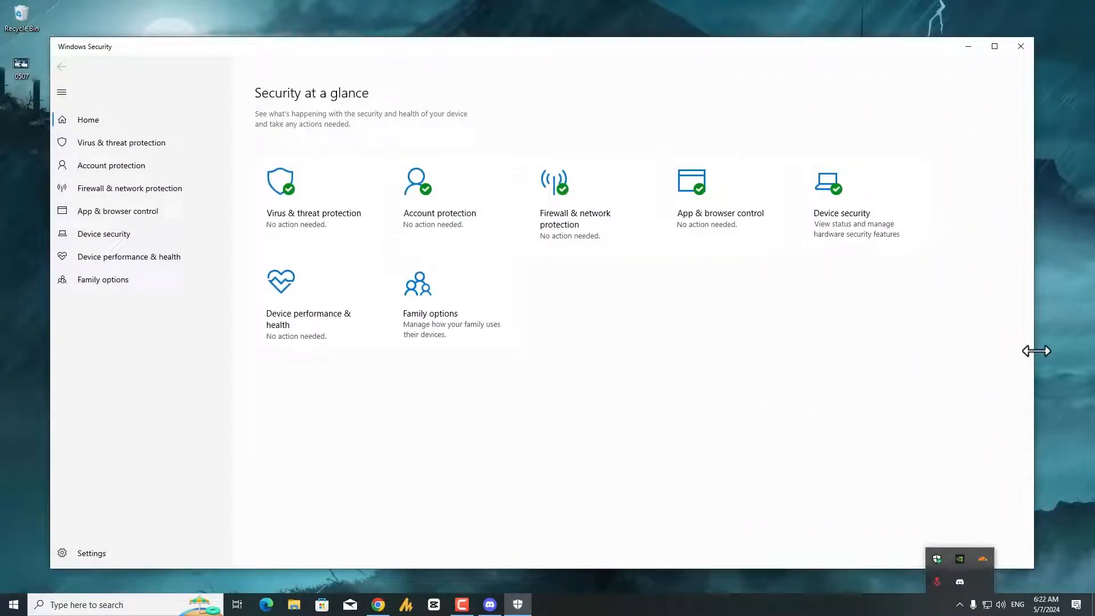
mouse_move(585, 231)
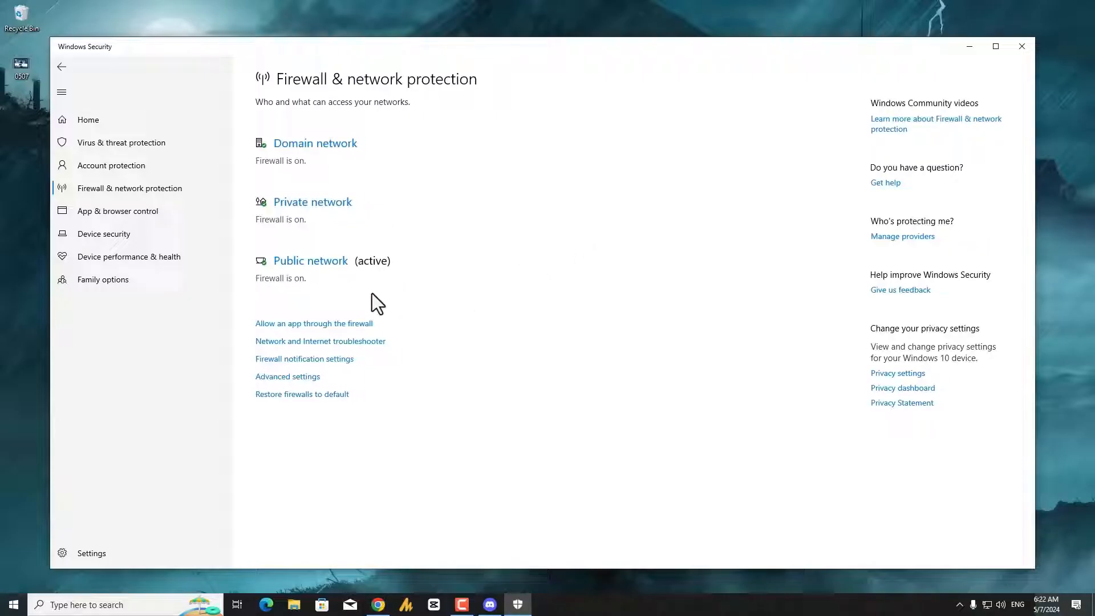
mouse_move(338, 335)
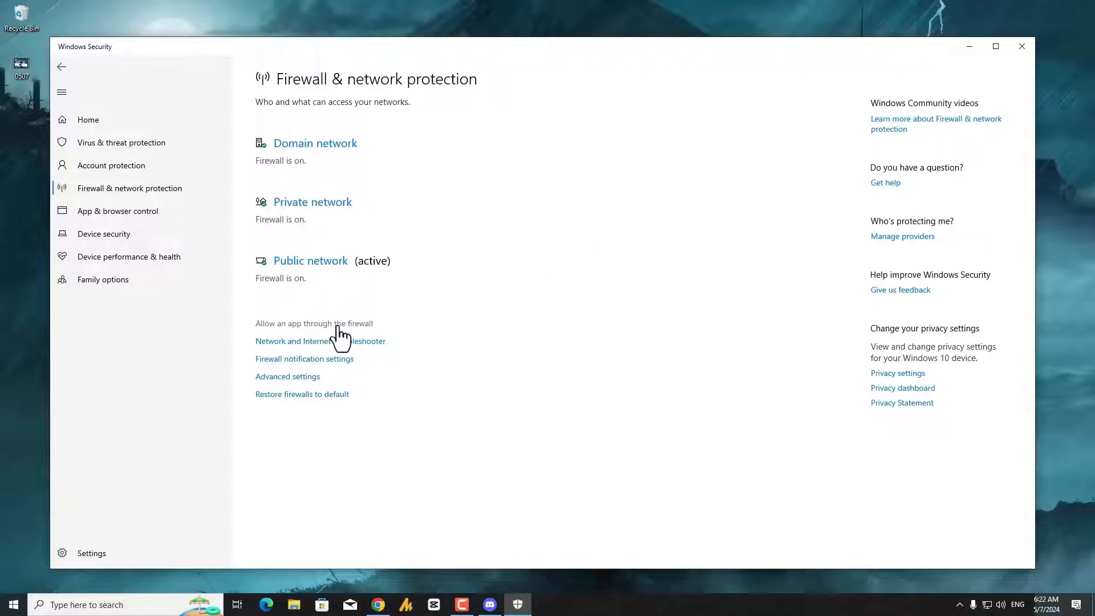
Unlock the allowed apps list via Change settings and start Allow another app.
click(314, 322)
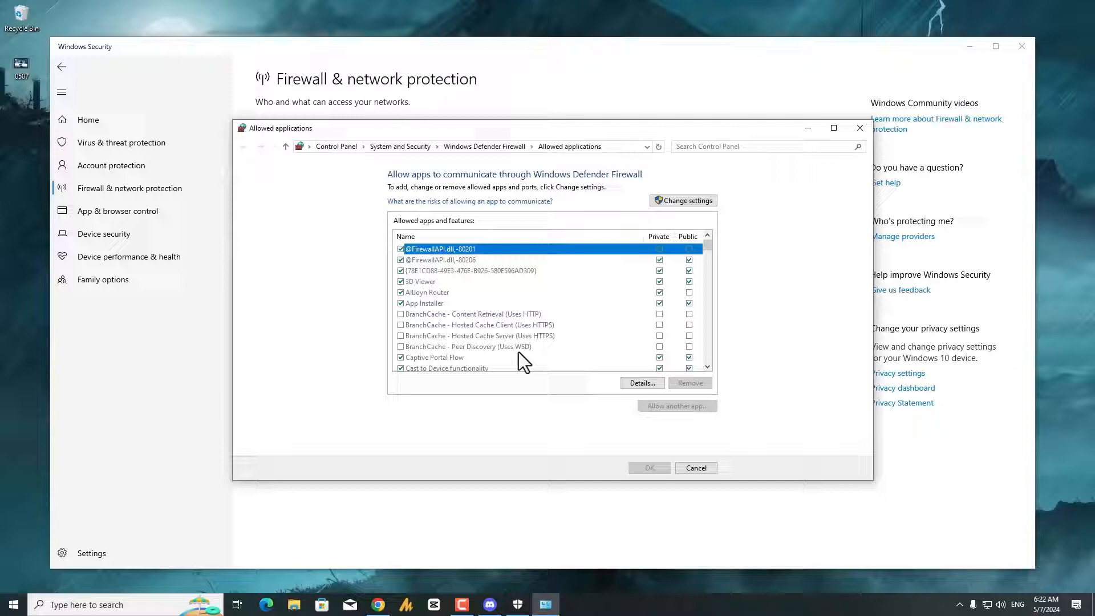
click(682, 200)
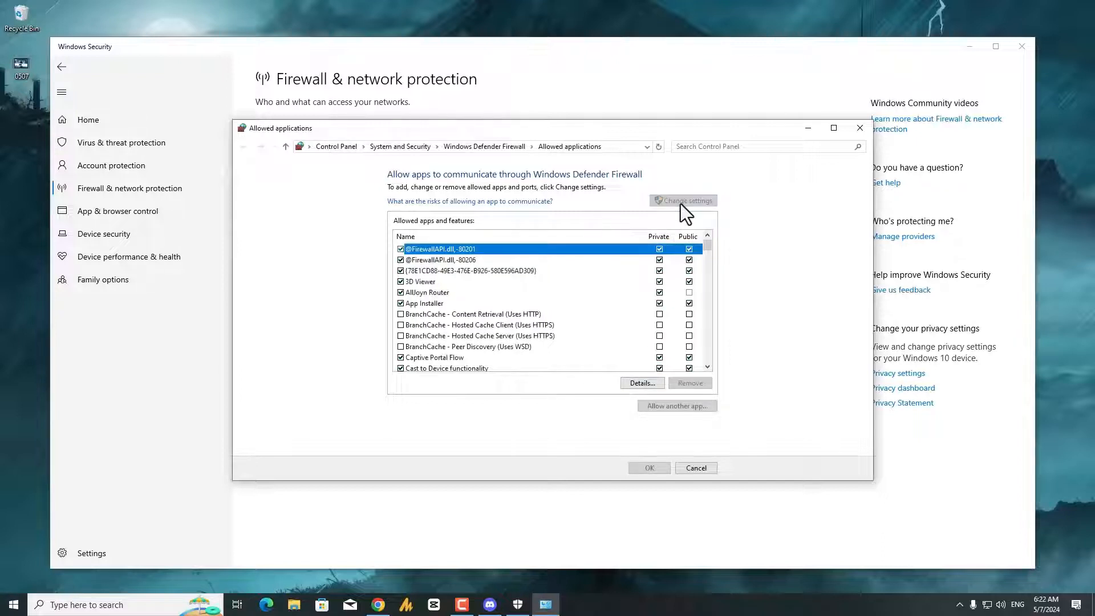
scroll(down, 3)
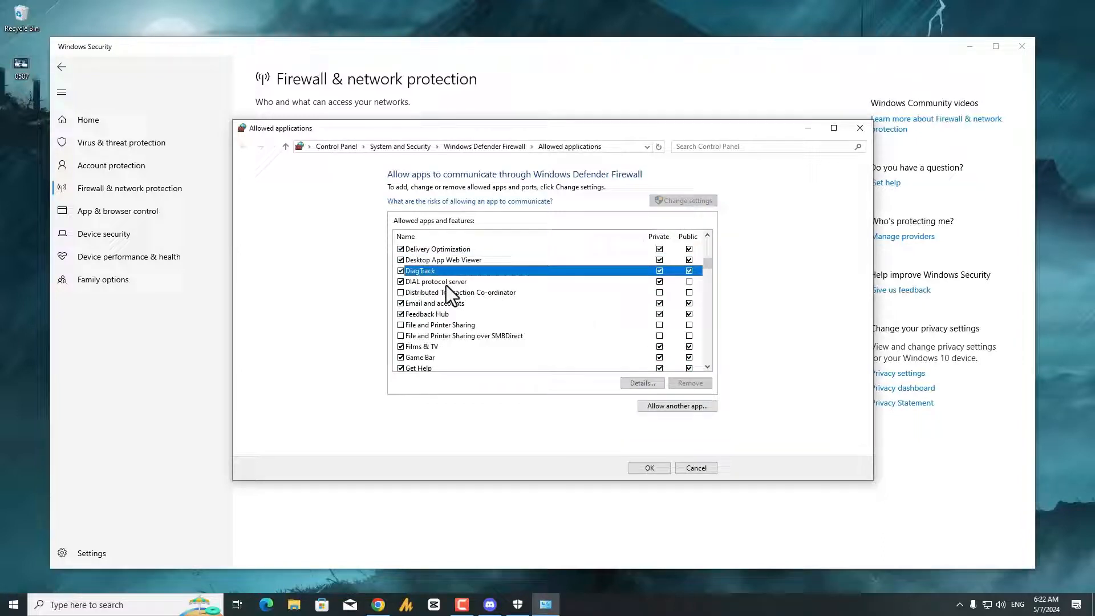
mouse_move(601, 356)
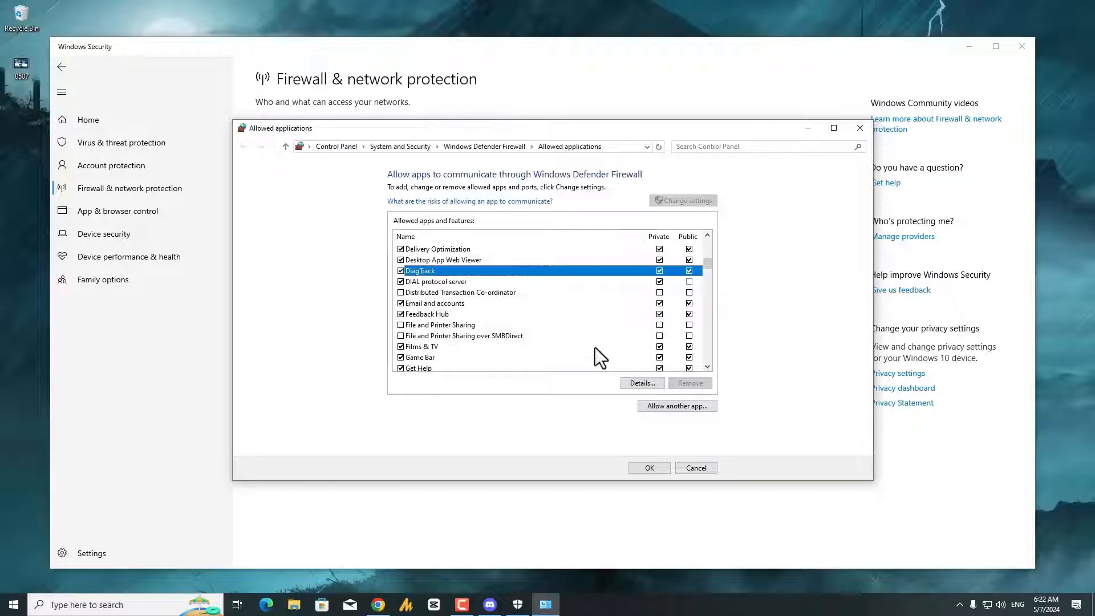
click(676, 406)
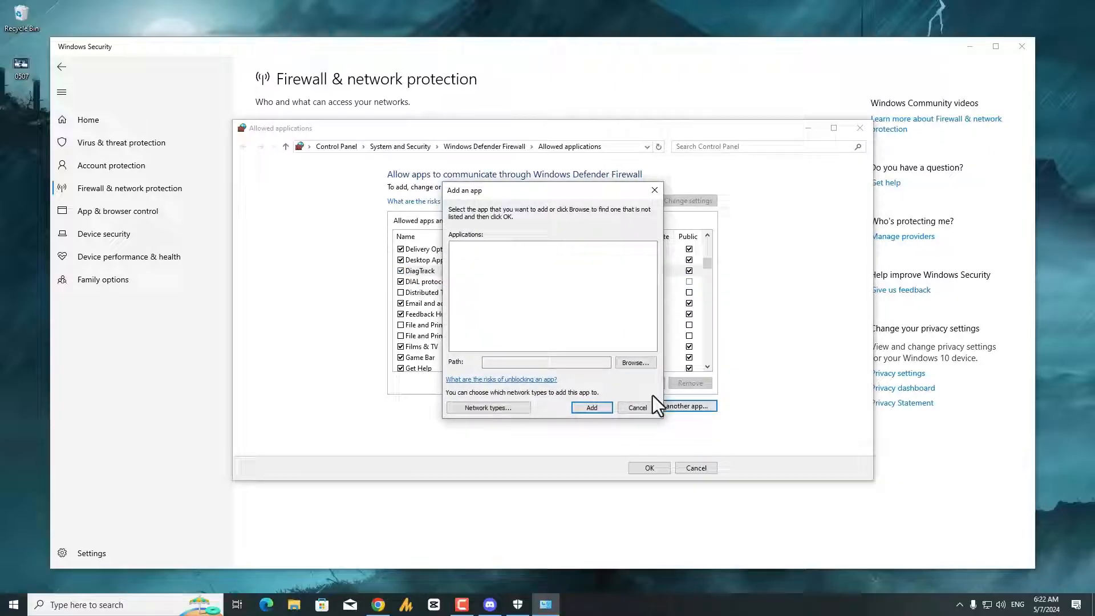
Browse for the program file via This PC to Local Disk (C:) \ Users.
click(634, 363)
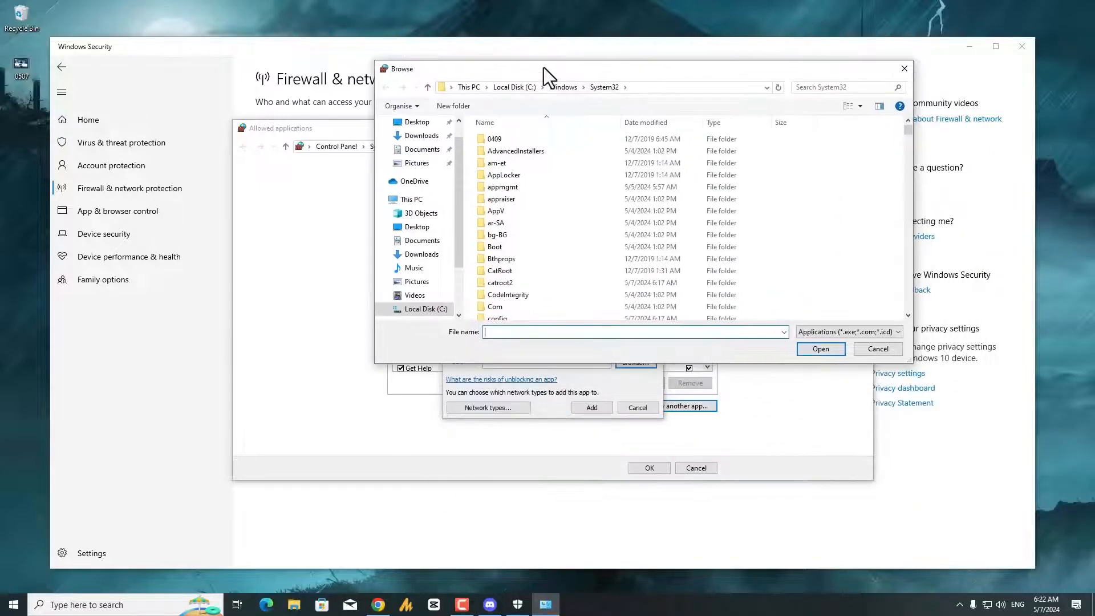
mouse_move(522, 111)
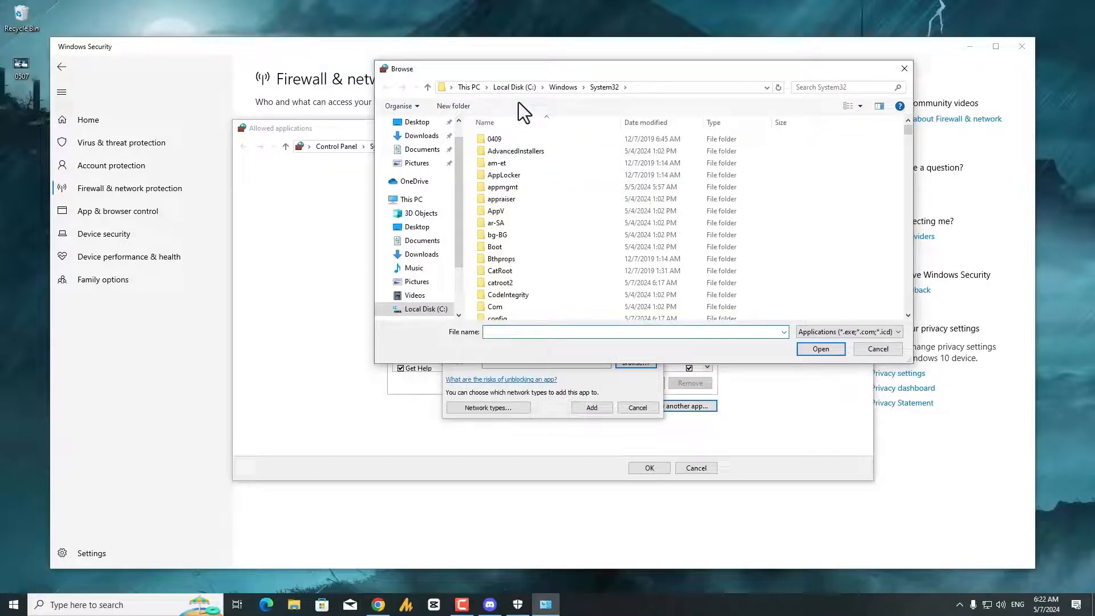
click(412, 198)
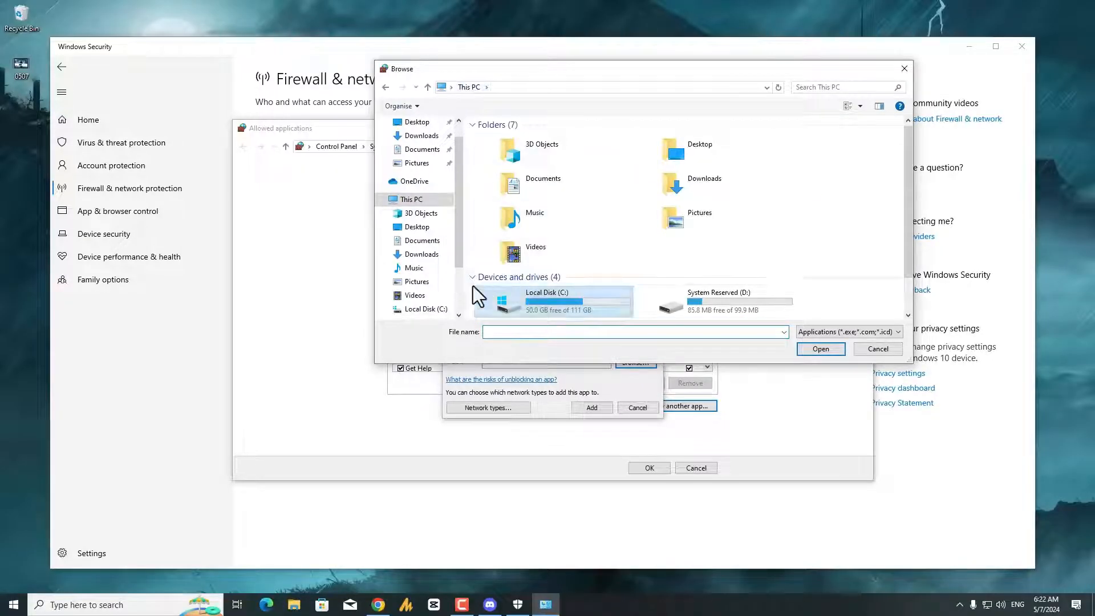
double_click(546, 300)
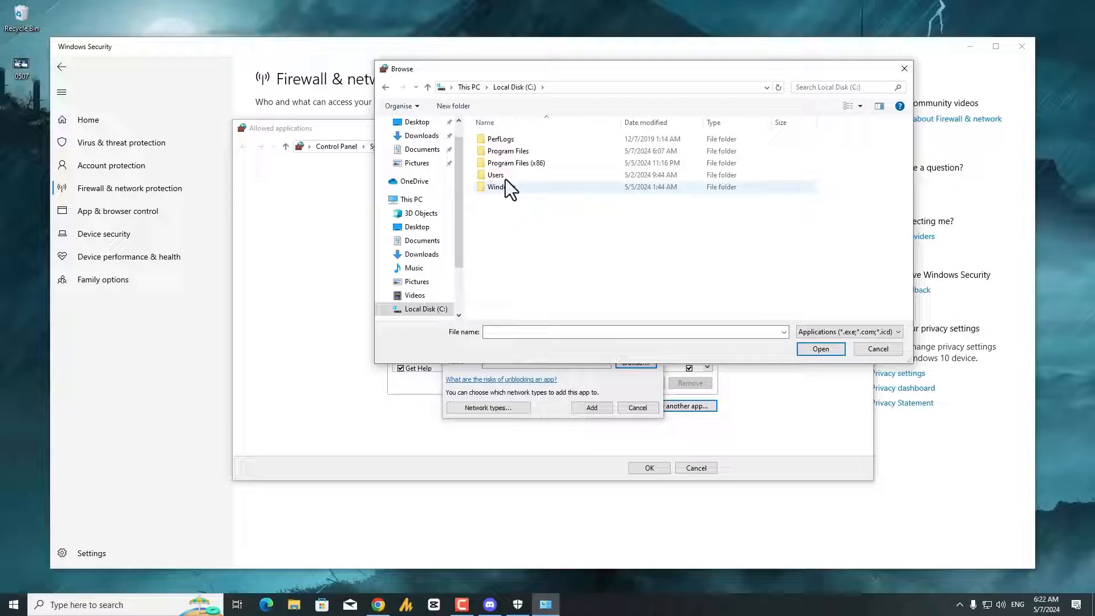
double_click(496, 174)
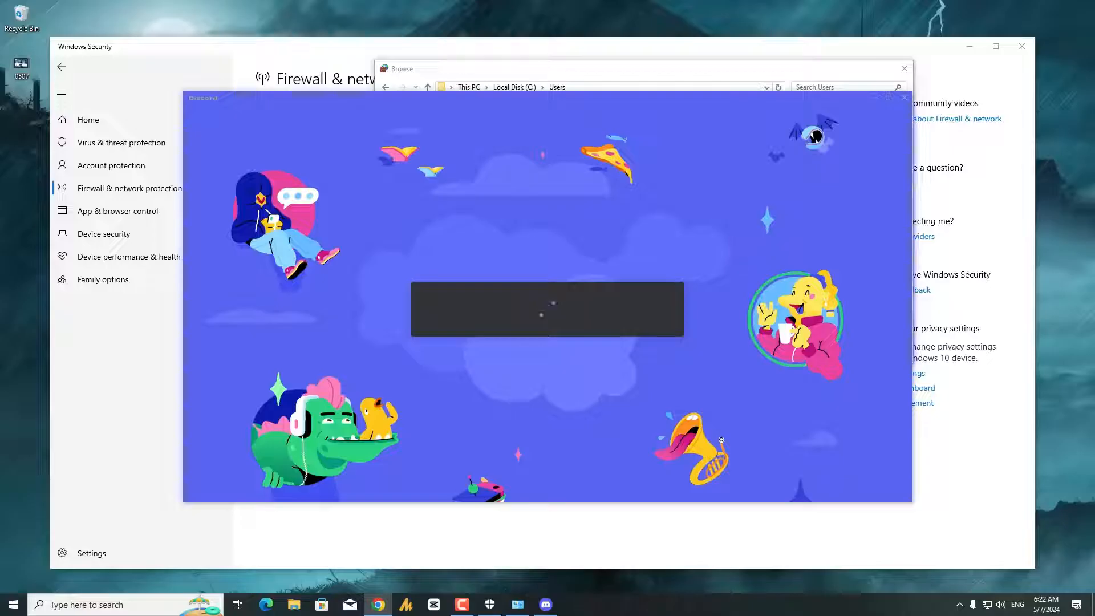
mouse_move(523, 116)
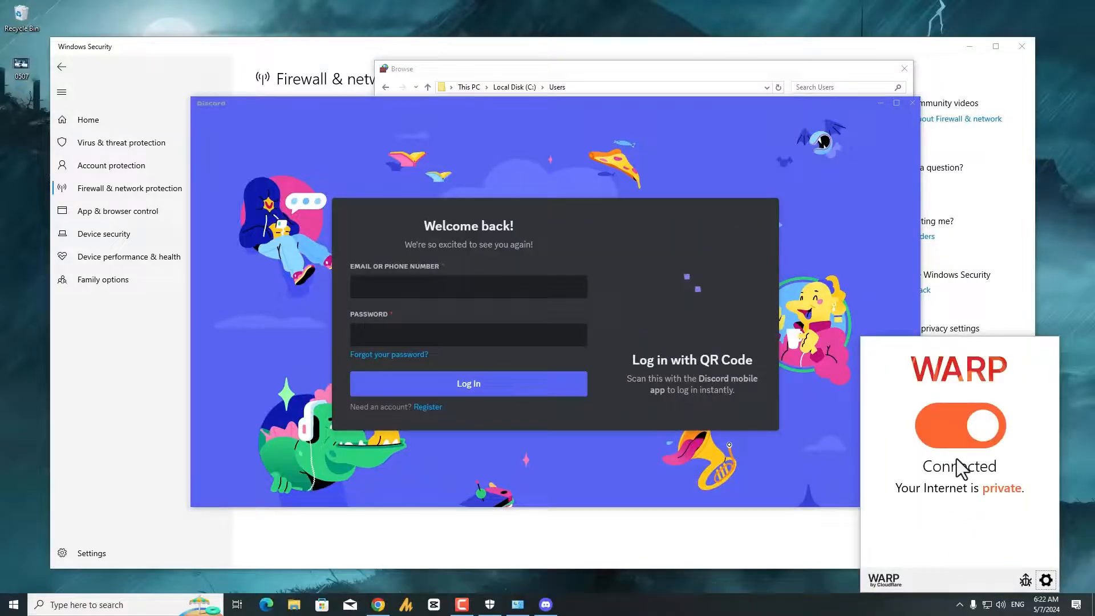
Submit the email and password on Discord's Welcome back screen to log in.
click(959, 426)
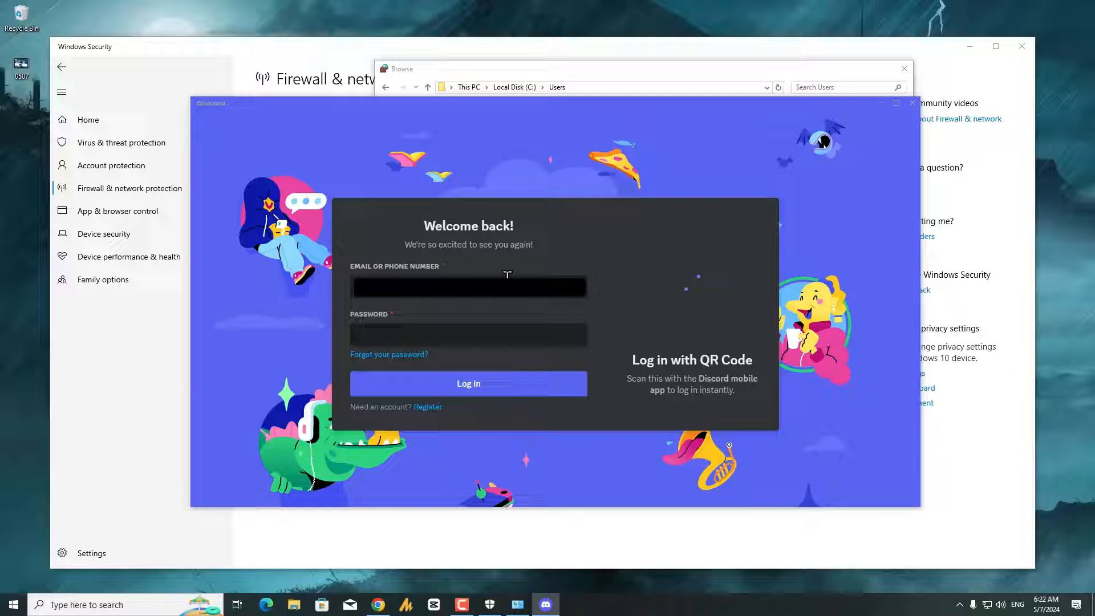
click(468, 334)
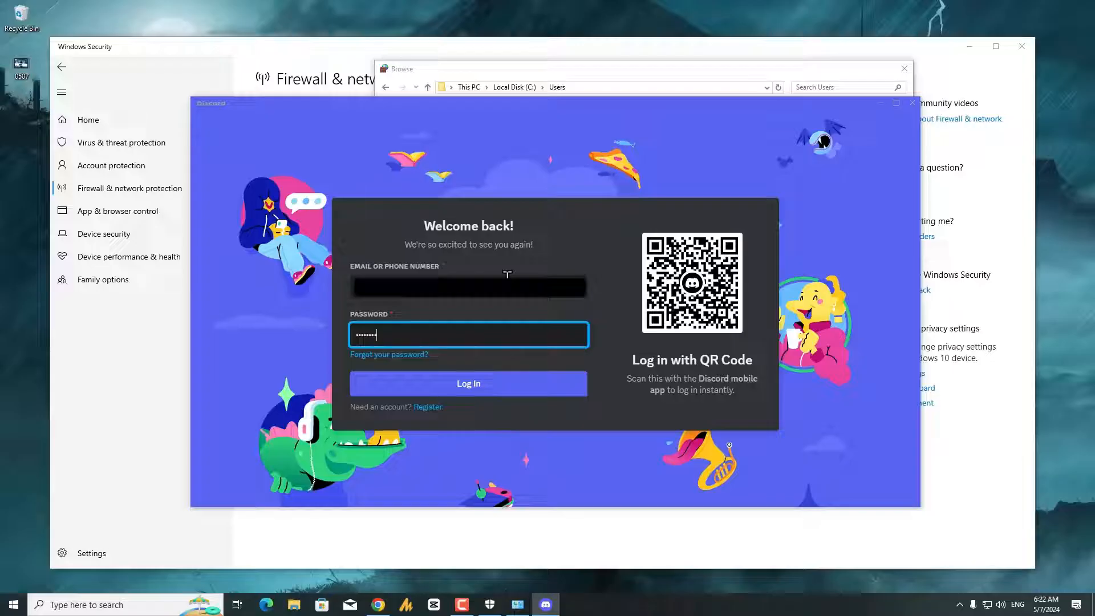
click(468, 383)
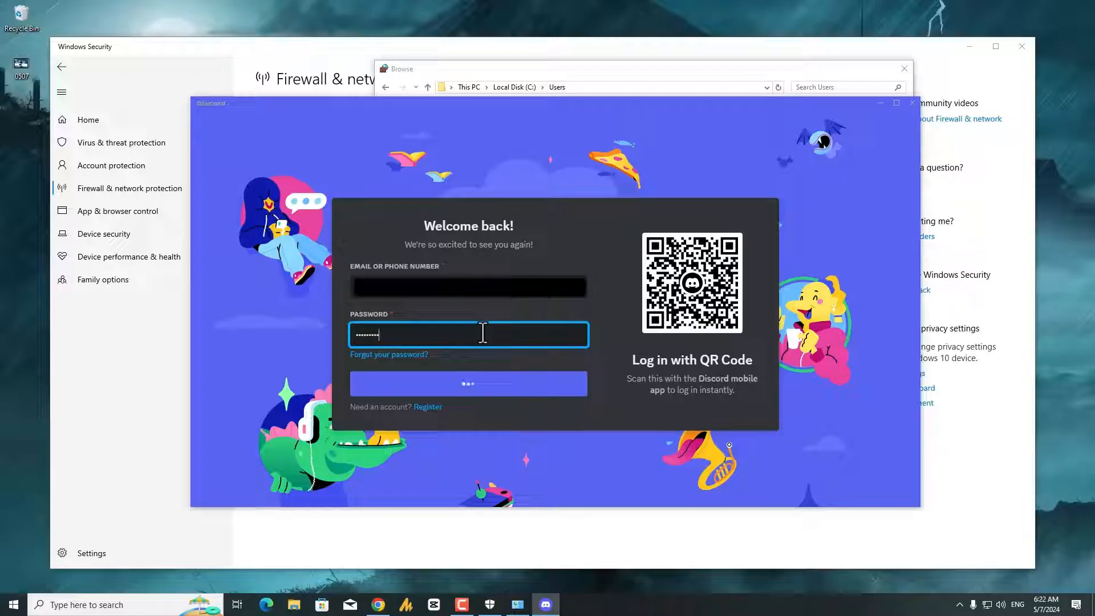
click(468, 383)
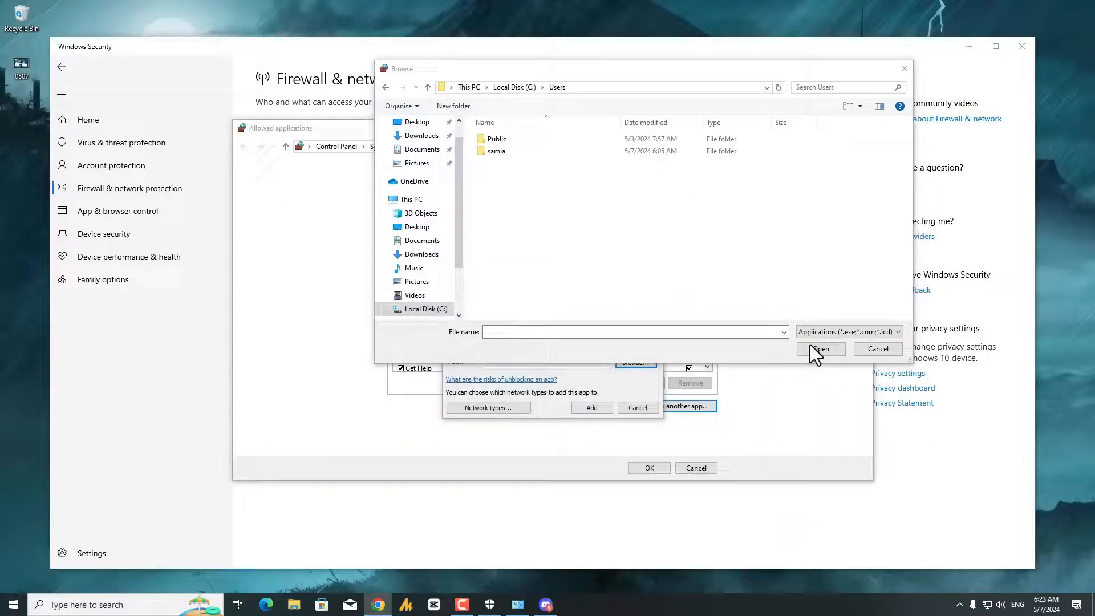
Cancel the Browse dialog, returning to Add an app with an empty path.
click(877, 349)
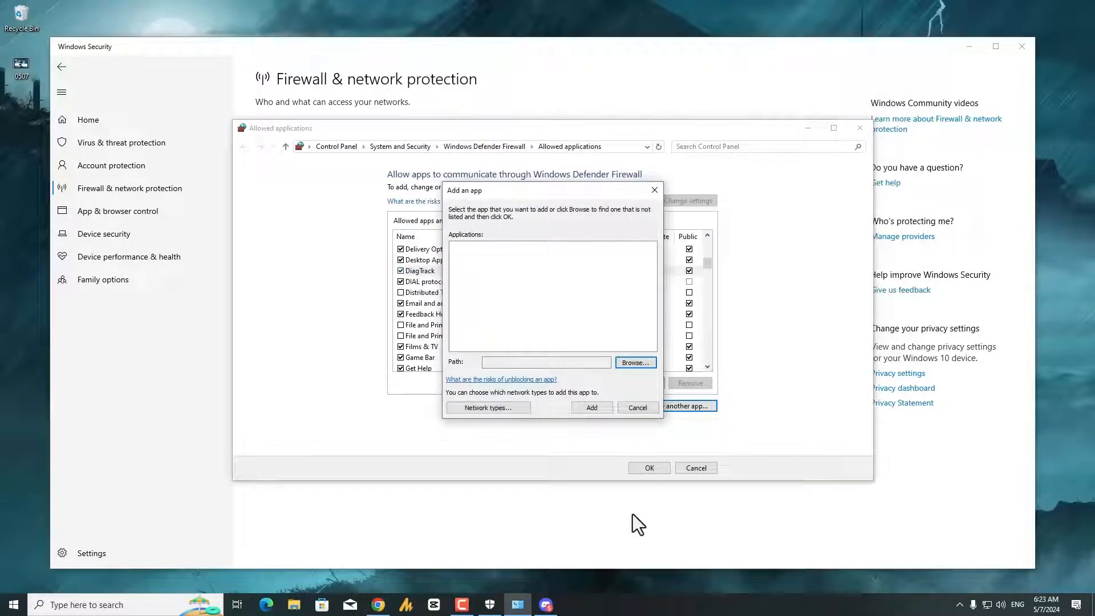
mouse_move(611, 293)
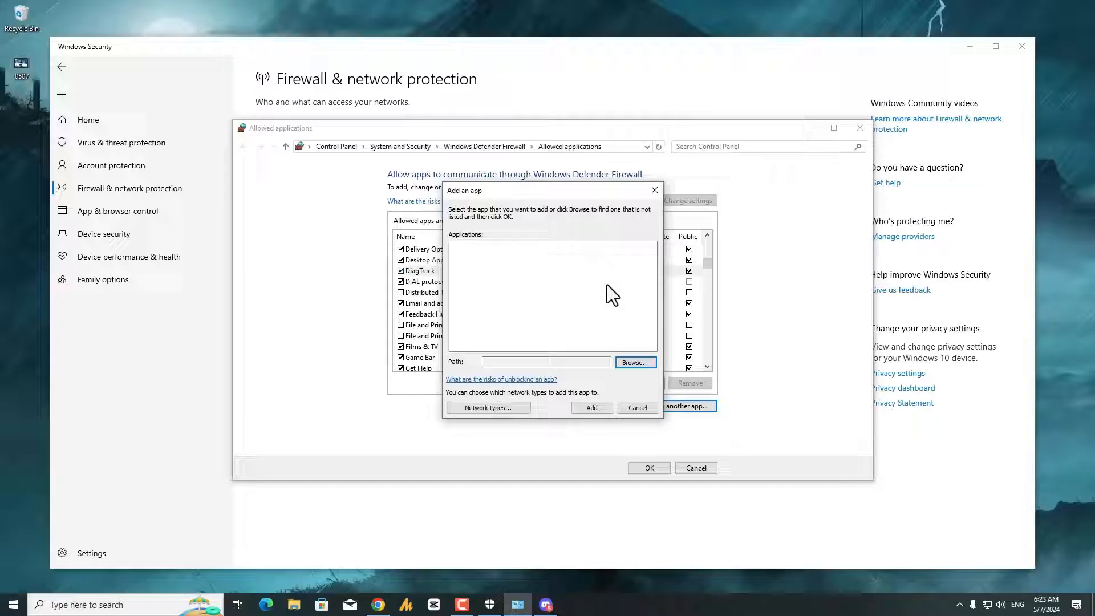
mouse_move(290, 145)
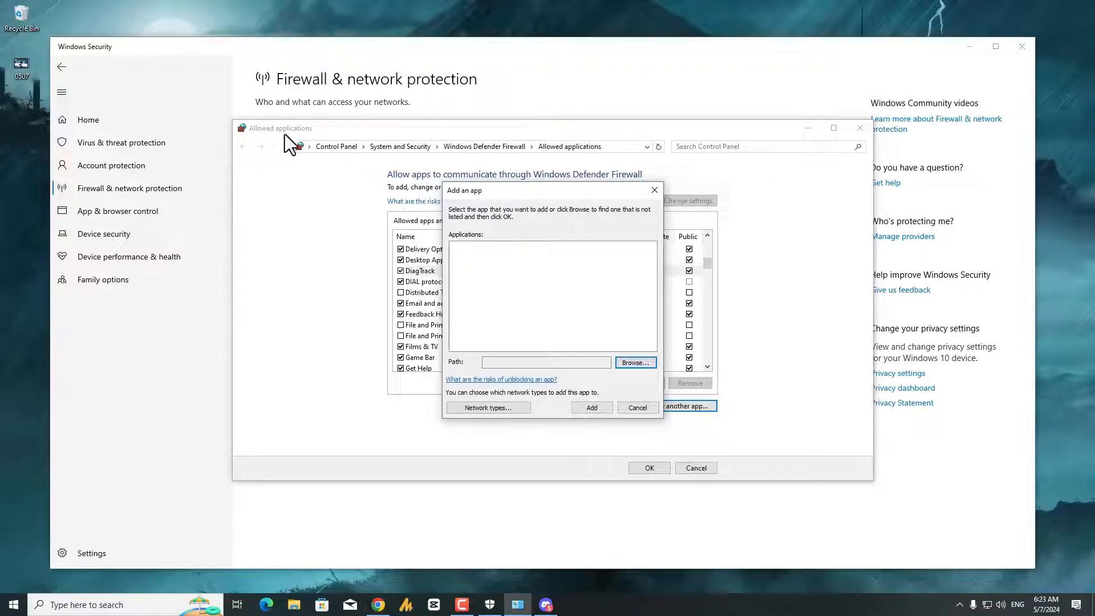
mouse_move(305, 390)
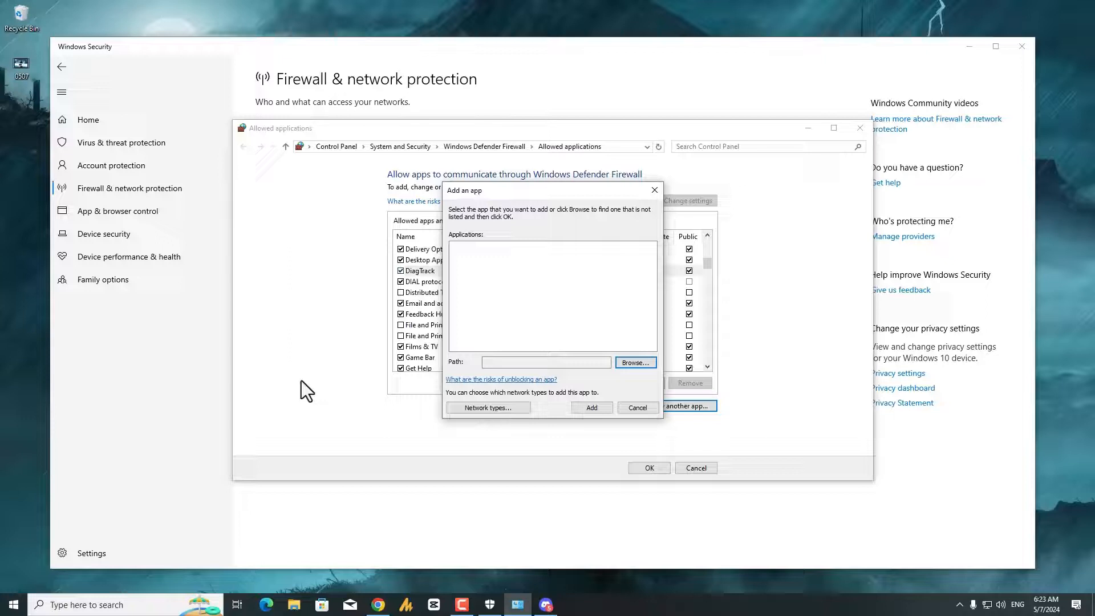
click(11, 604)
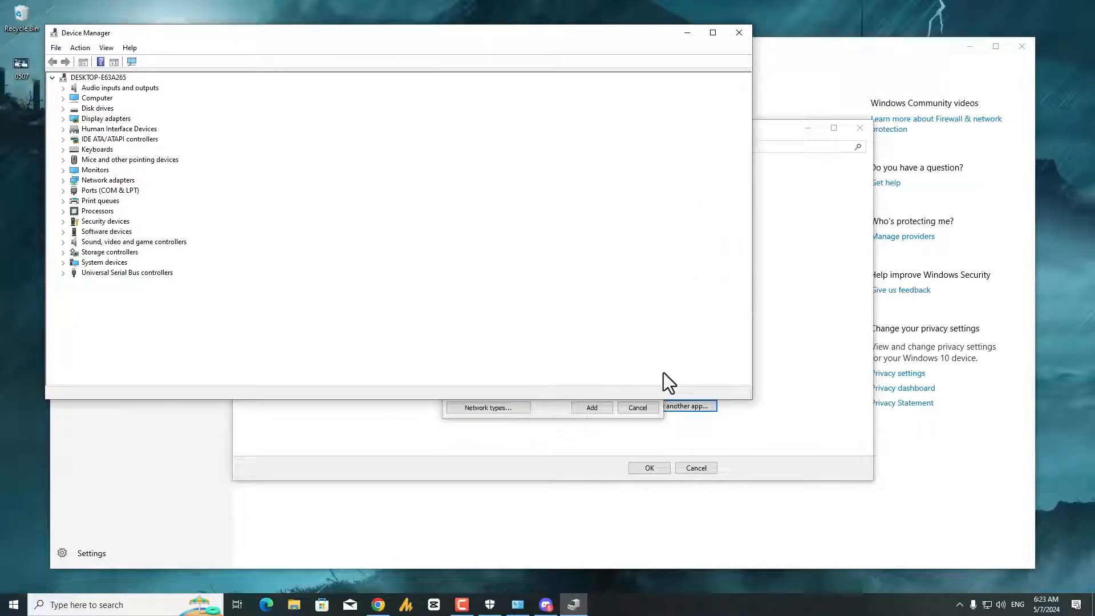
mouse_move(66, 187)
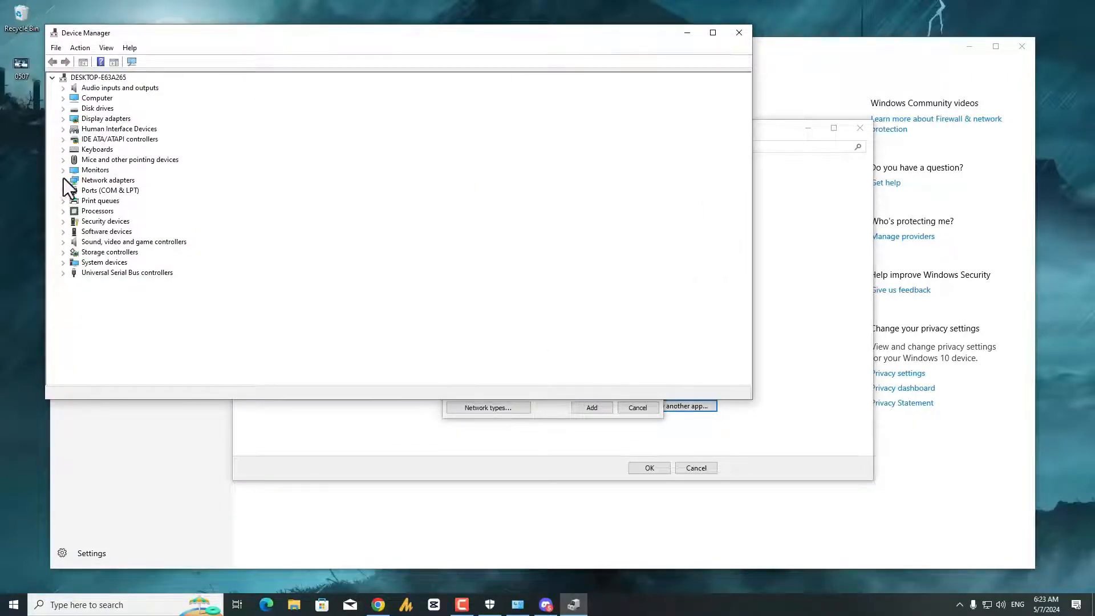
Locate the Realtek PCIe GbE Family Controller under Network adapters and view its properties.
click(64, 180)
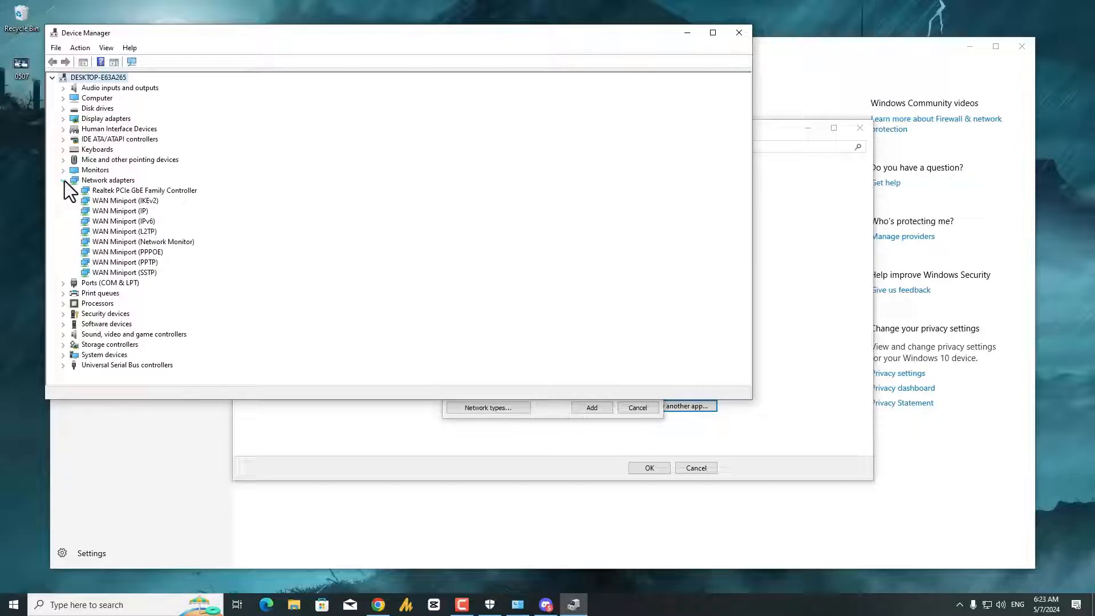
click(145, 191)
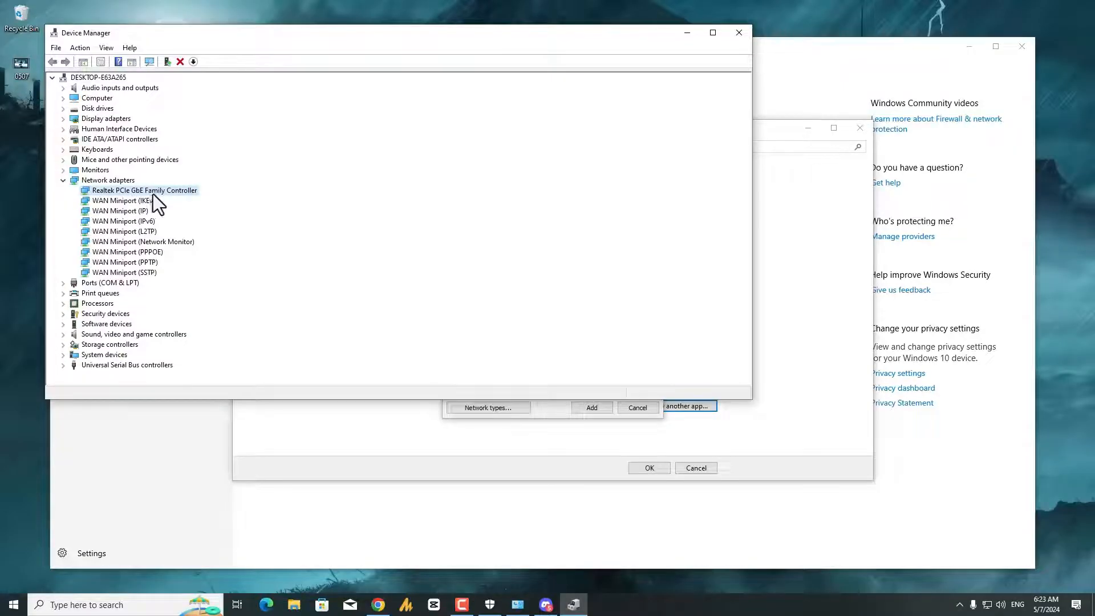
mouse_move(181, 209)
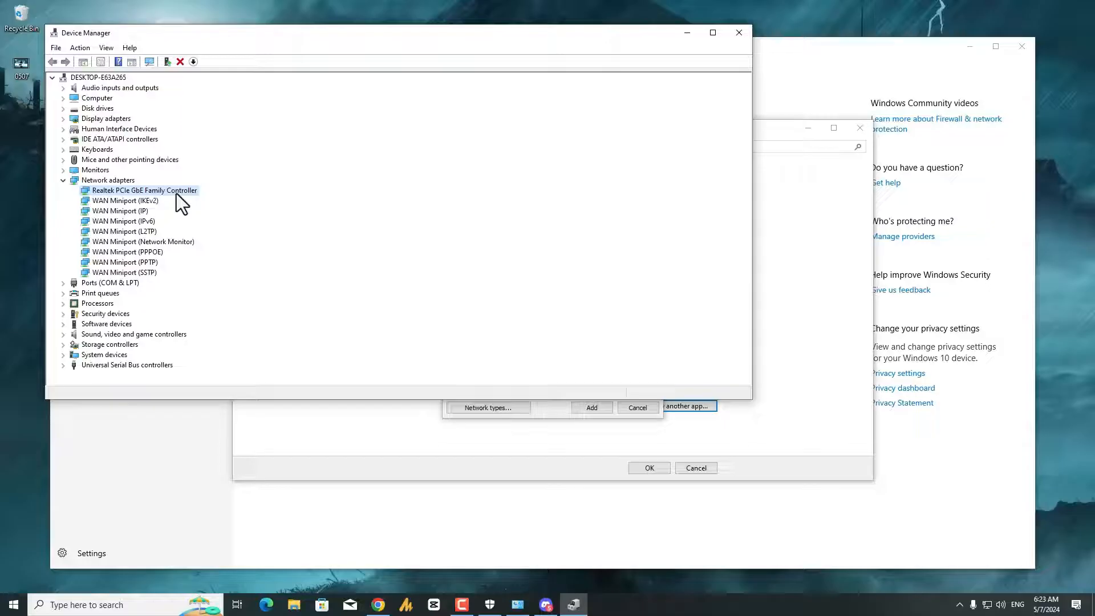
right_click(144, 191)
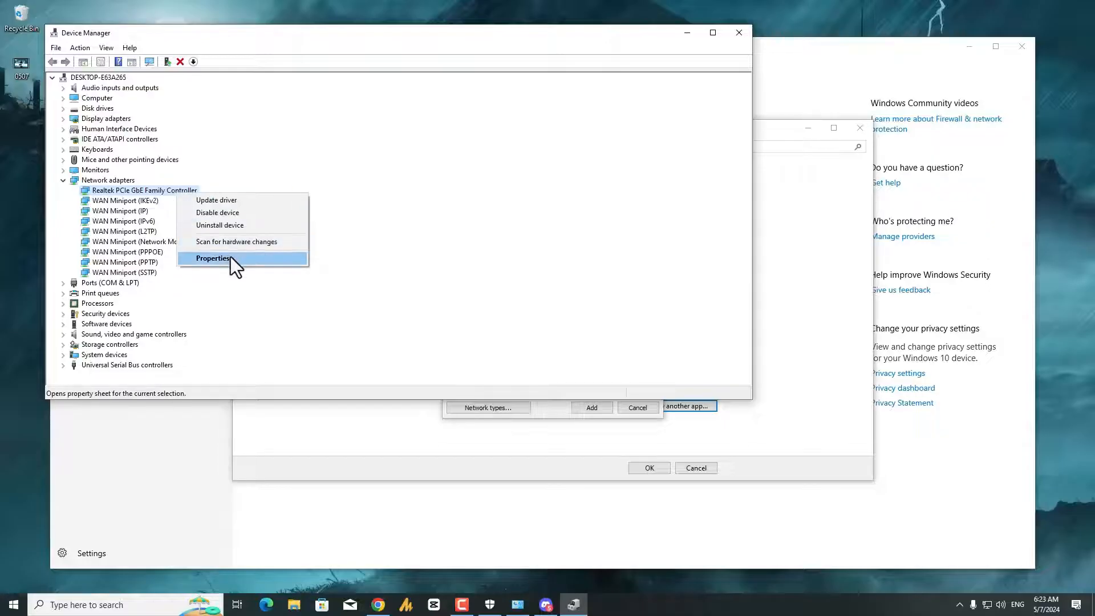
click(213, 258)
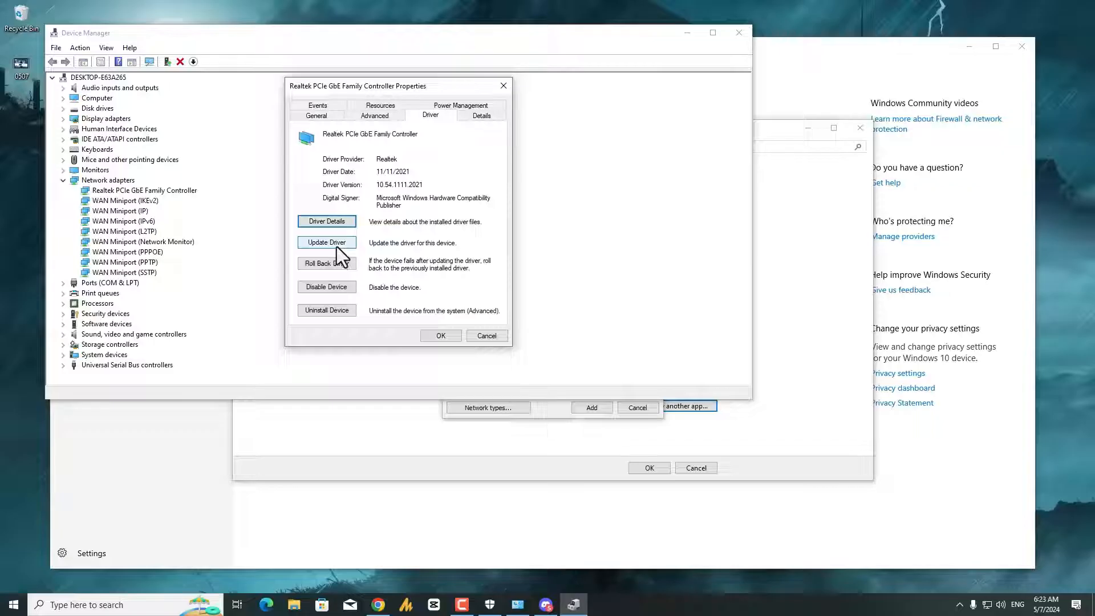
Reinstall the Realtek driver from the list on this computer, then close Device Manager.
click(326, 241)
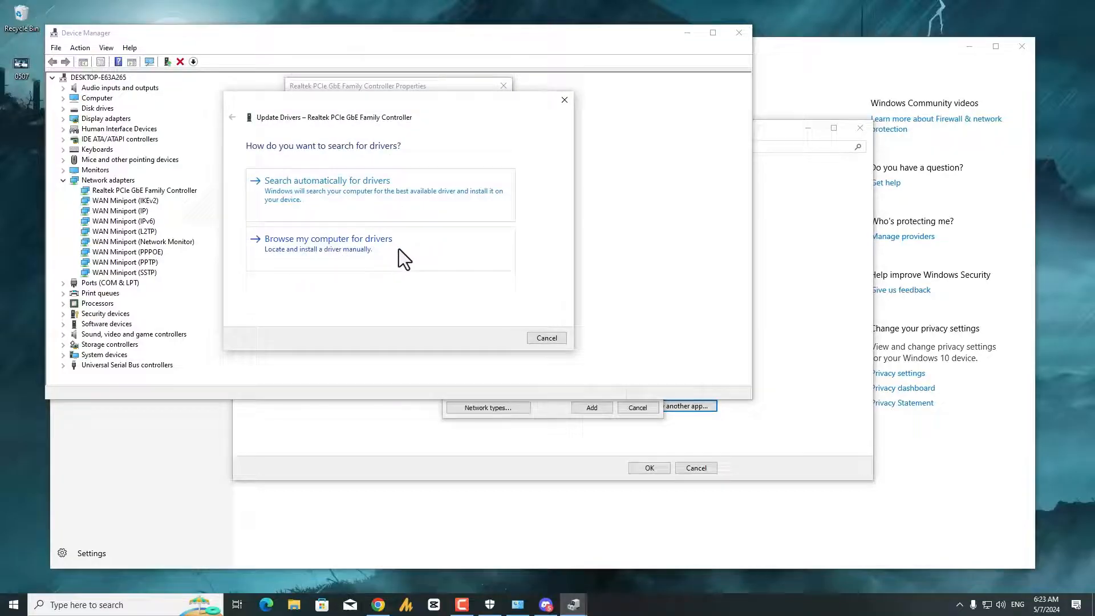
click(329, 238)
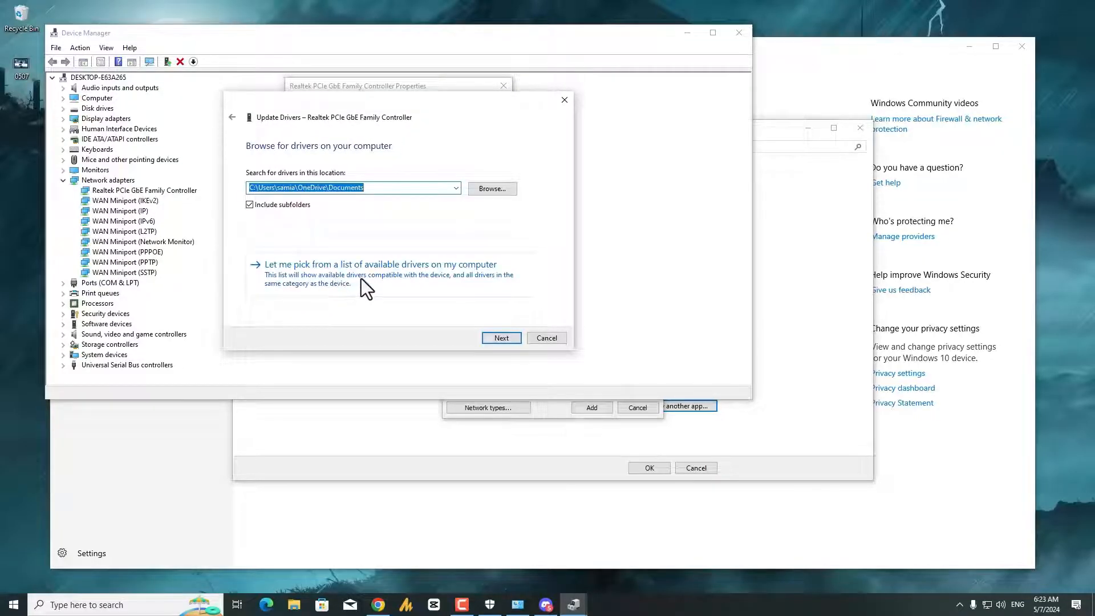
click(380, 263)
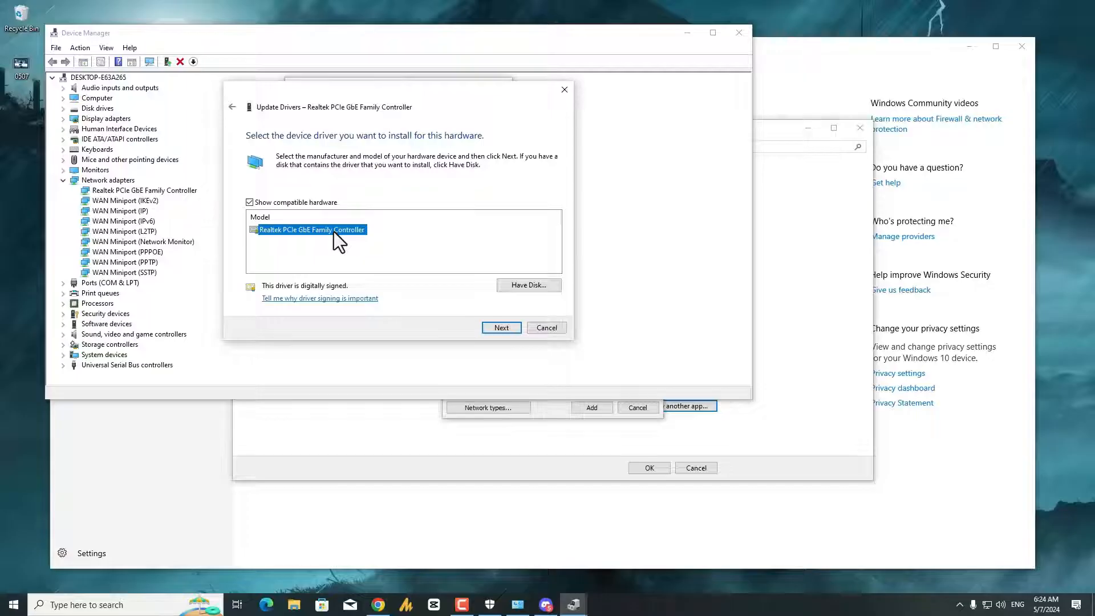
click(501, 327)
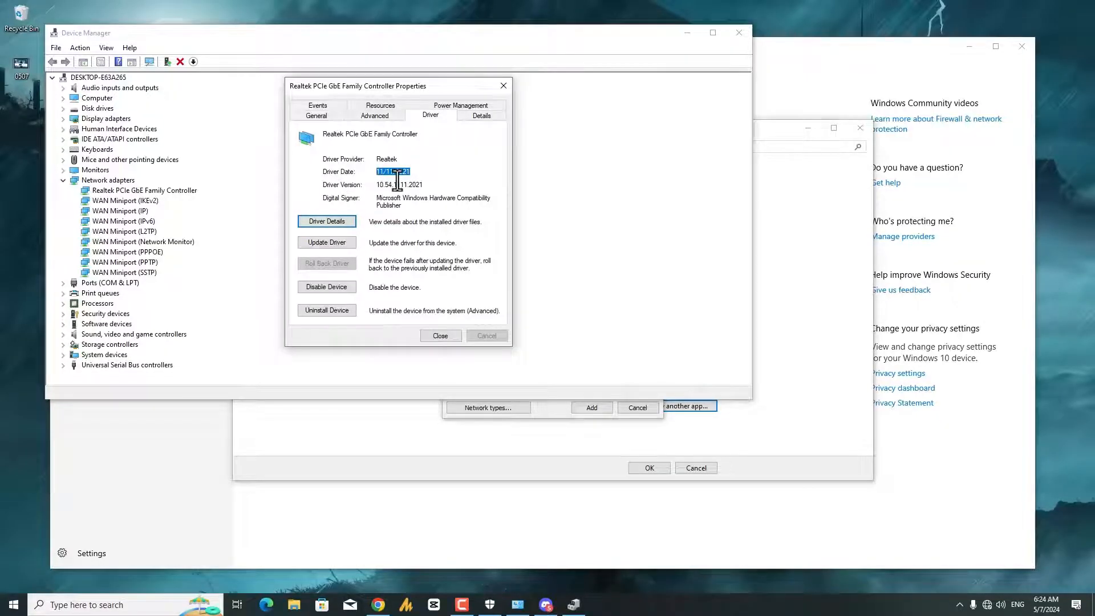
click(439, 335)
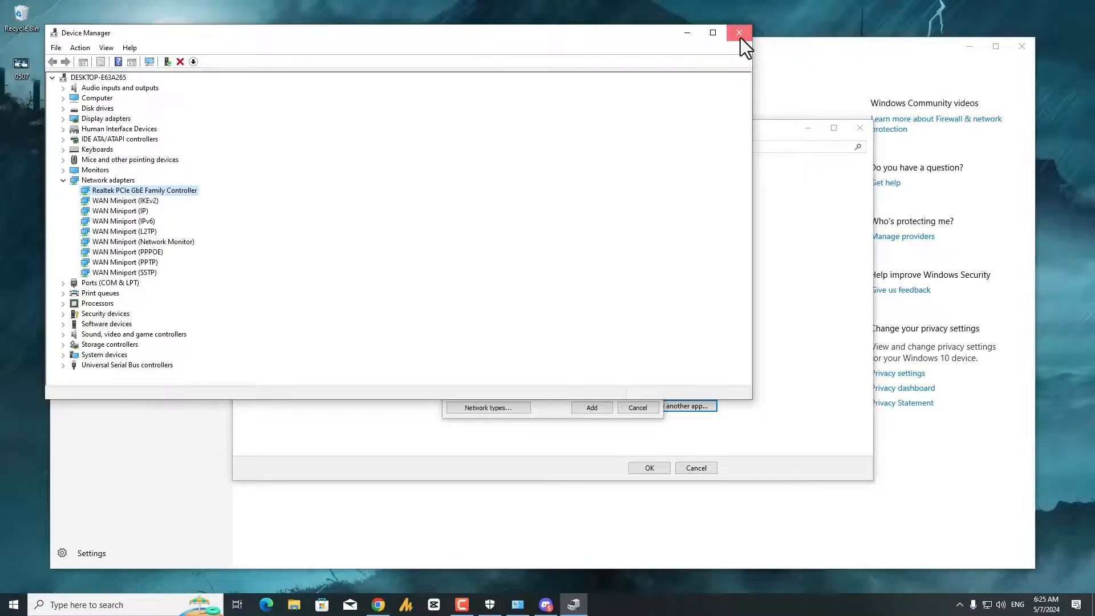
click(738, 32)
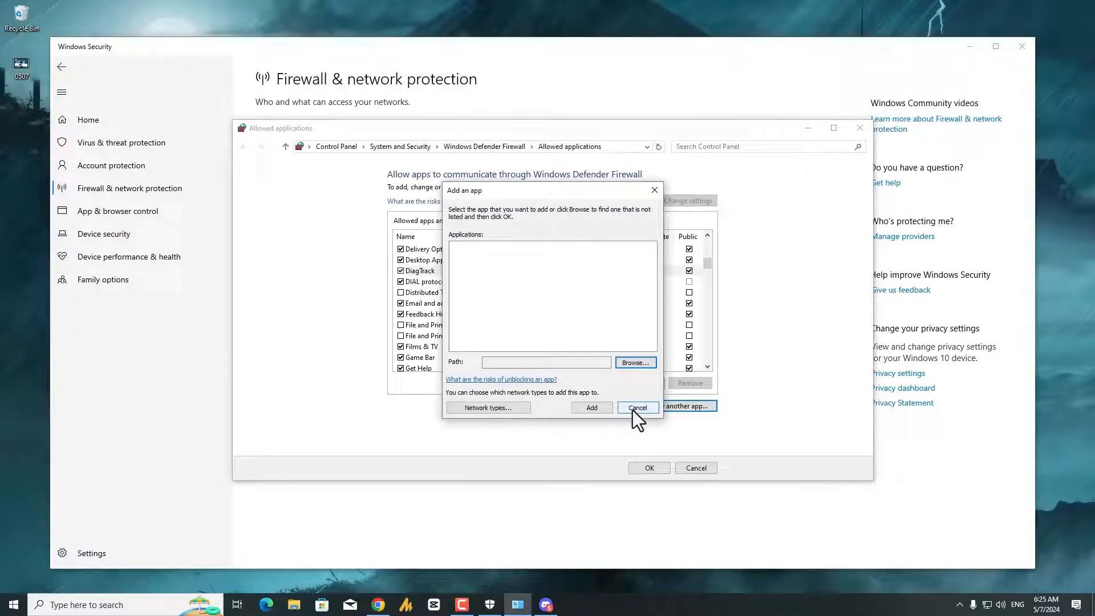
Restart Allow another app and browse into the user's AppData\Local\Discord folder.
click(637, 408)
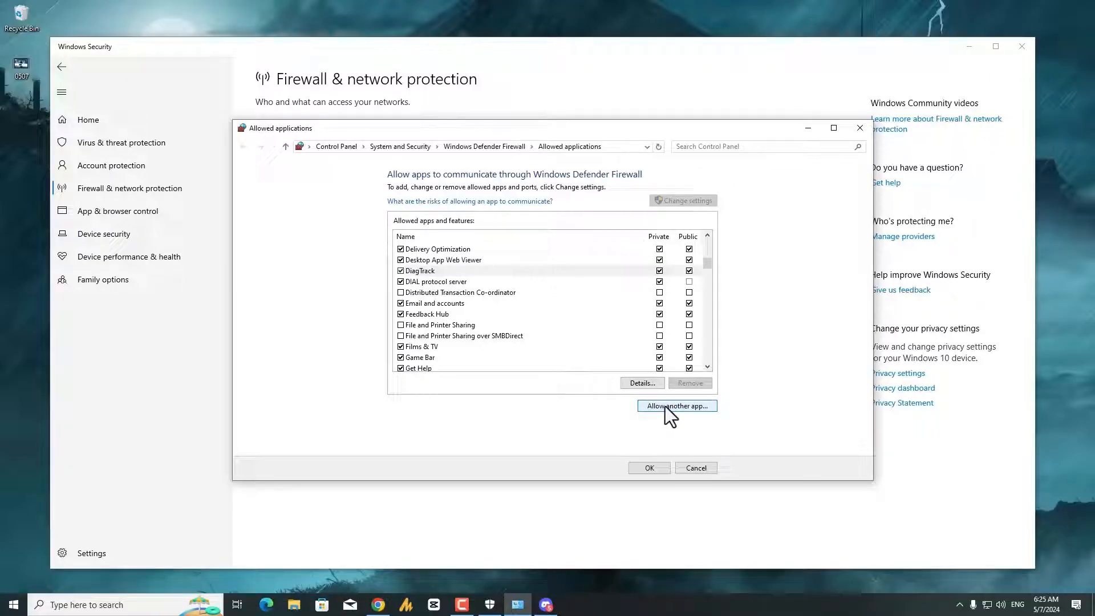
click(675, 406)
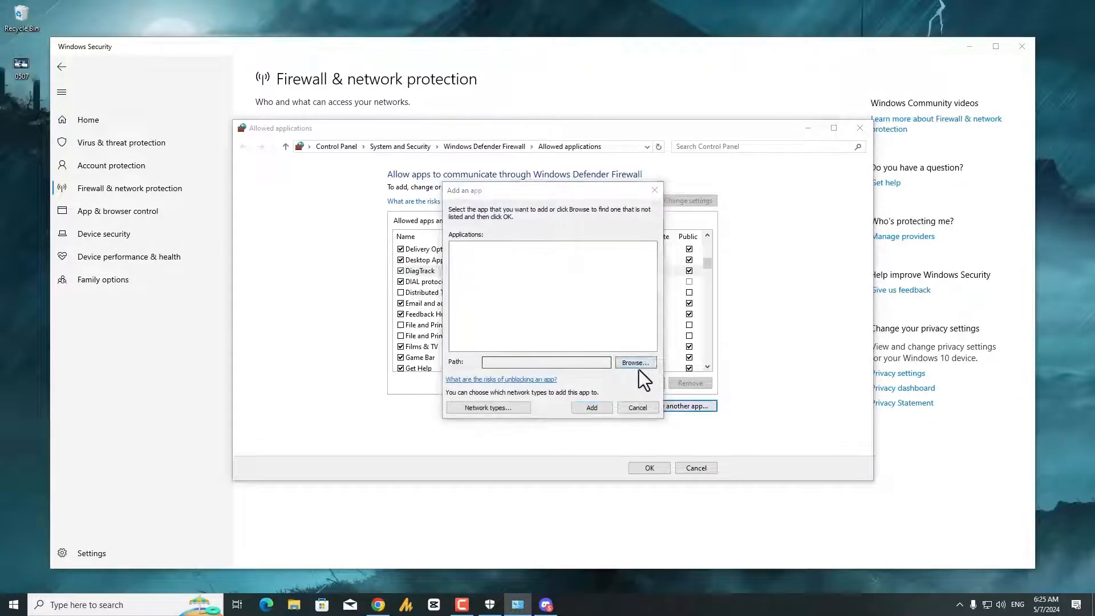
click(635, 362)
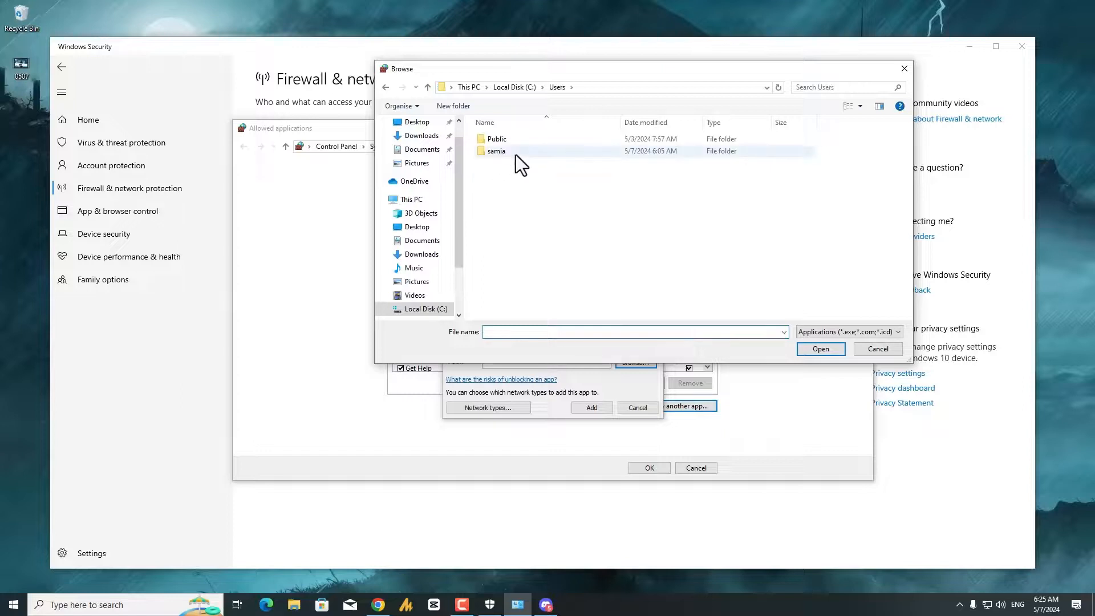
mouse_move(498, 151)
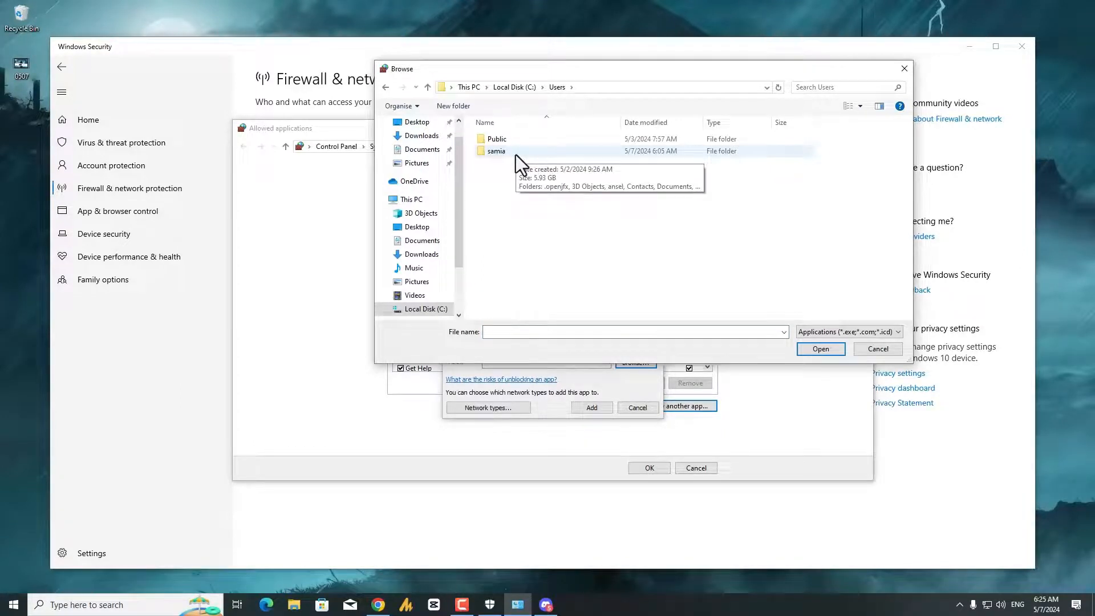
click(10, 604)
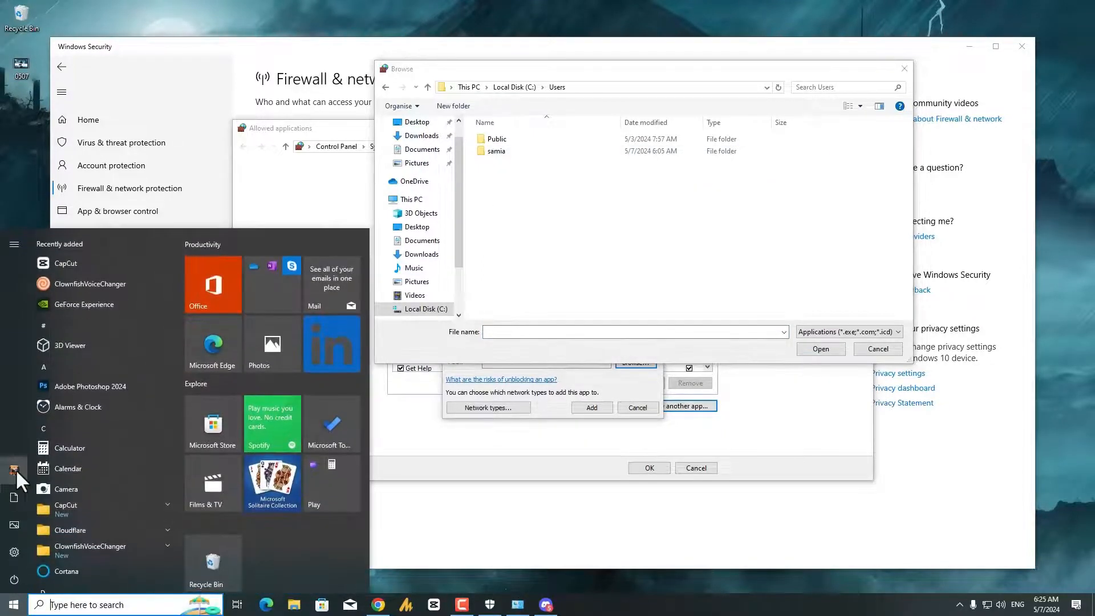
click(496, 150)
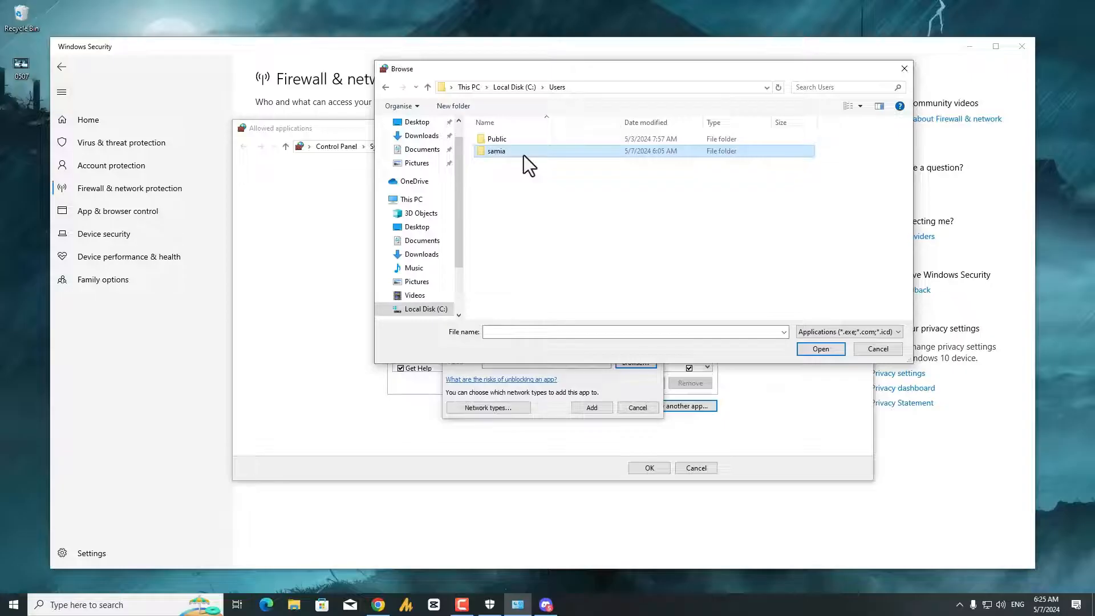
double_click(497, 150)
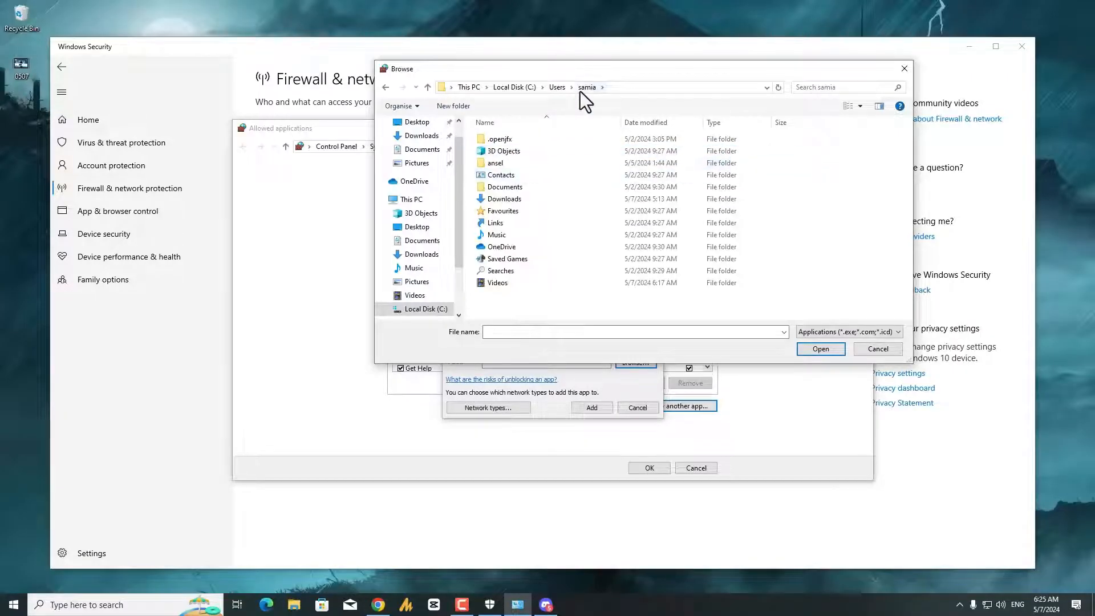
mouse_move(542, 306)
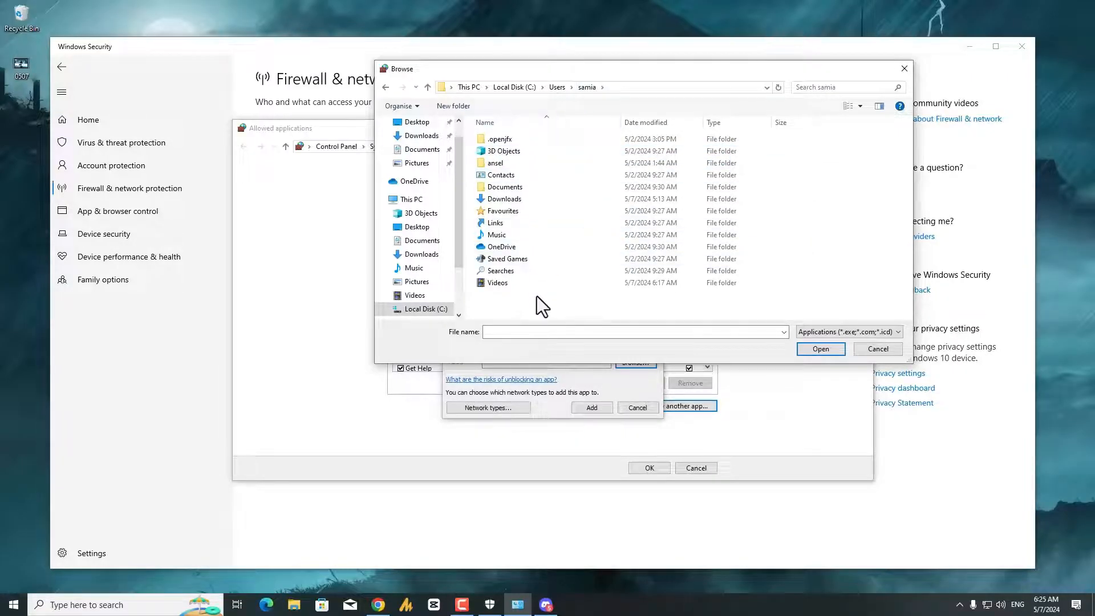
mouse_move(545, 316)
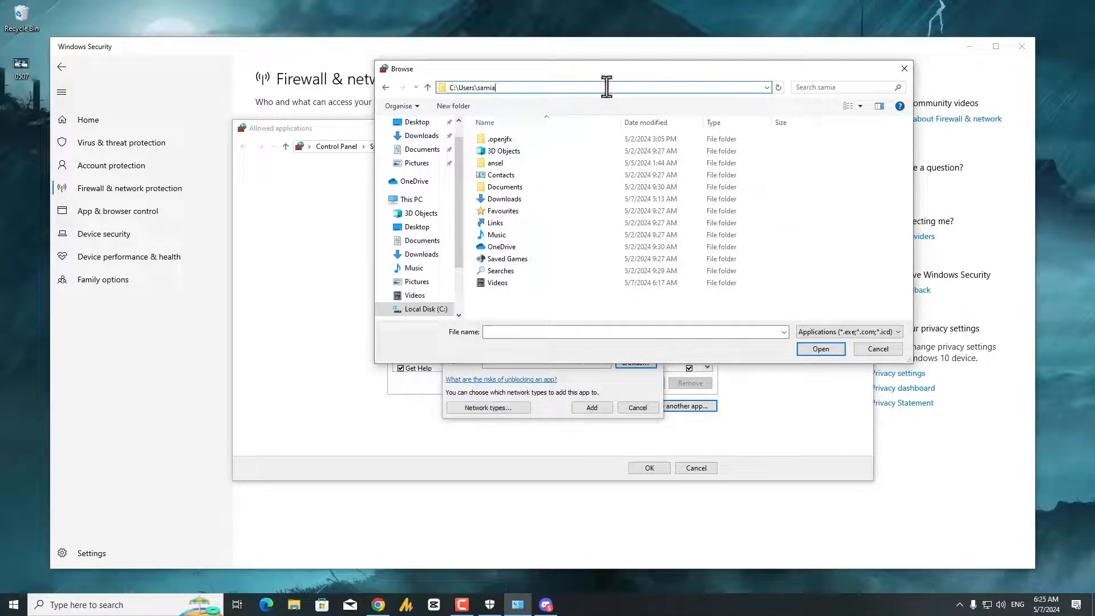
text(\)
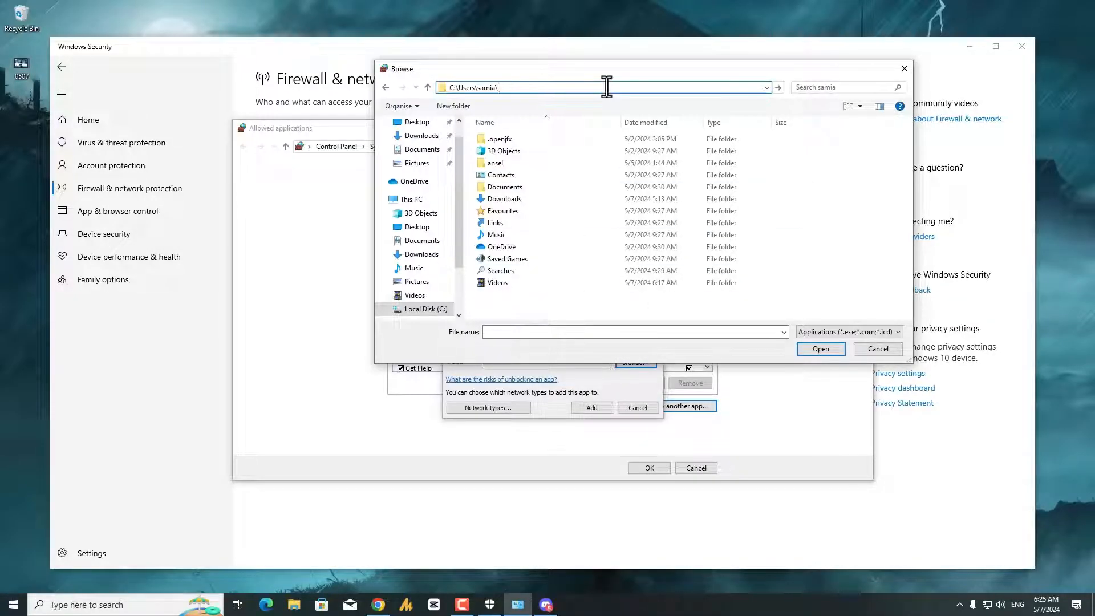
text(a)
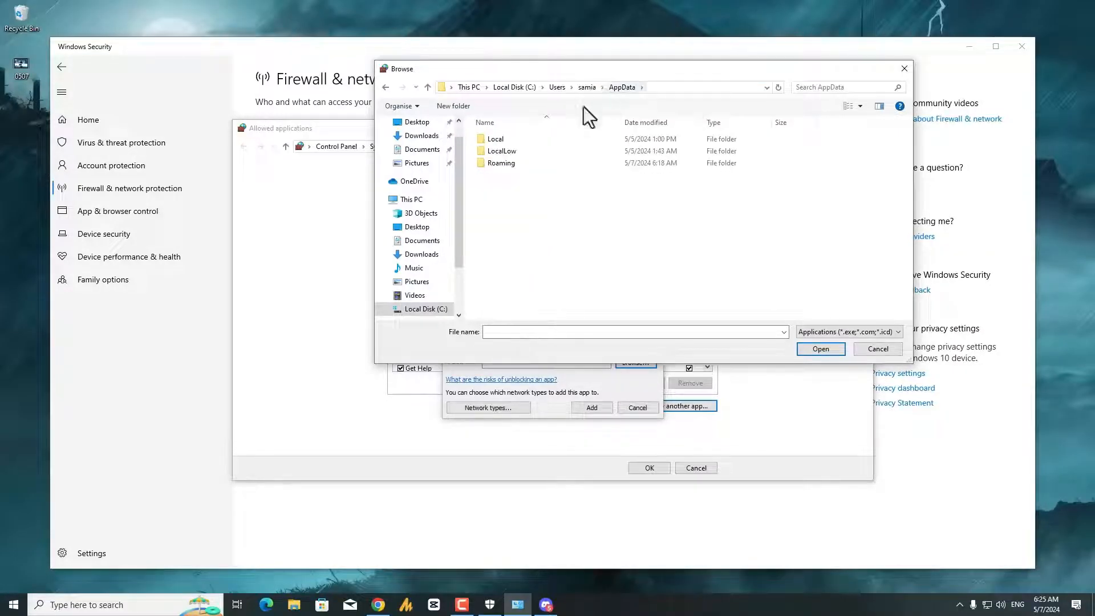
double_click(495, 138)
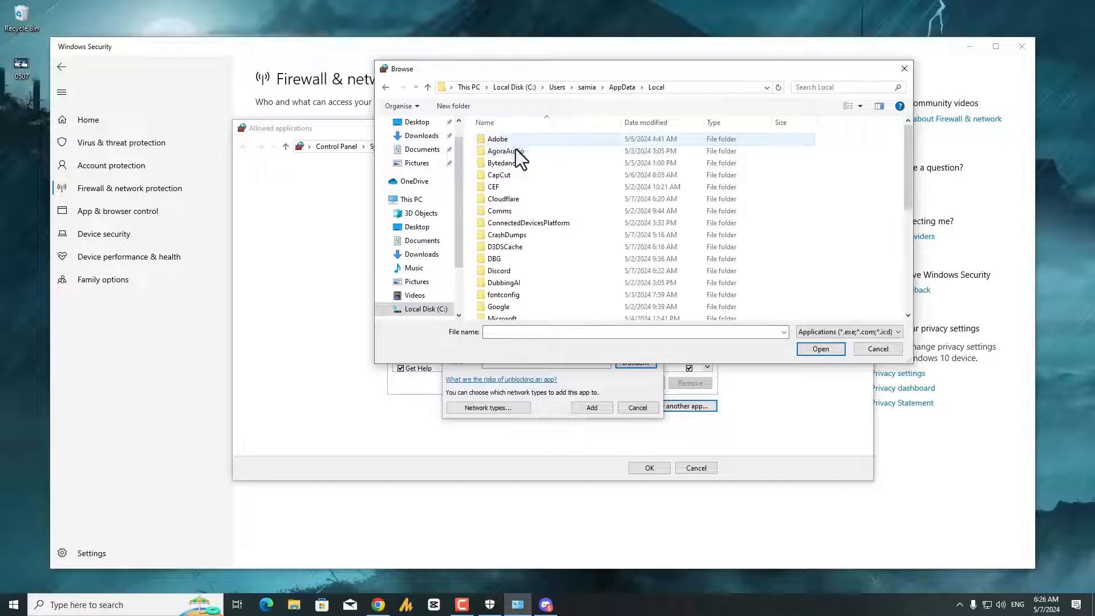
click(499, 271)
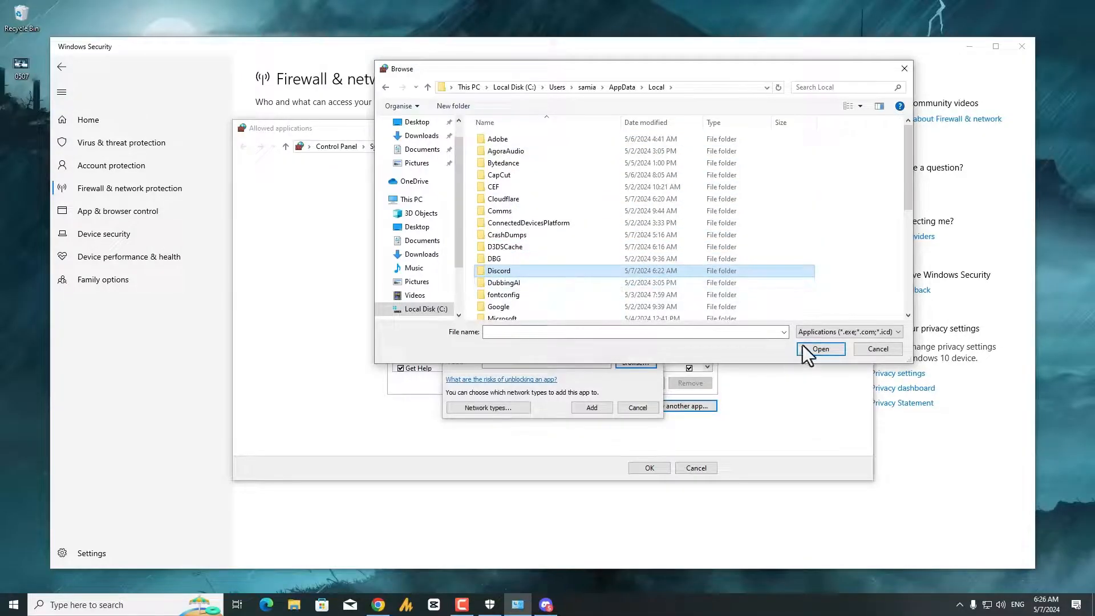
double_click(499, 270)
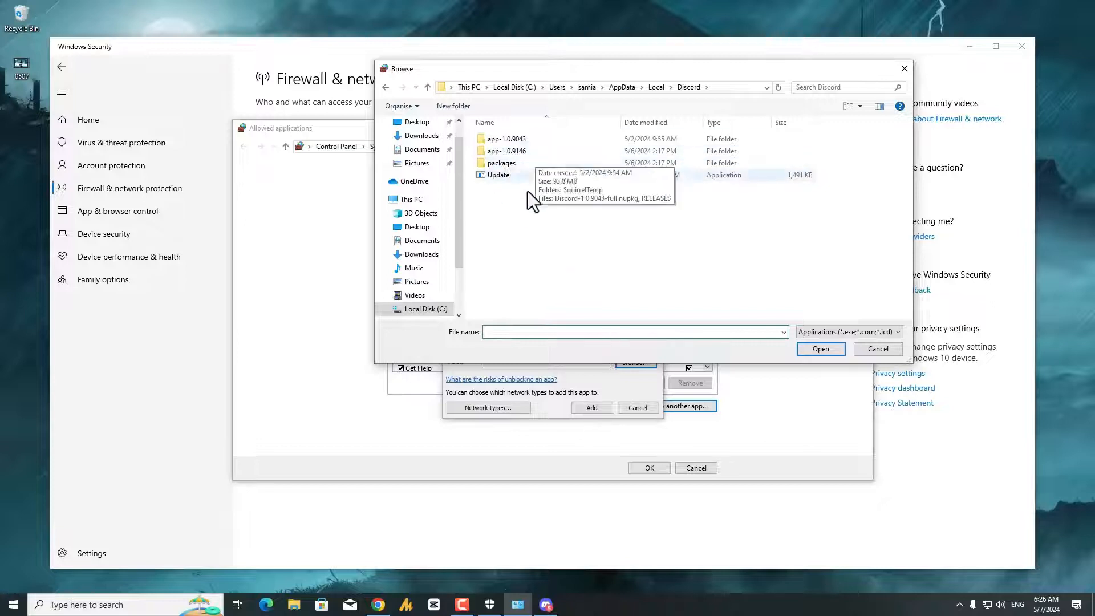
mouse_move(544, 160)
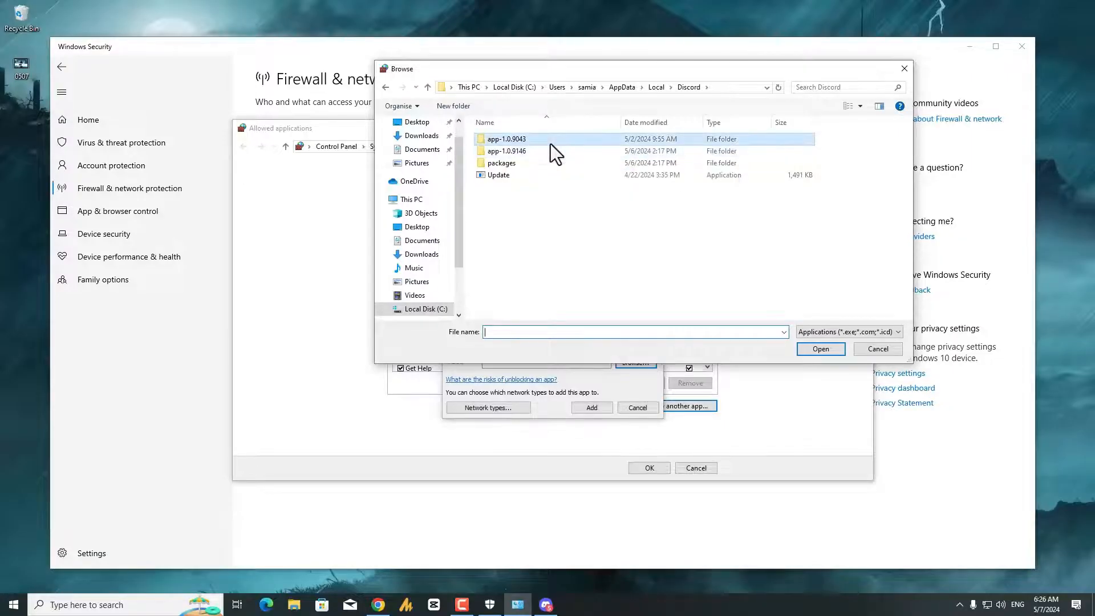
Compare the app version folders and pick the Discord executable in app-1.0.9146.
click(506, 151)
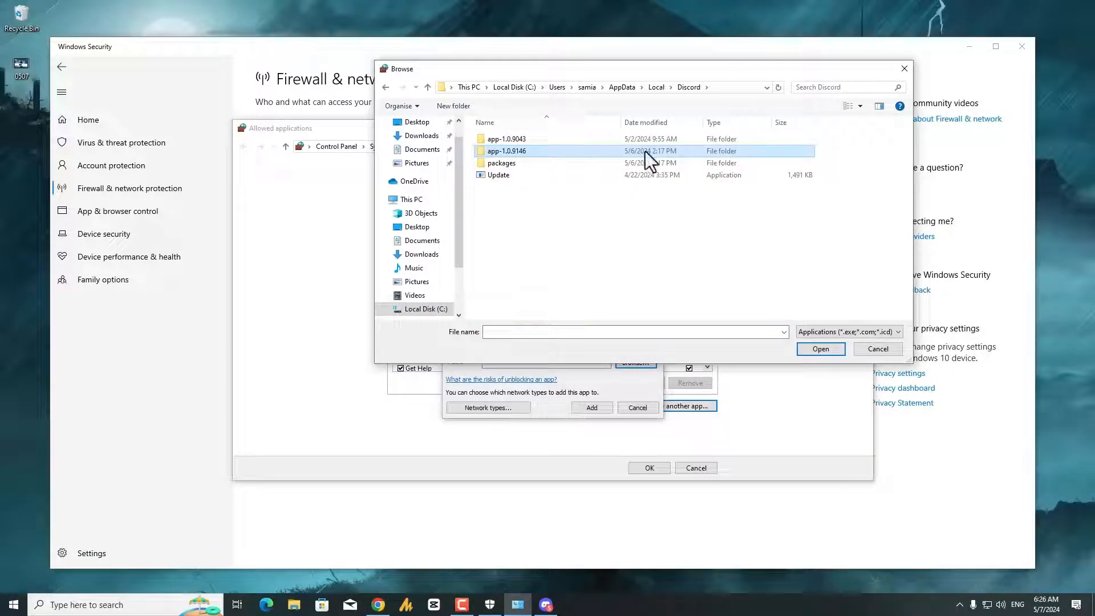
click(506, 139)
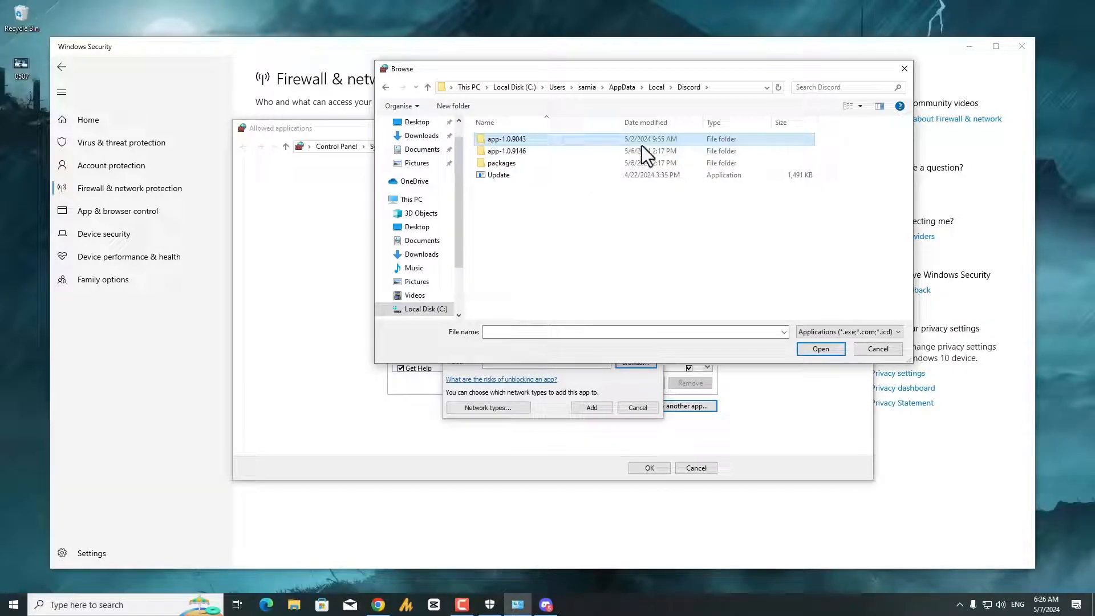
click(505, 150)
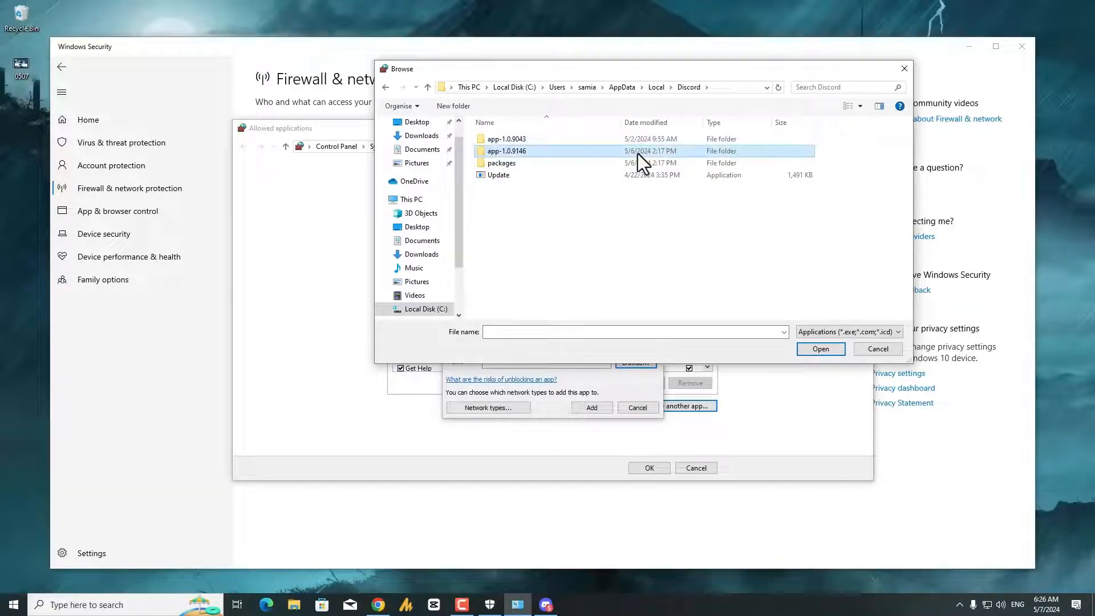
click(505, 138)
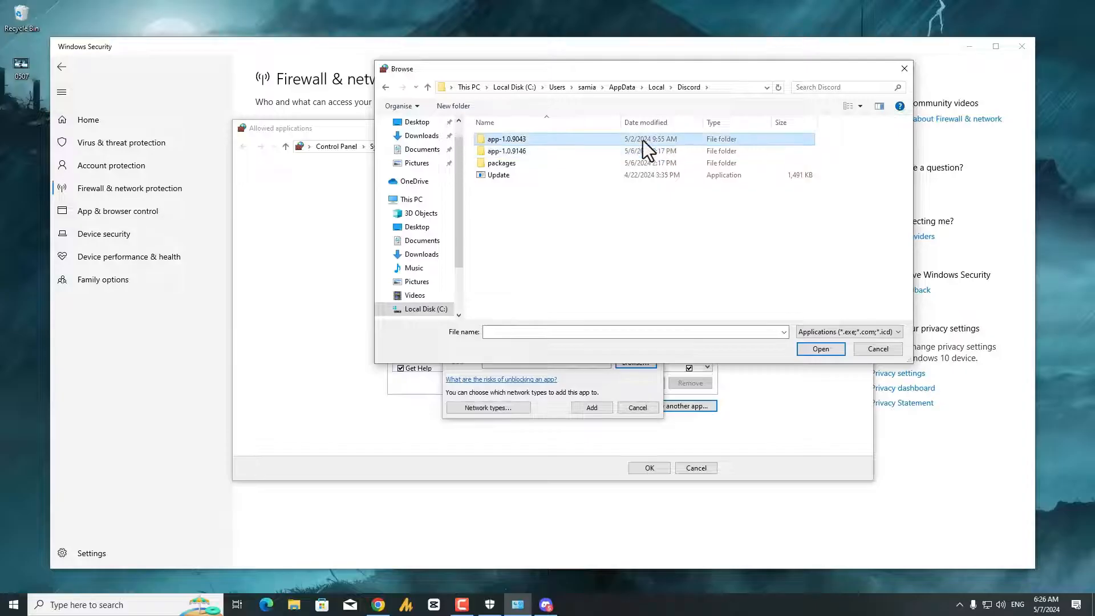
double_click(505, 151)
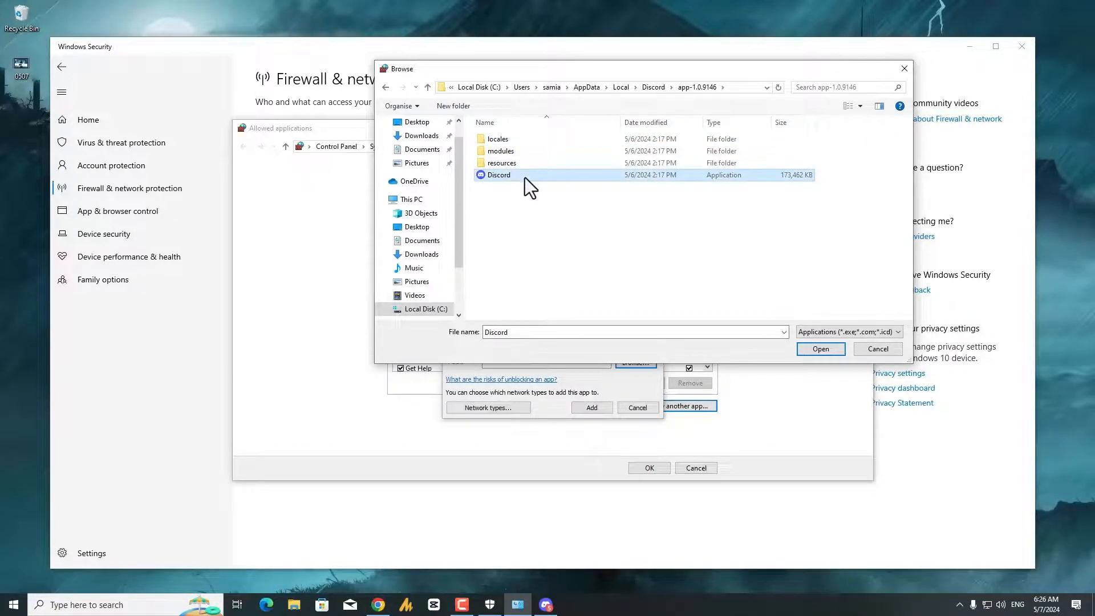
click(820, 349)
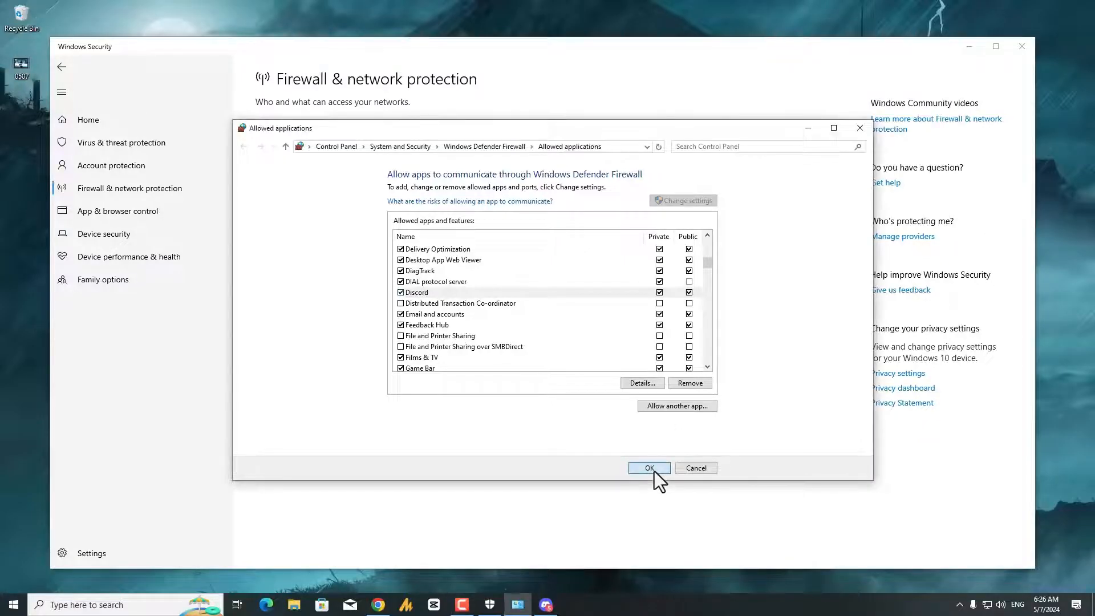
Save the allowed apps changes and view Inbound Rules in the advanced firewall settings.
click(648, 468)
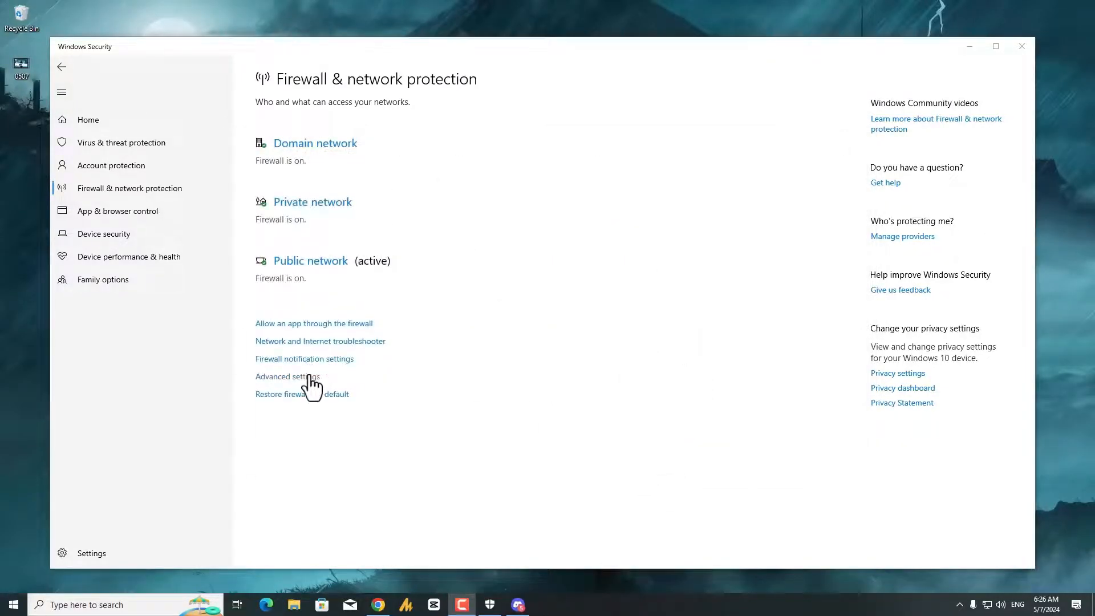
mouse_move(494, 382)
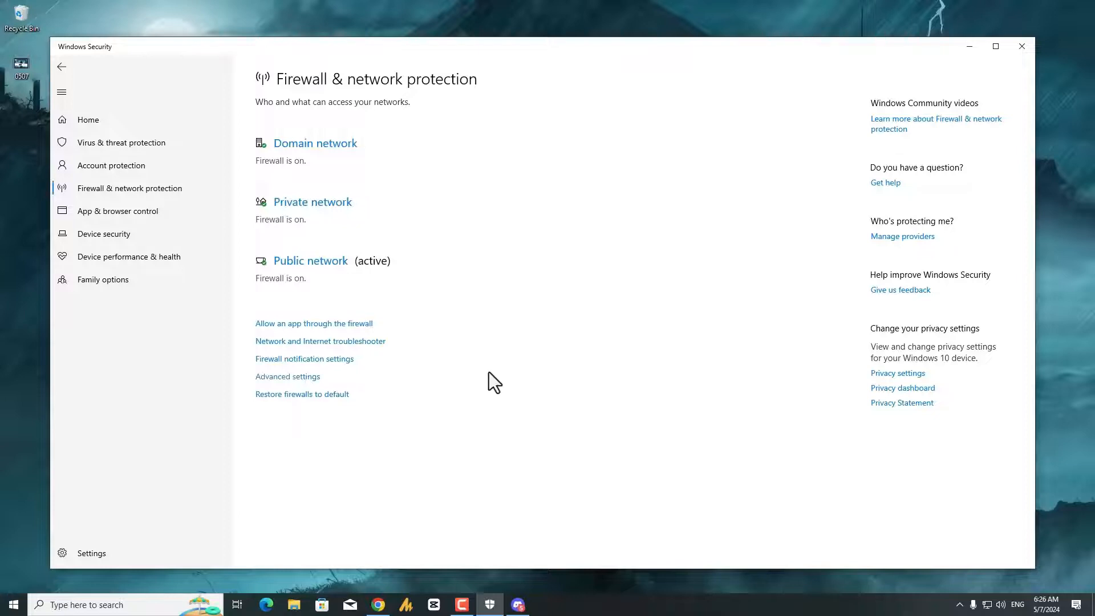
click(287, 375)
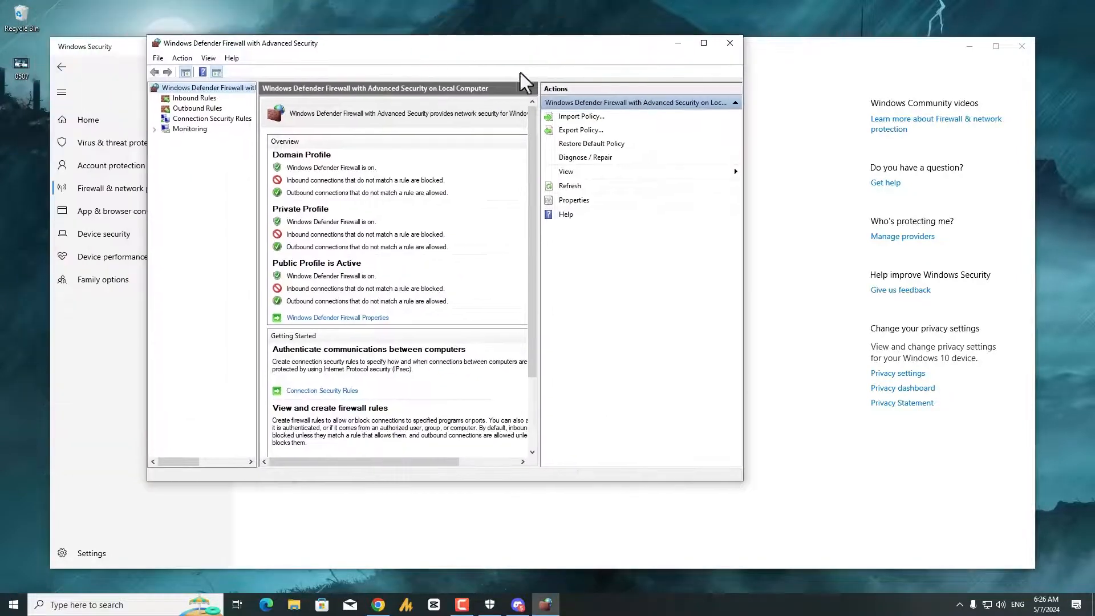
click(194, 98)
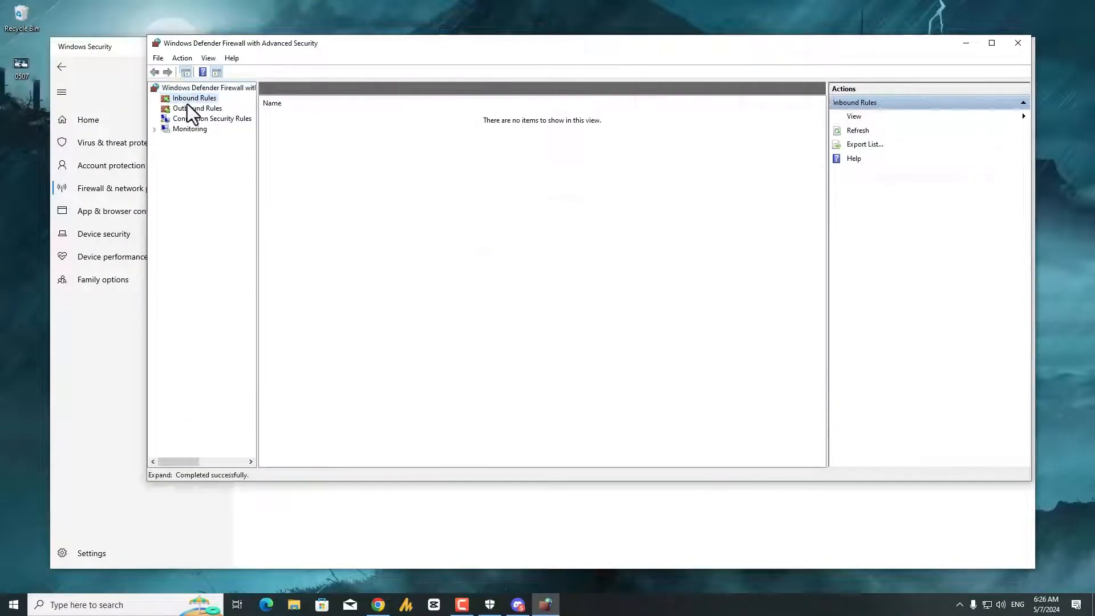
click(194, 98)
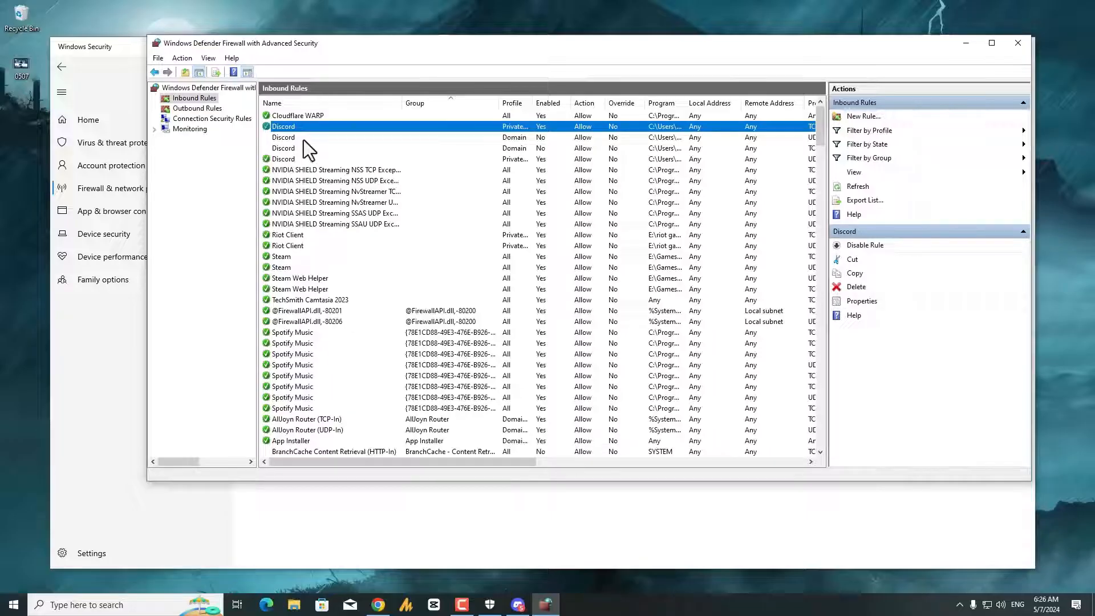
Start a new program-based inbound rule covering AppData\Local\Discord\Update.exe.
click(863, 116)
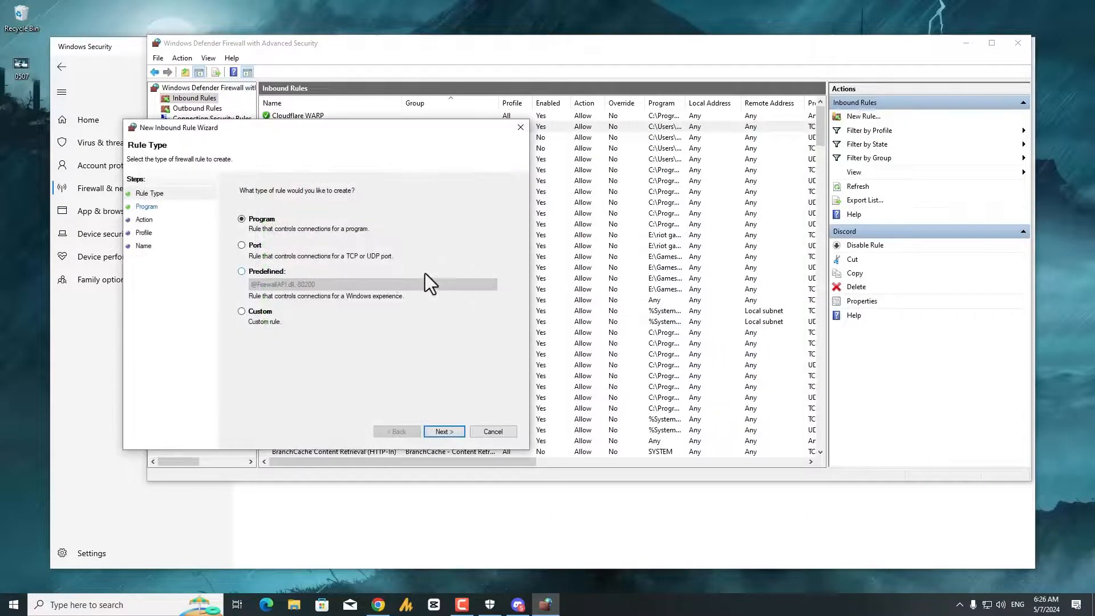
click(442, 431)
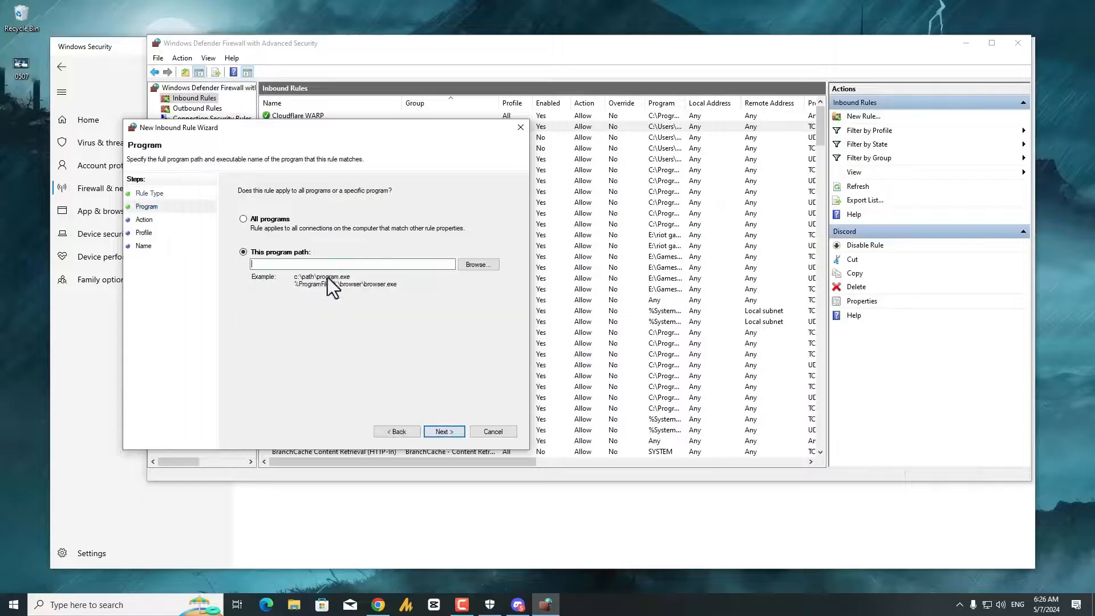
click(478, 264)
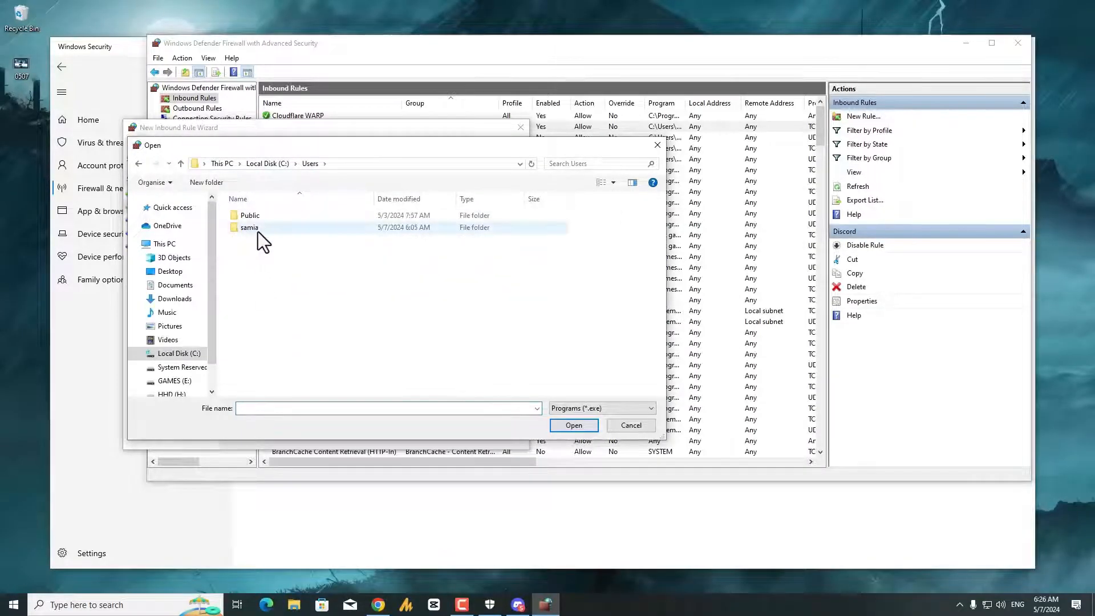
double_click(250, 227)
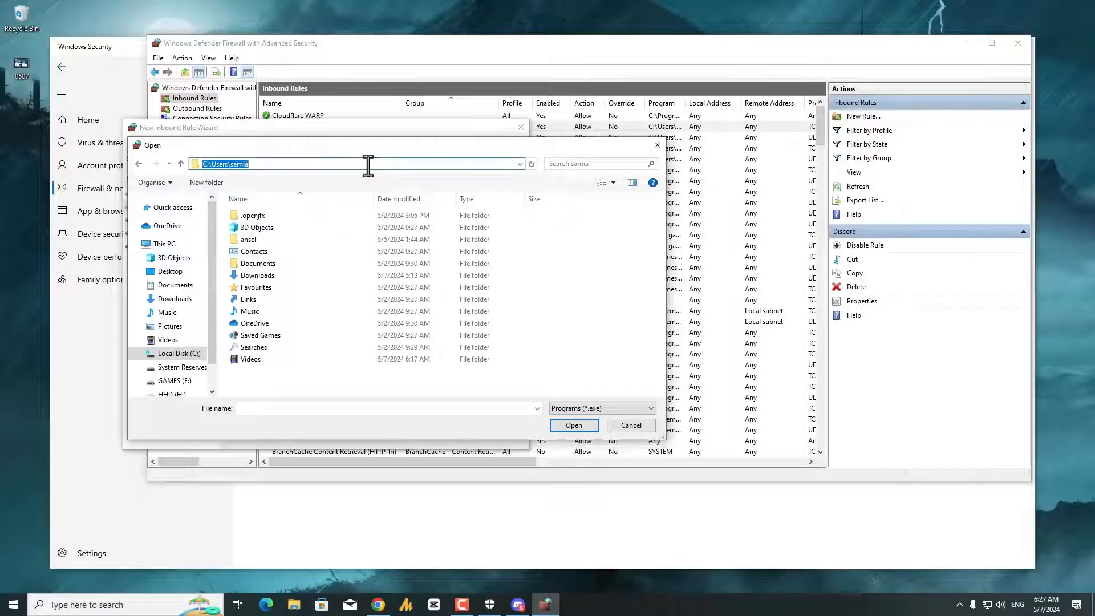
text(\aood)
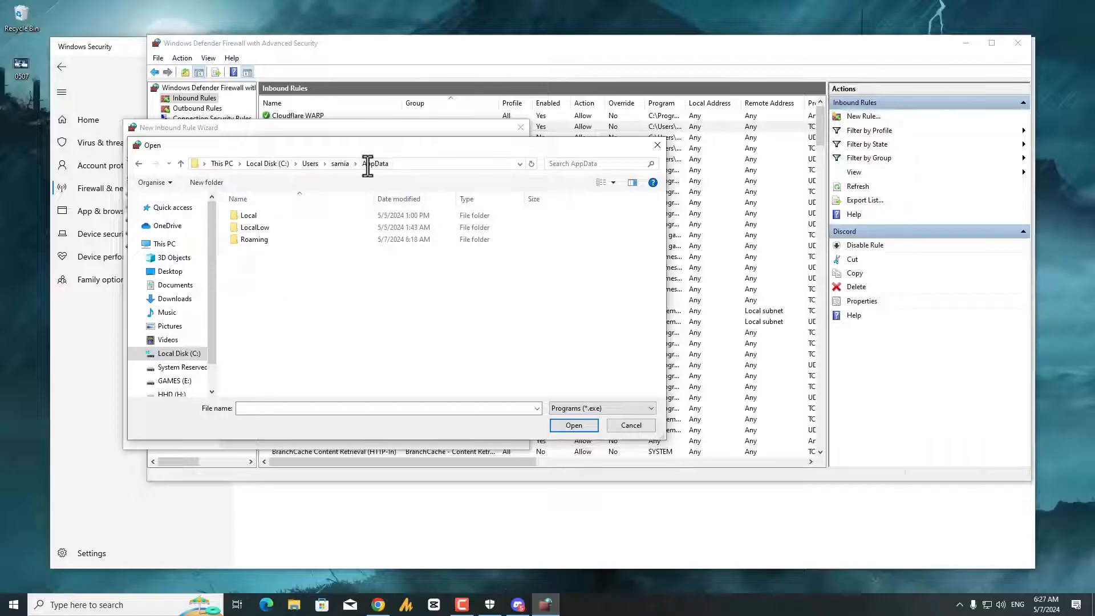
double_click(249, 215)
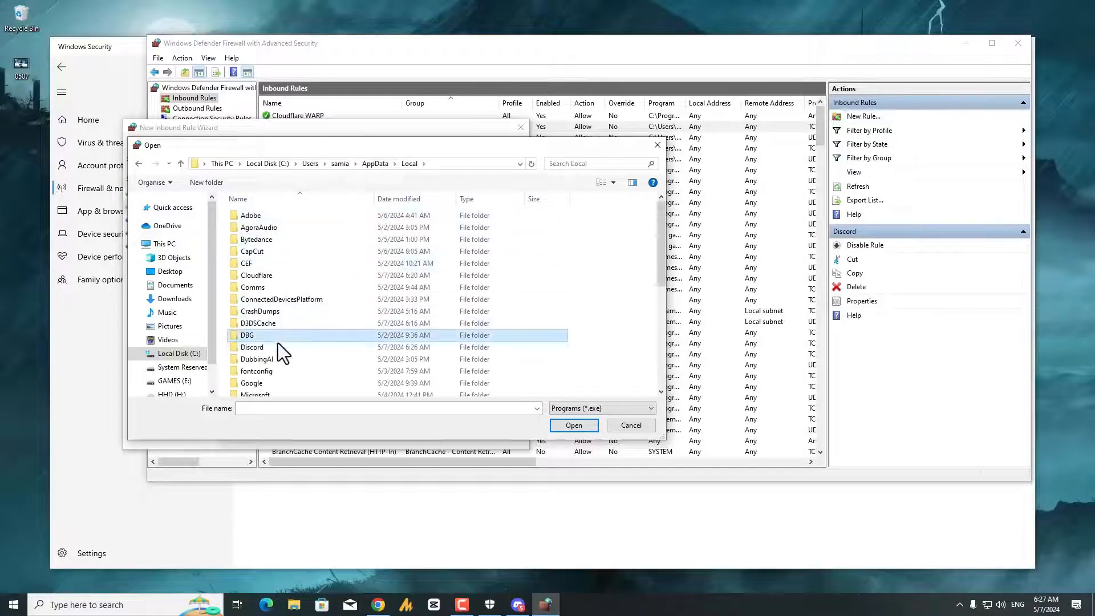
double_click(251, 347)
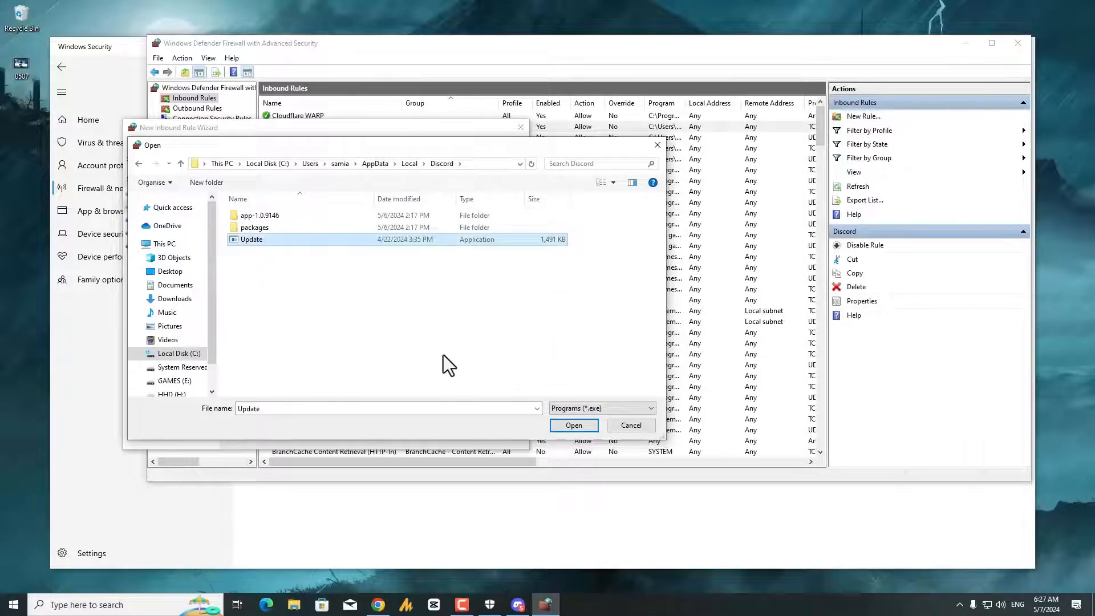
click(572, 425)
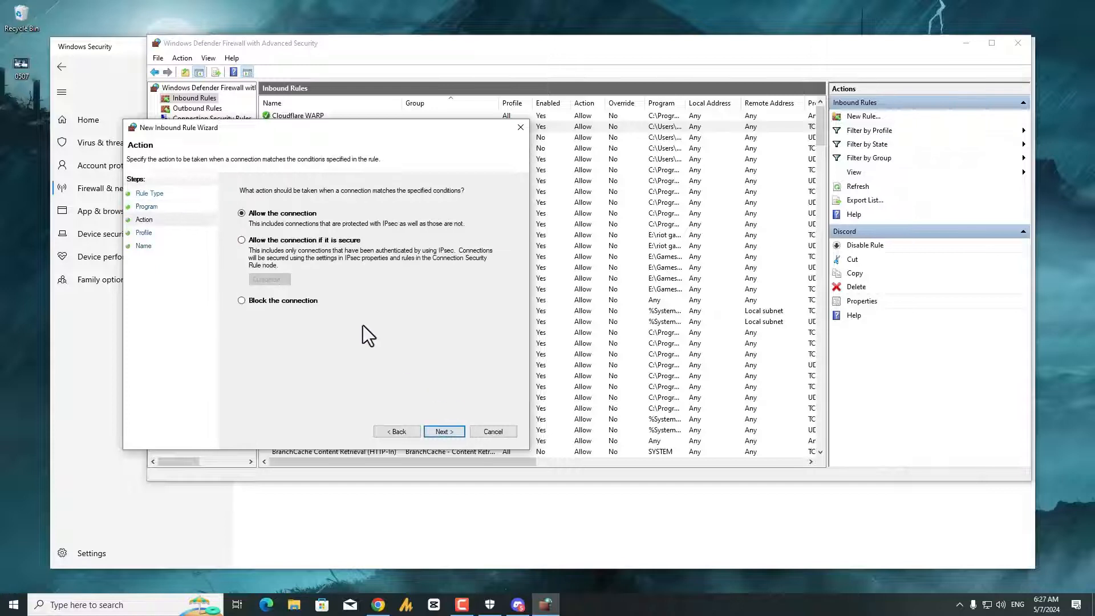
mouse_move(280, 224)
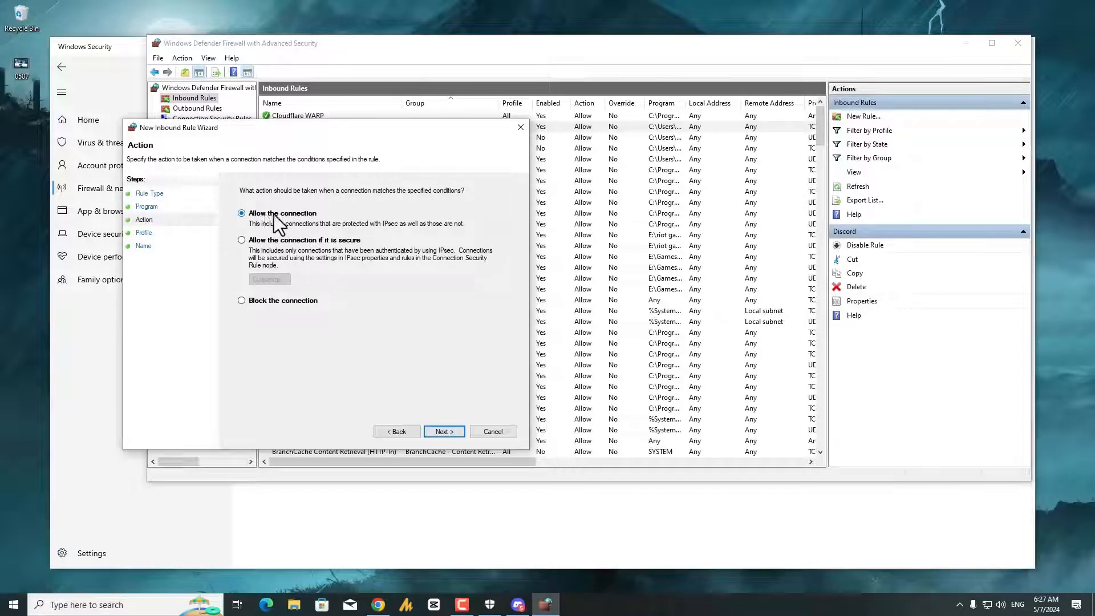
Allow the connection on all profiles, name the rule Discord Update, and finish.
click(444, 431)
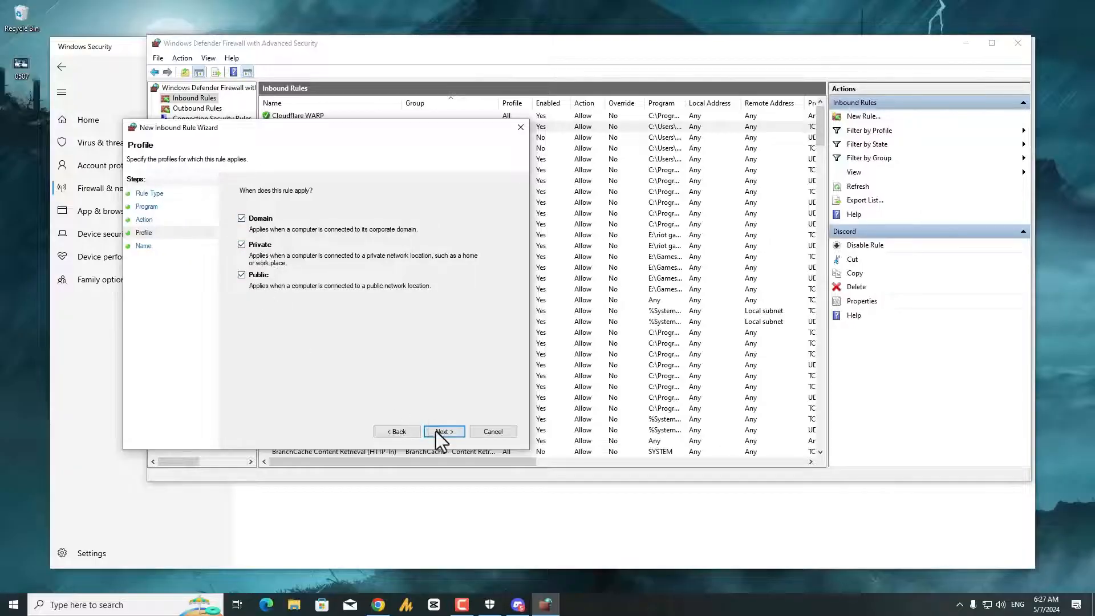
click(444, 431)
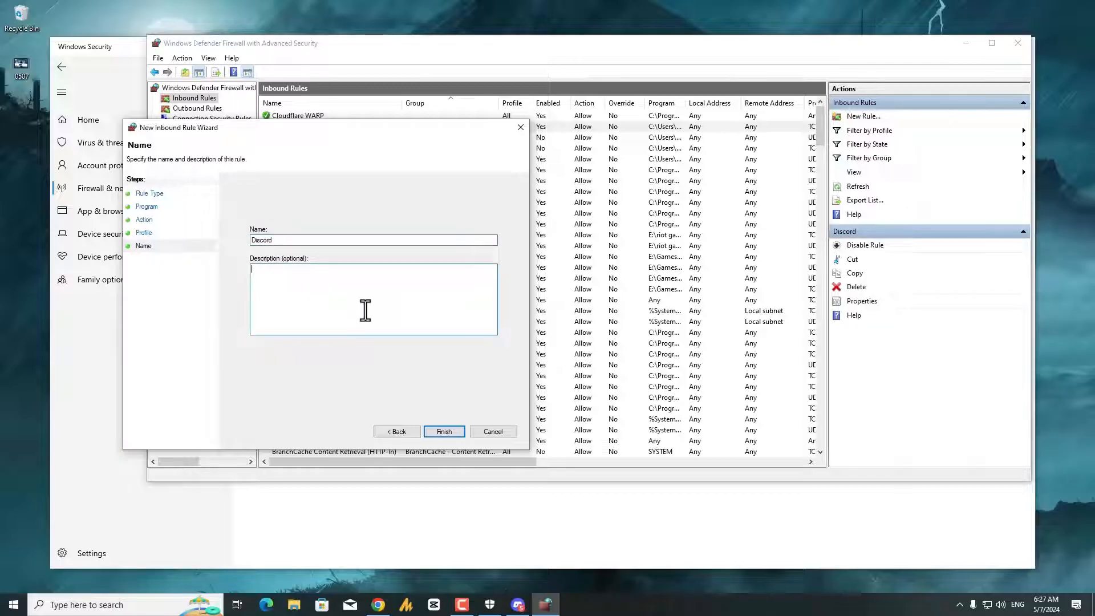
text(Discord Update)
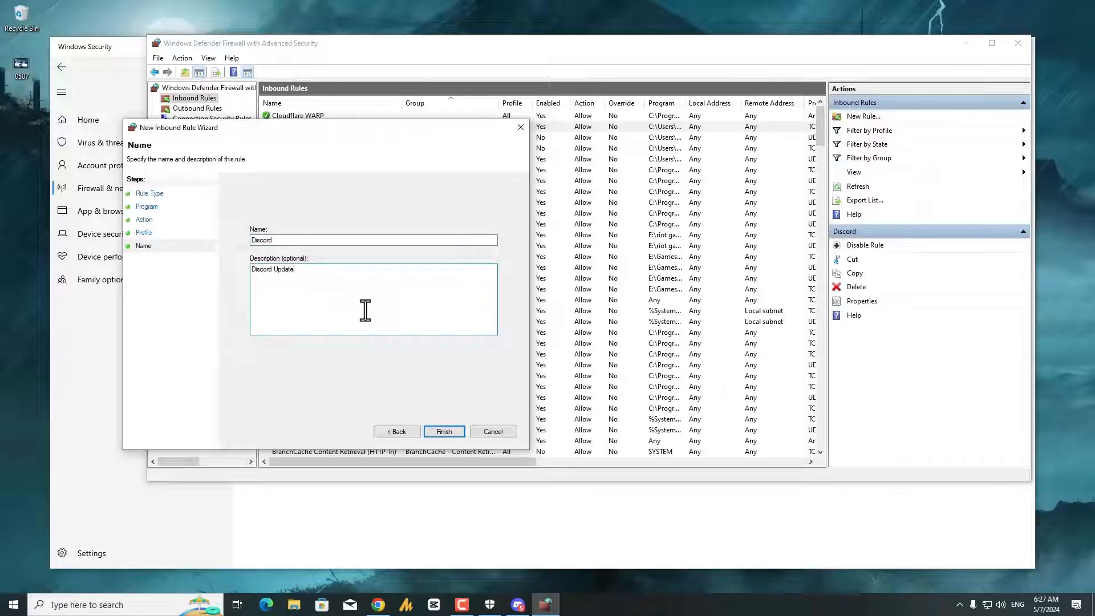
click(443, 431)
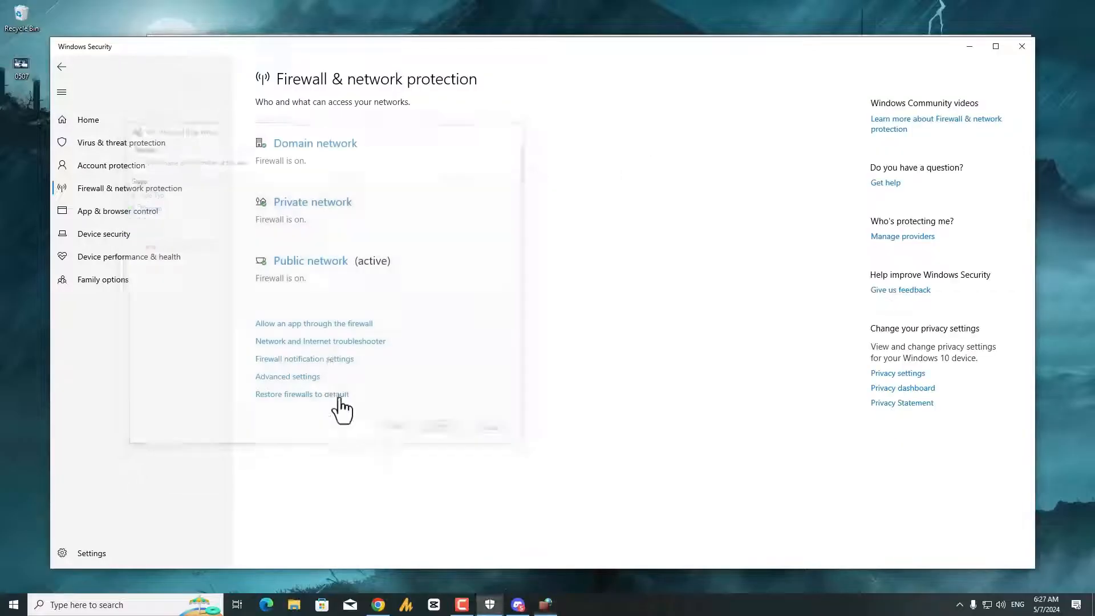
click(288, 377)
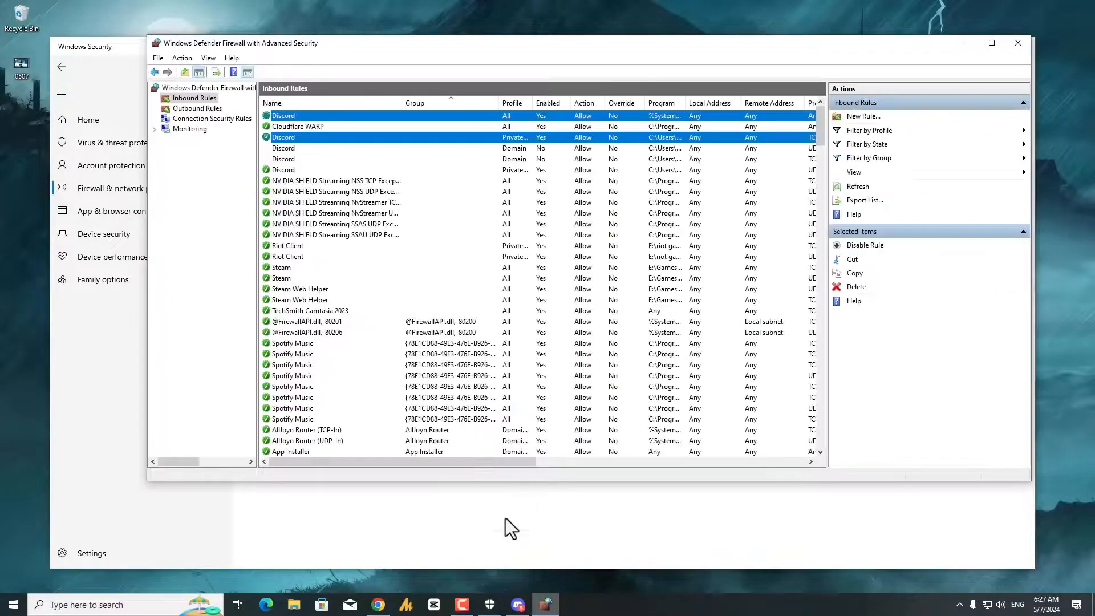
mouse_move(199, 116)
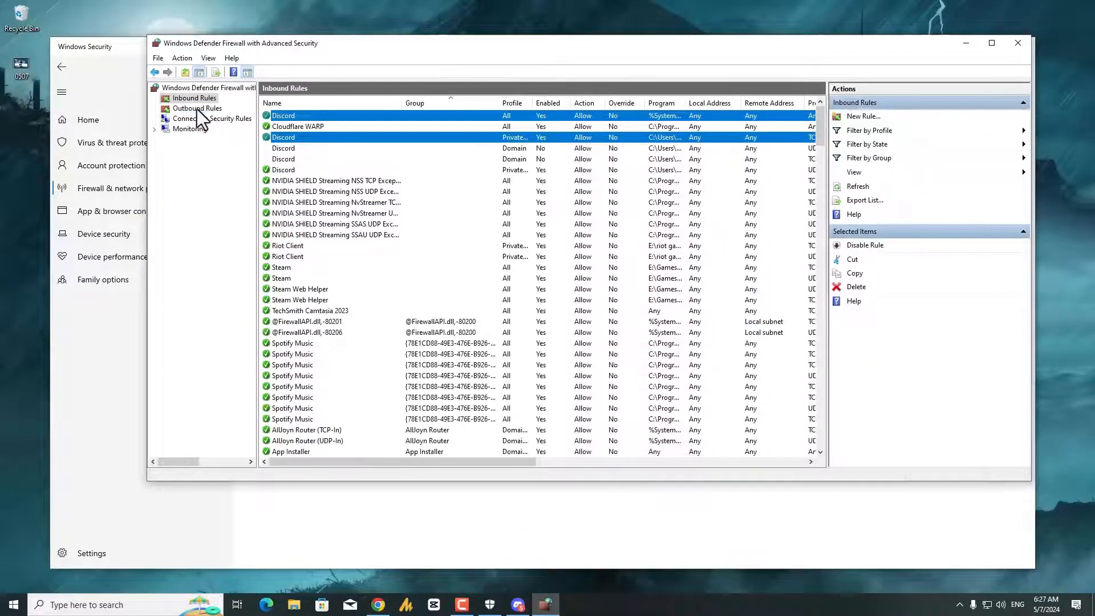
Start an outbound rule for the Update program, set its action and keep all profiles.
click(198, 108)
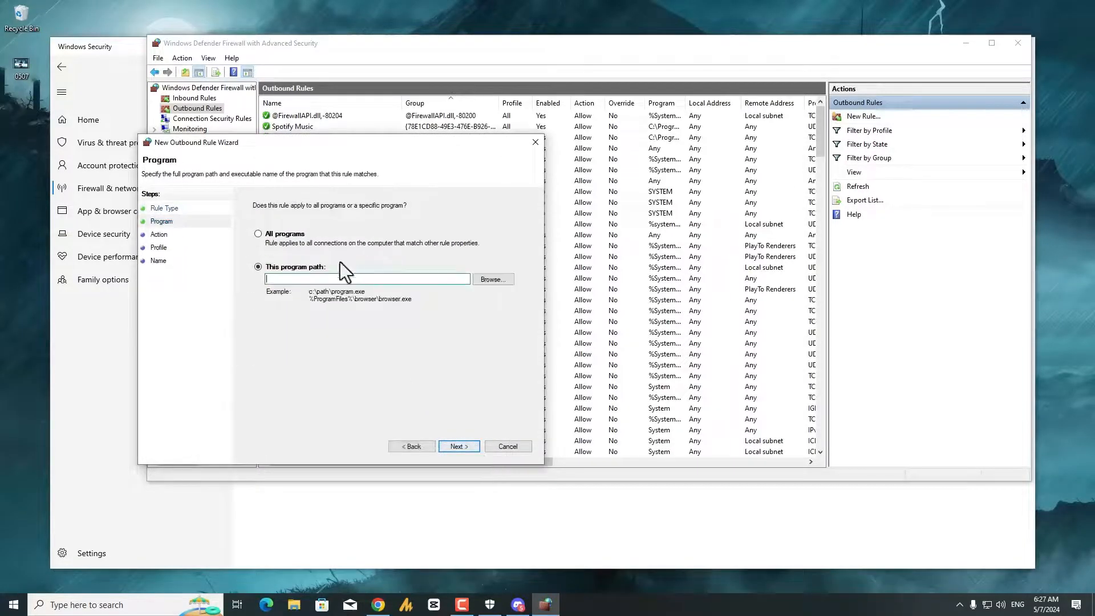
click(492, 278)
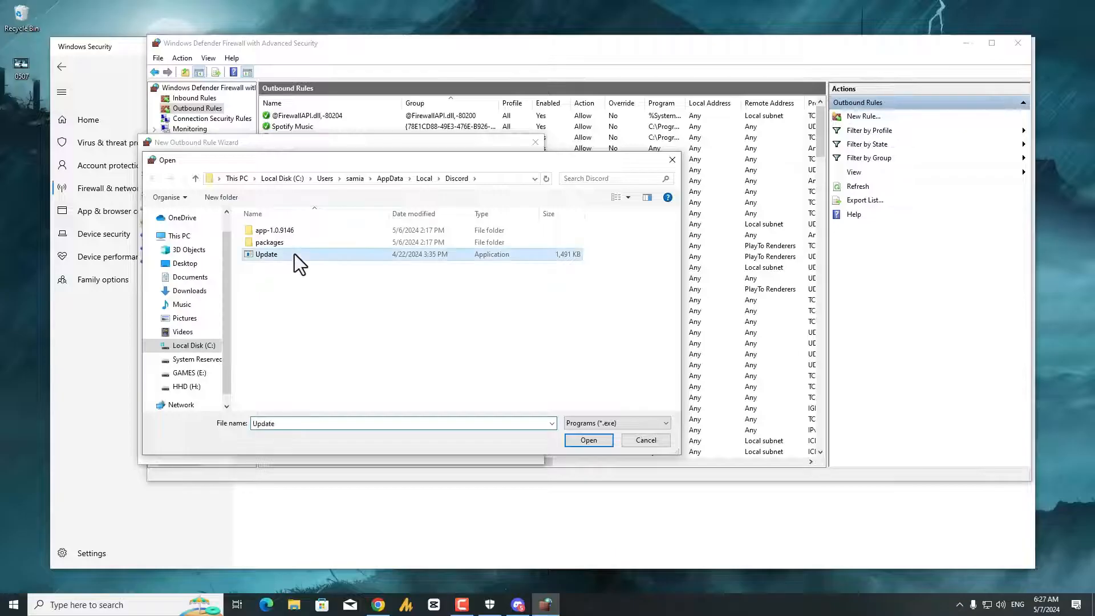
click(587, 440)
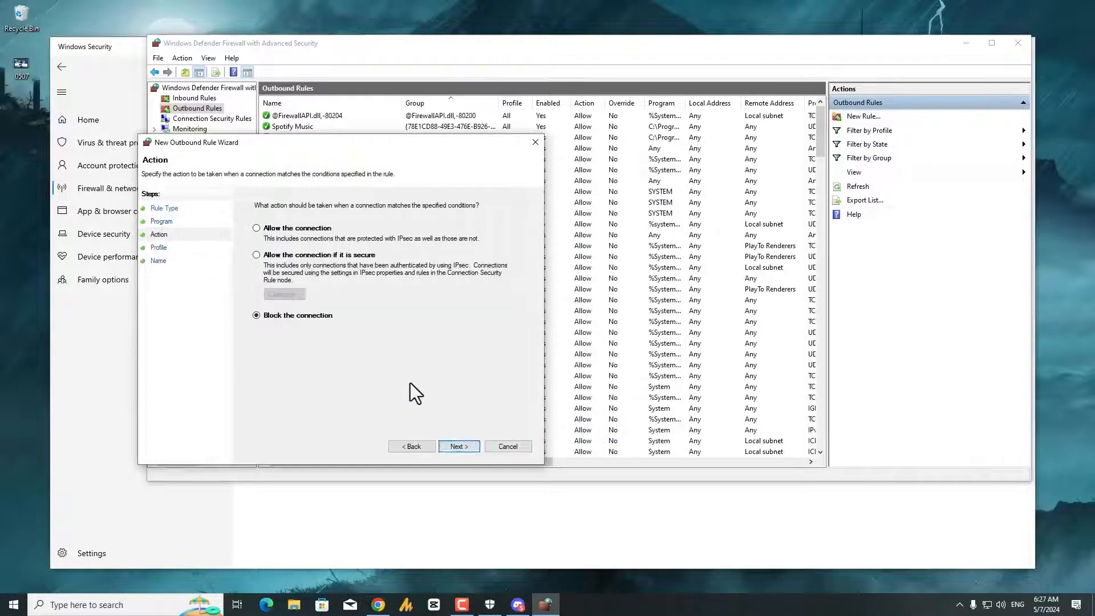
click(457, 446)
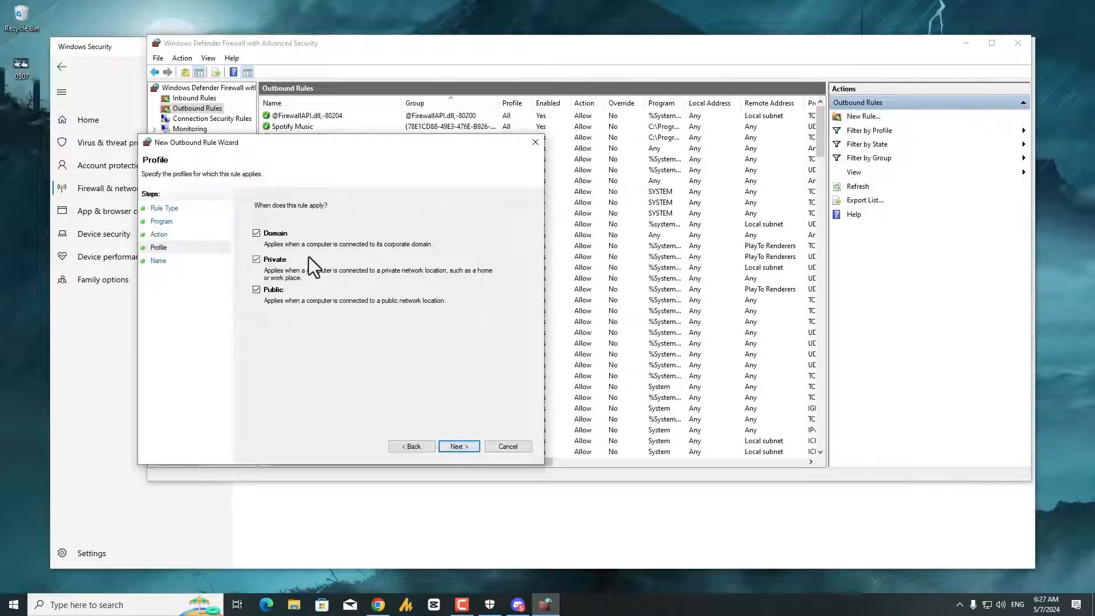
click(458, 446)
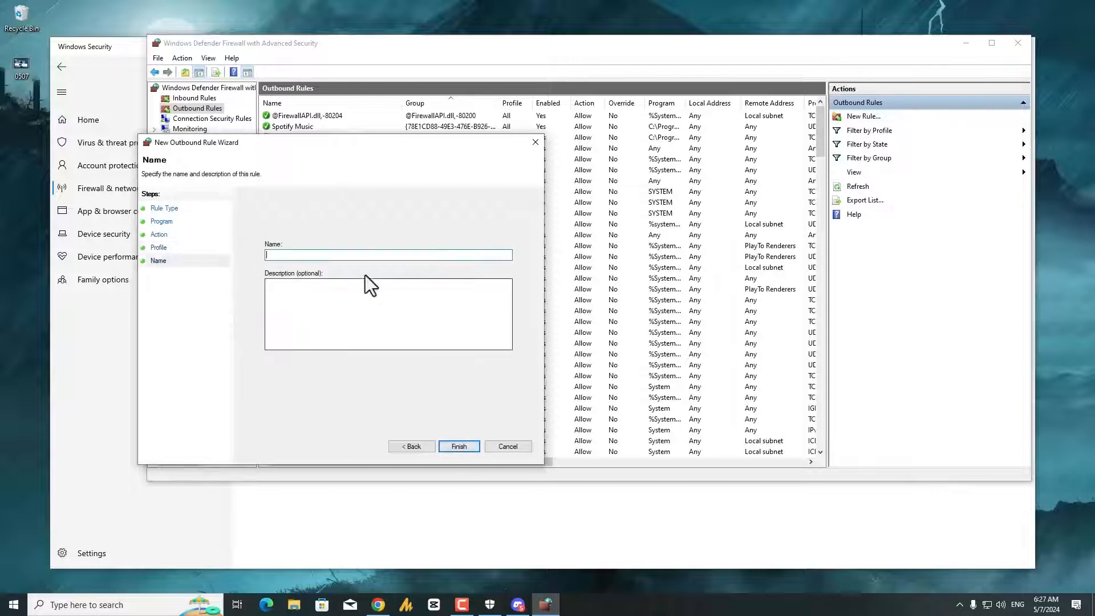
Name the outbound rule Discord, describe it as Discord Update, and finish.
text(Discord)
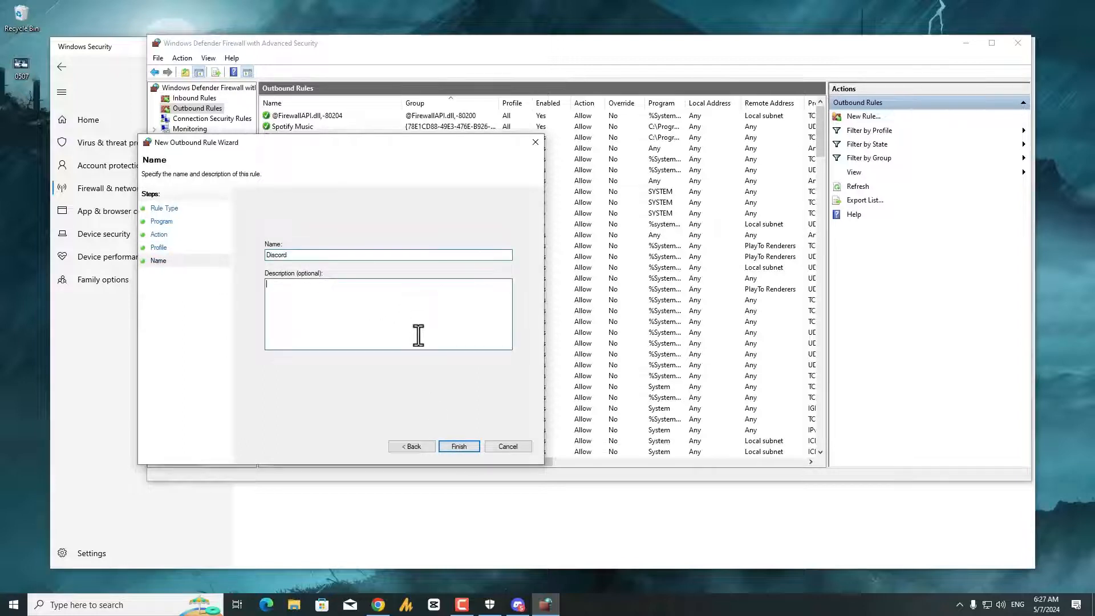
text(Discord Update.)
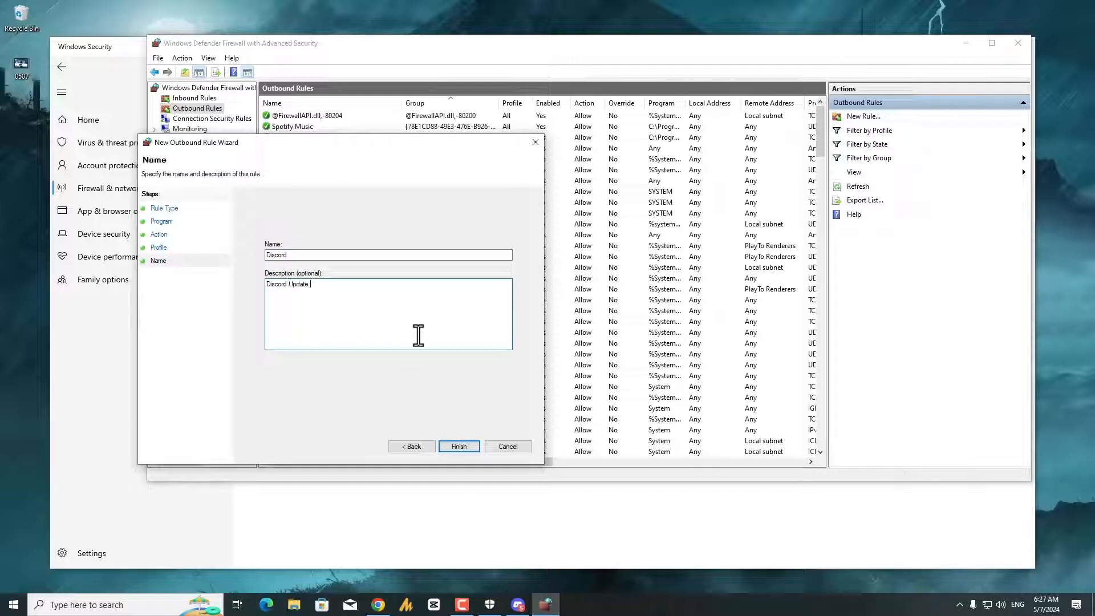
click(458, 446)
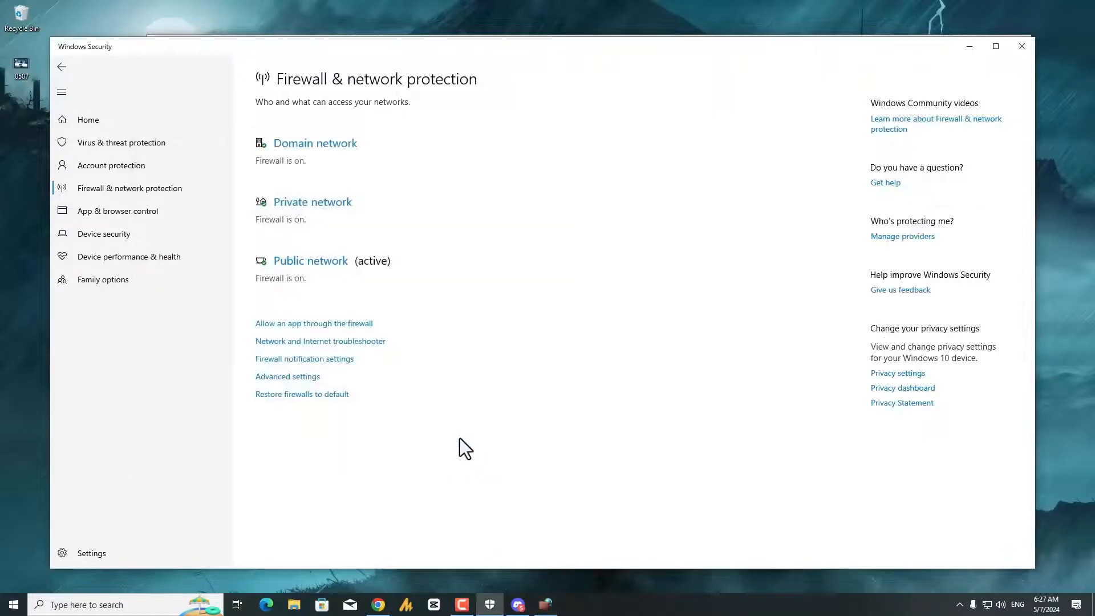
click(287, 377)
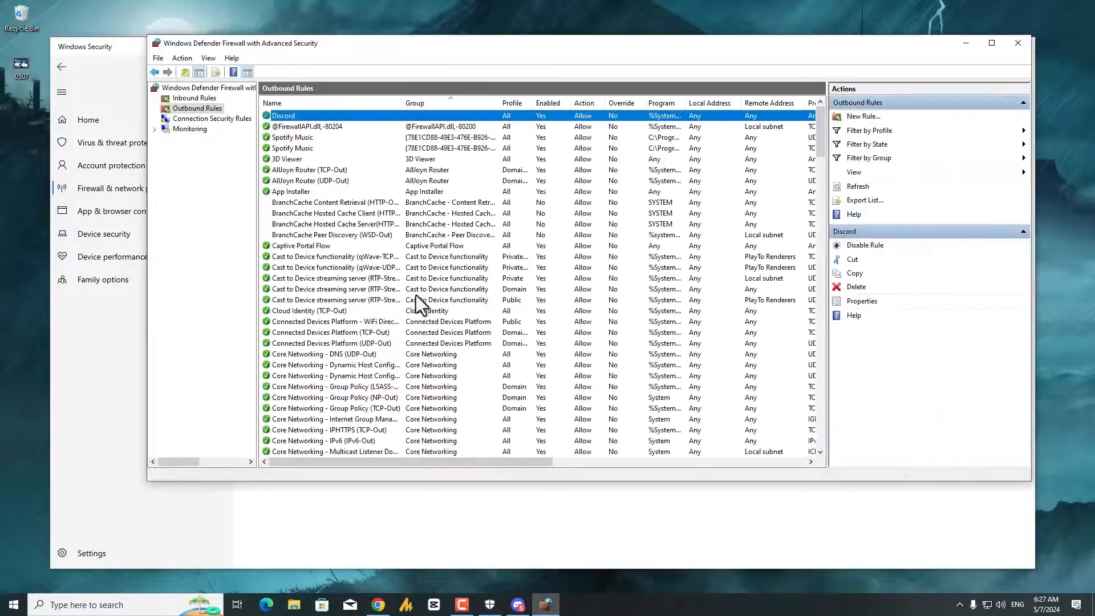
Start a new inbound rule allowing connections for app-1.0.9146\Discord.exe.
click(194, 98)
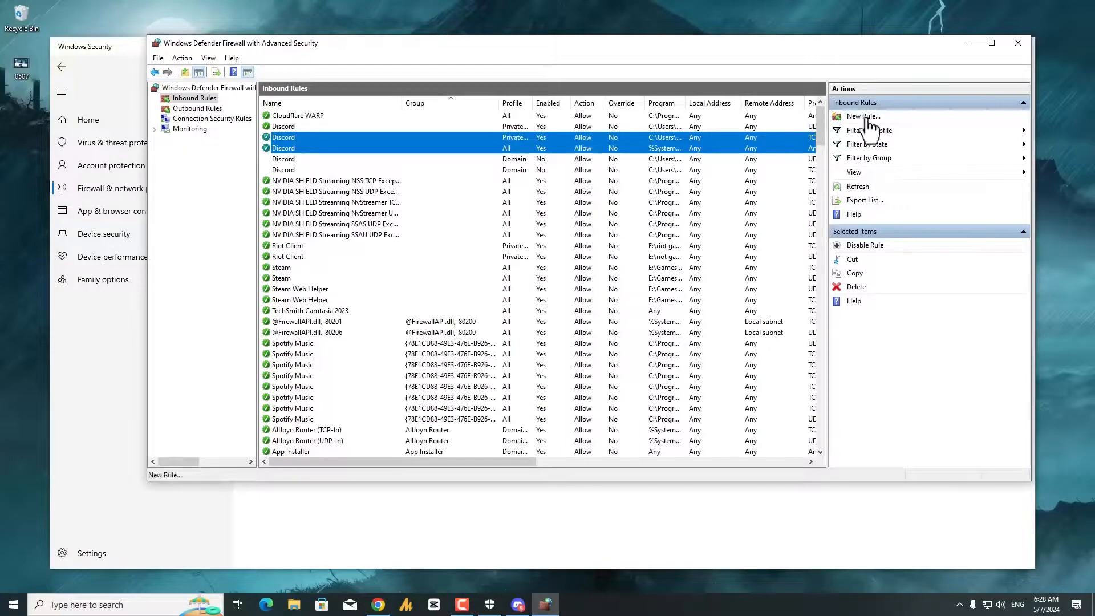
click(863, 116)
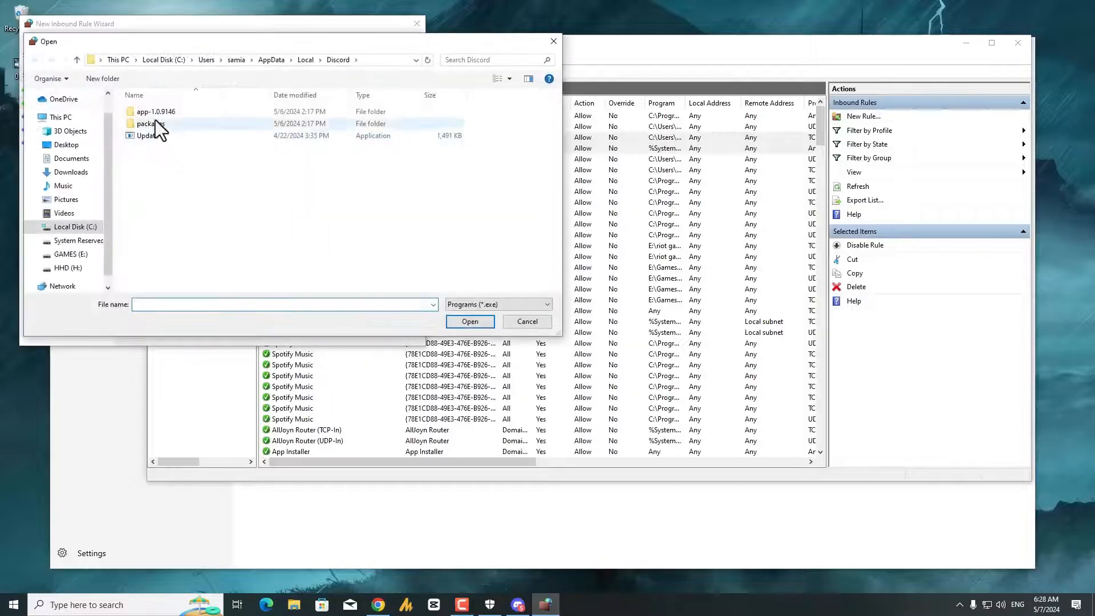
click(468, 322)
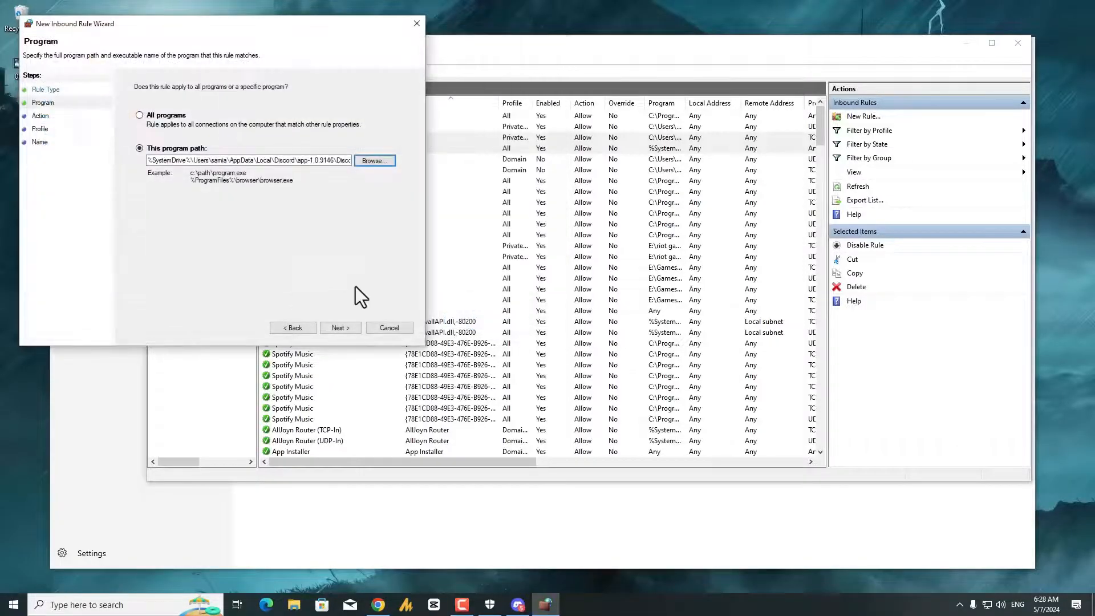
click(340, 328)
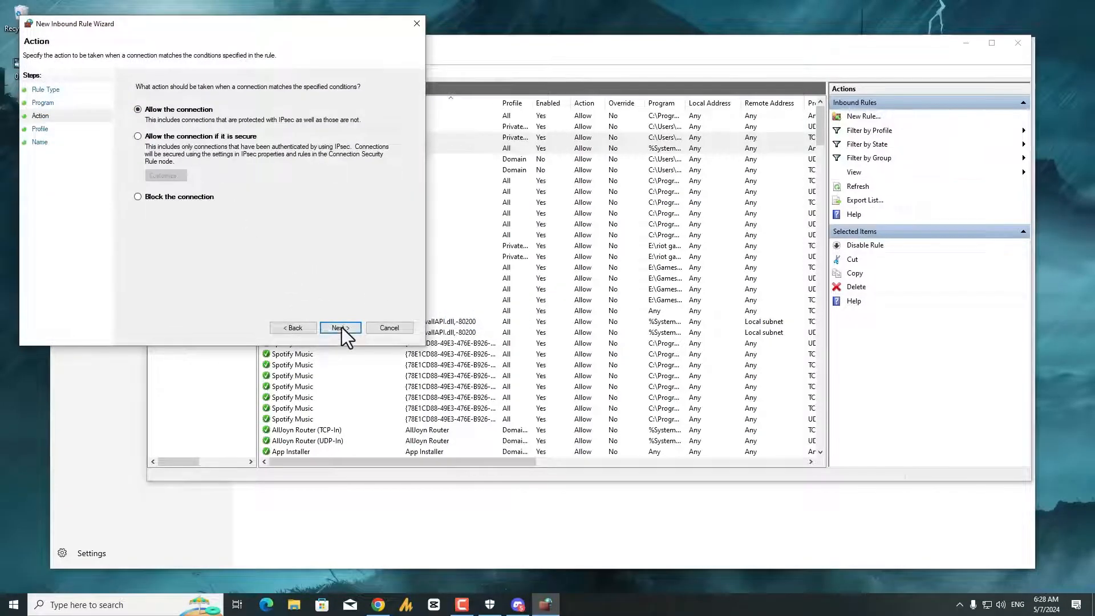
click(339, 327)
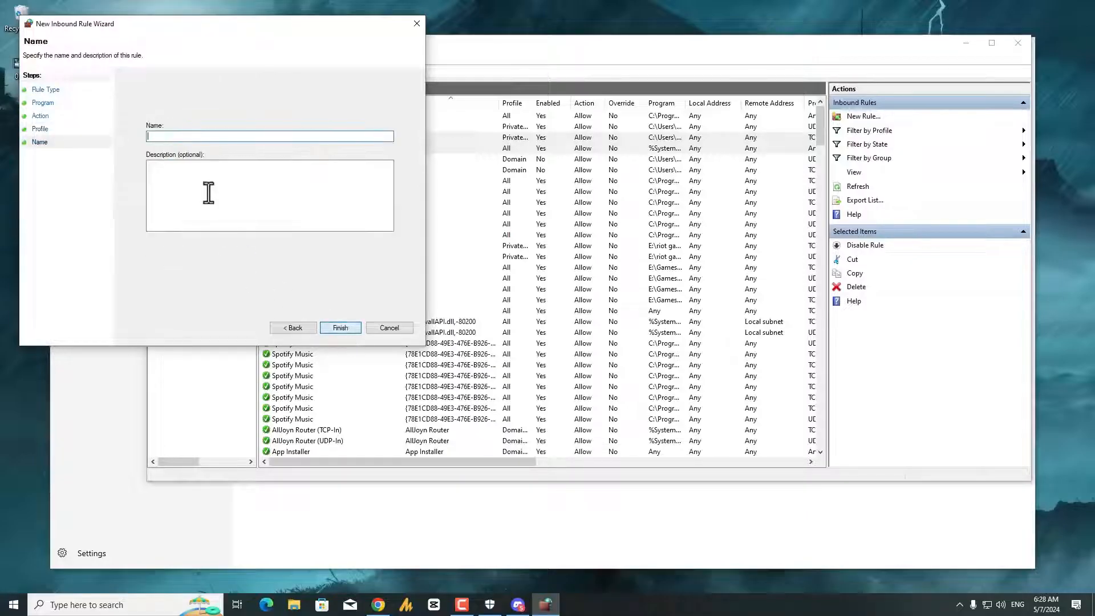
Name the inbound rule 'Discord App' and finish it.
text(Discord)
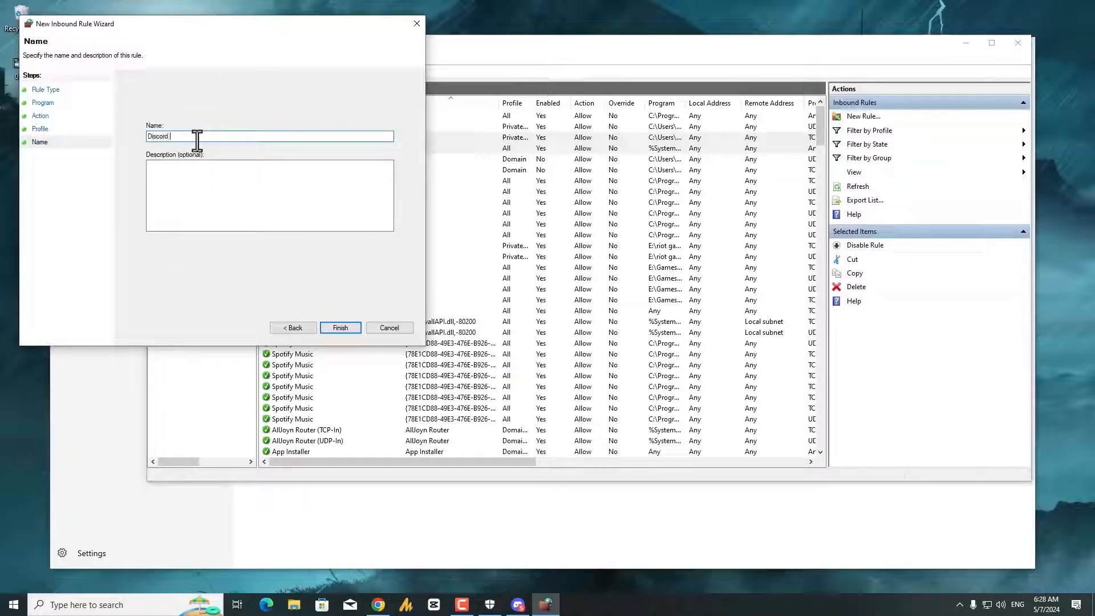
text(App)
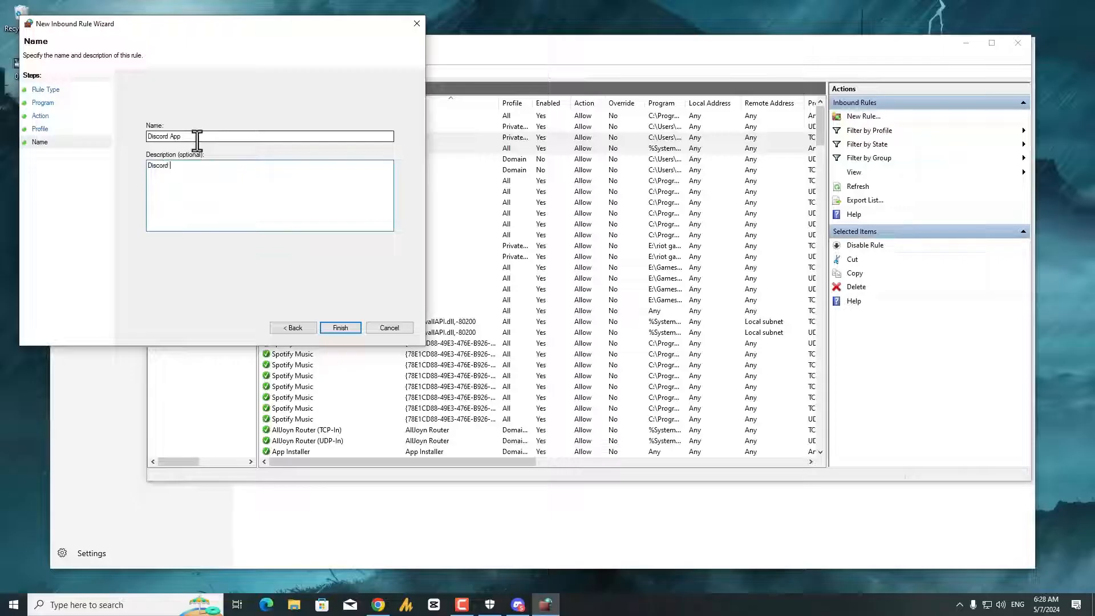
text(App)
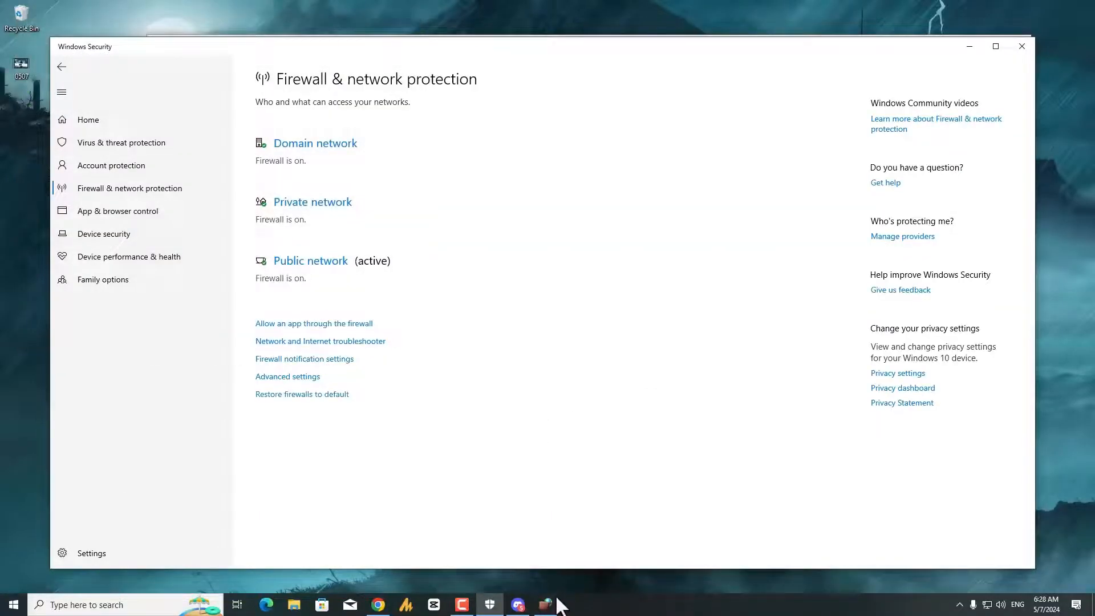
Start a new outbound program rule pointing at the Discord app executable.
click(288, 375)
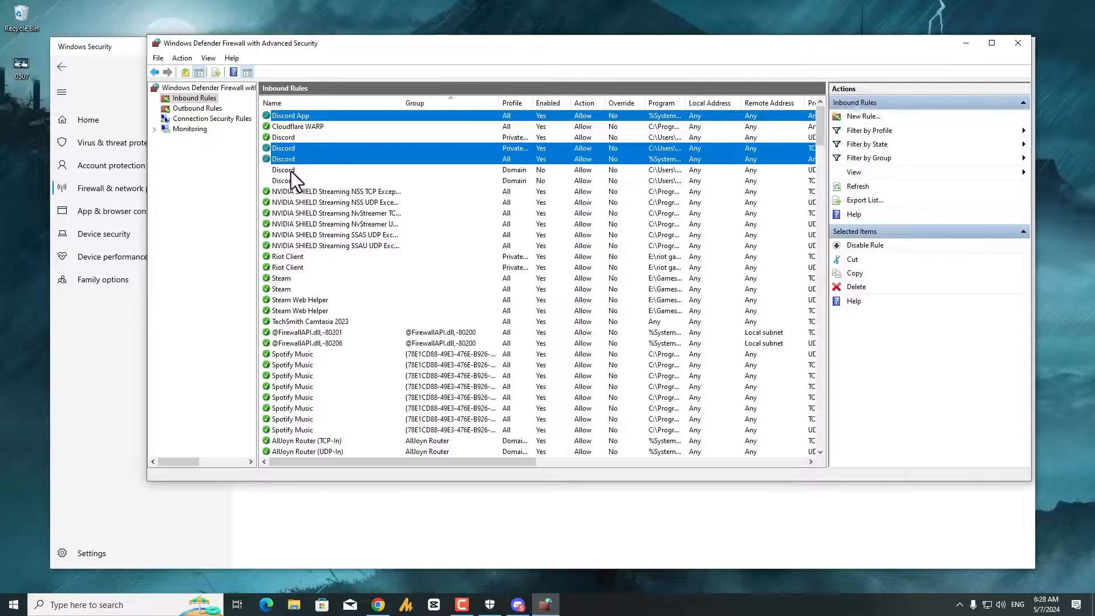
click(197, 109)
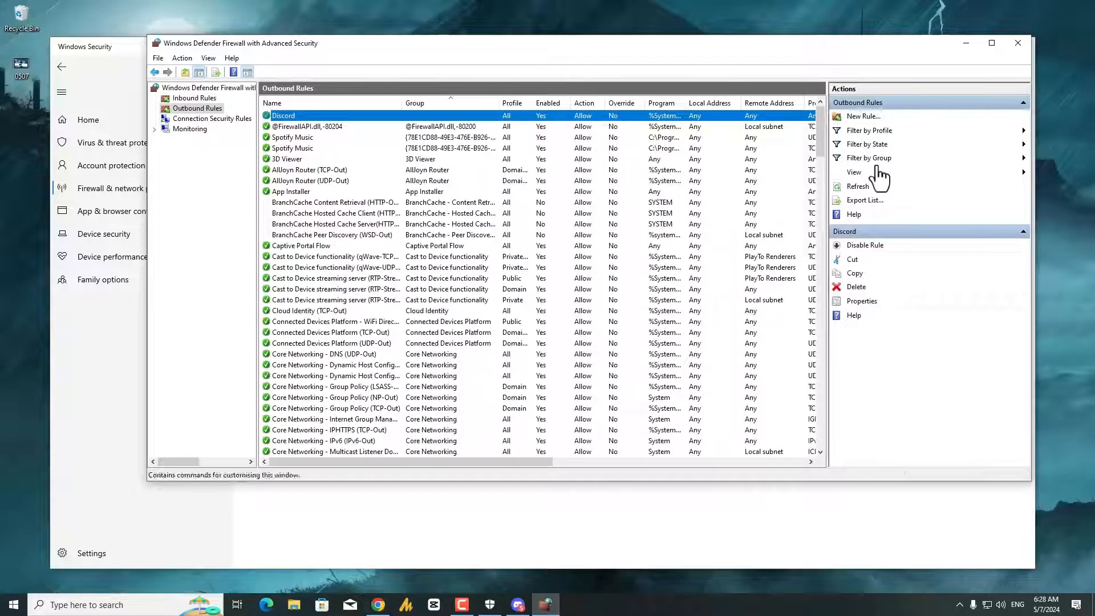
click(863, 116)
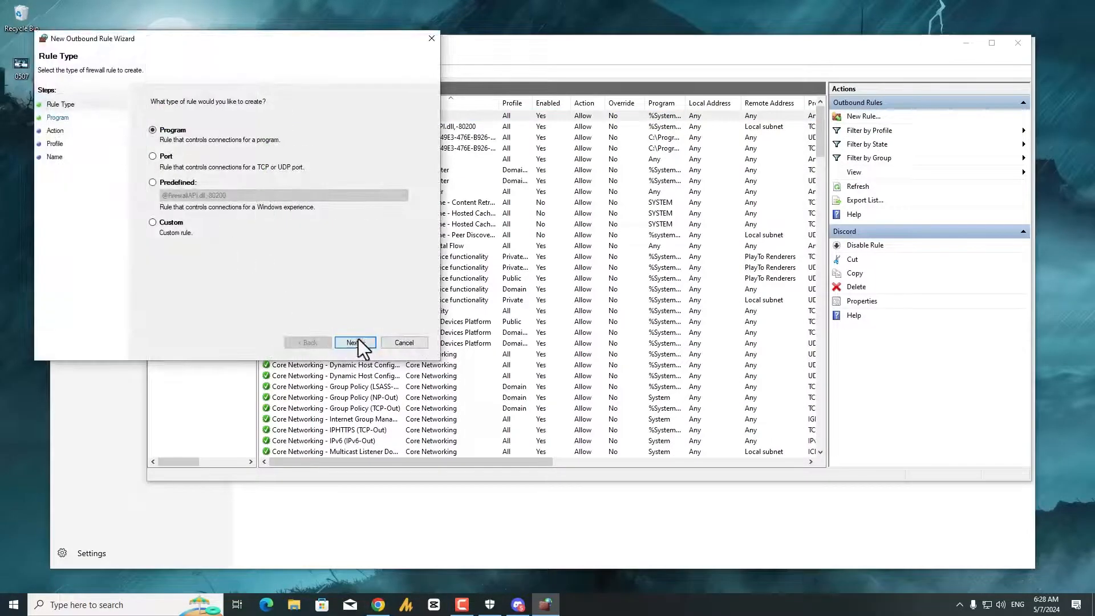
click(355, 342)
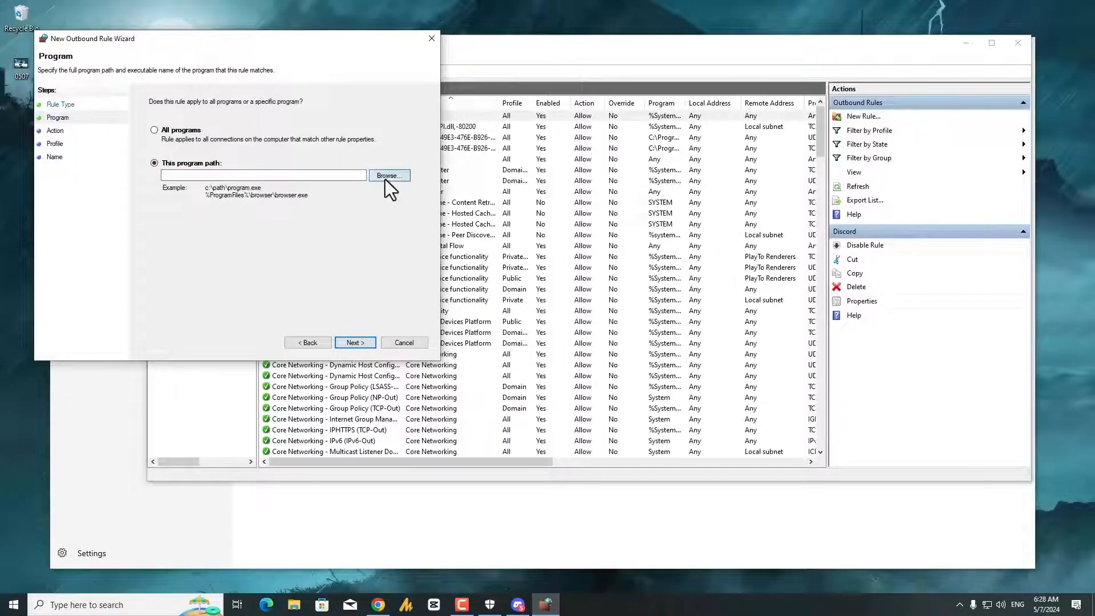
click(389, 176)
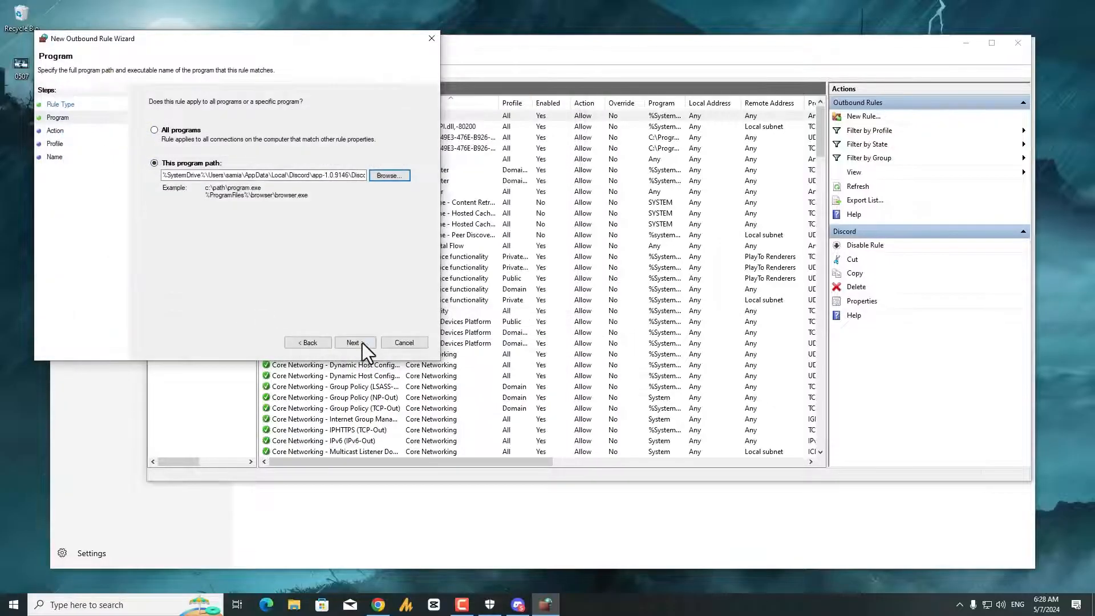
Apply it to all profiles and name the outbound rule 'Discord App'.
click(352, 344)
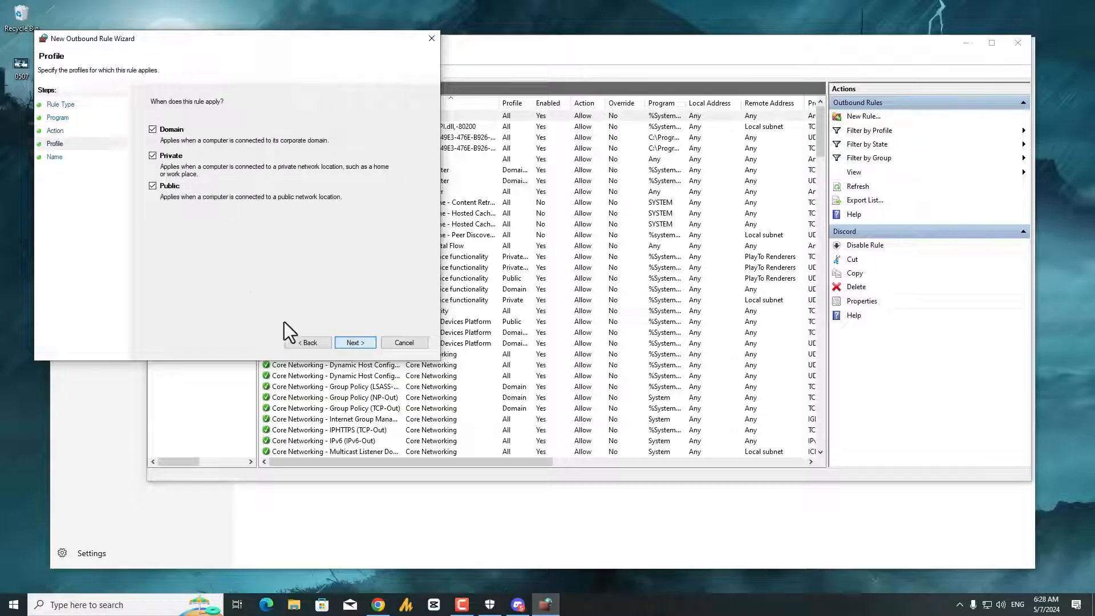
click(355, 342)
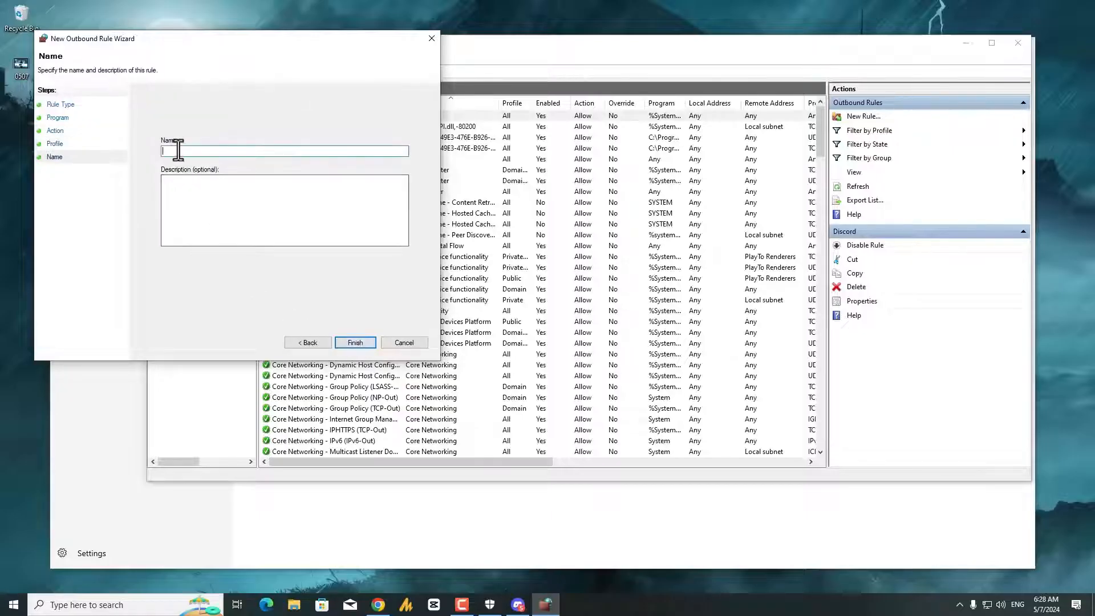
text(Discord App)
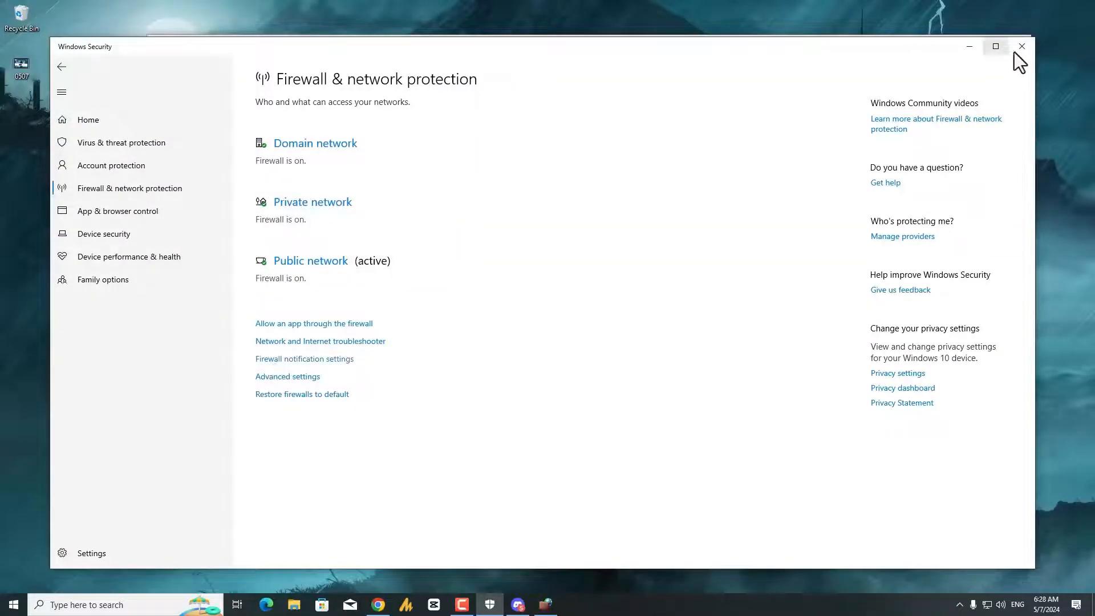
Close Windows Security and bring up the Start menu.
click(1020, 46)
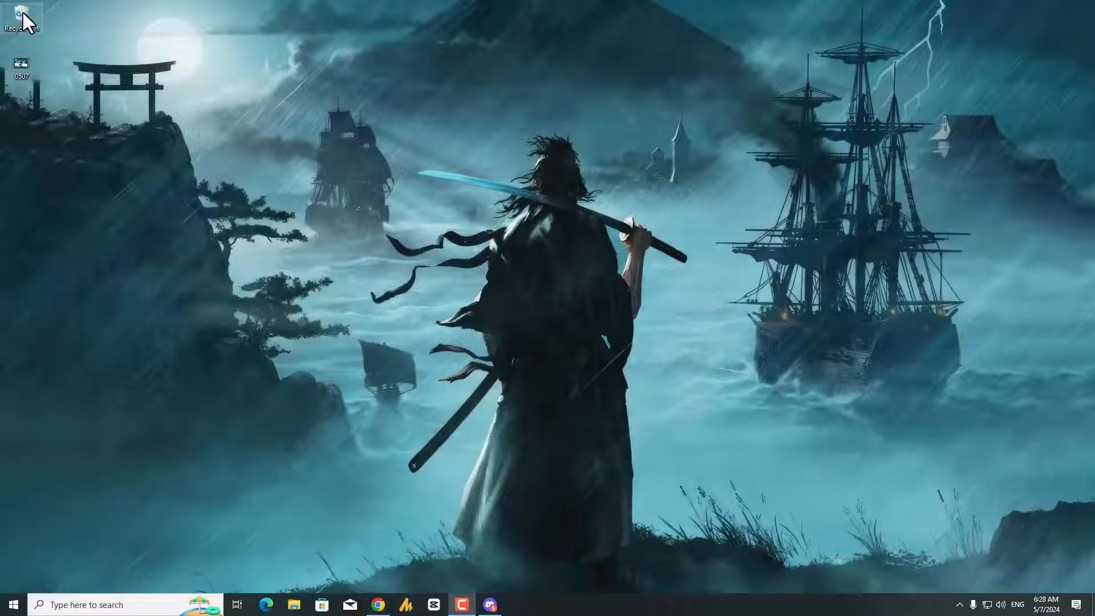
mouse_move(935, 506)
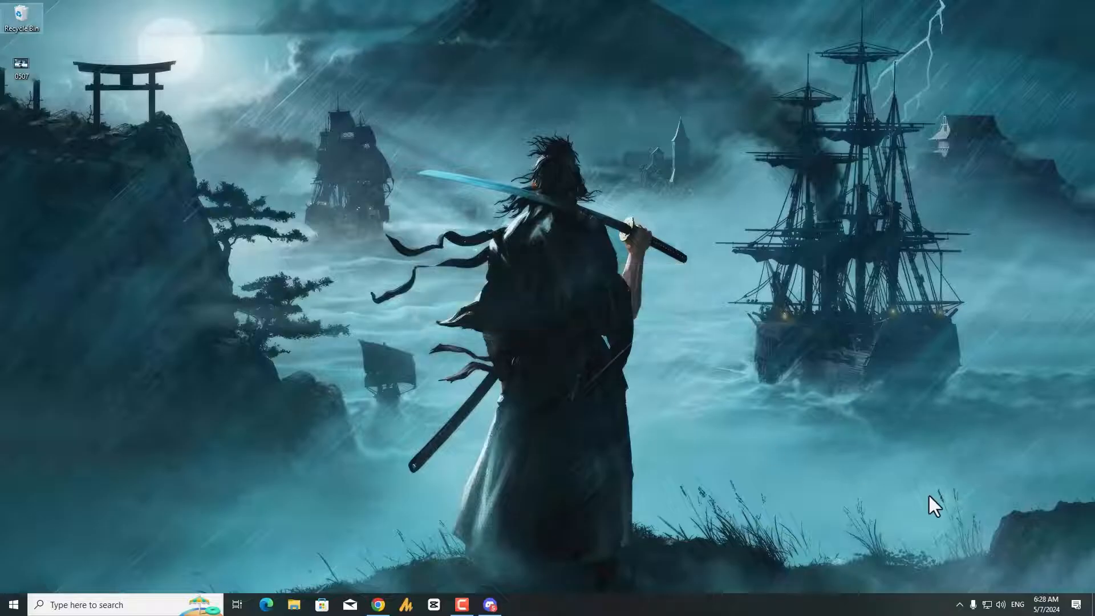
click(13, 605)
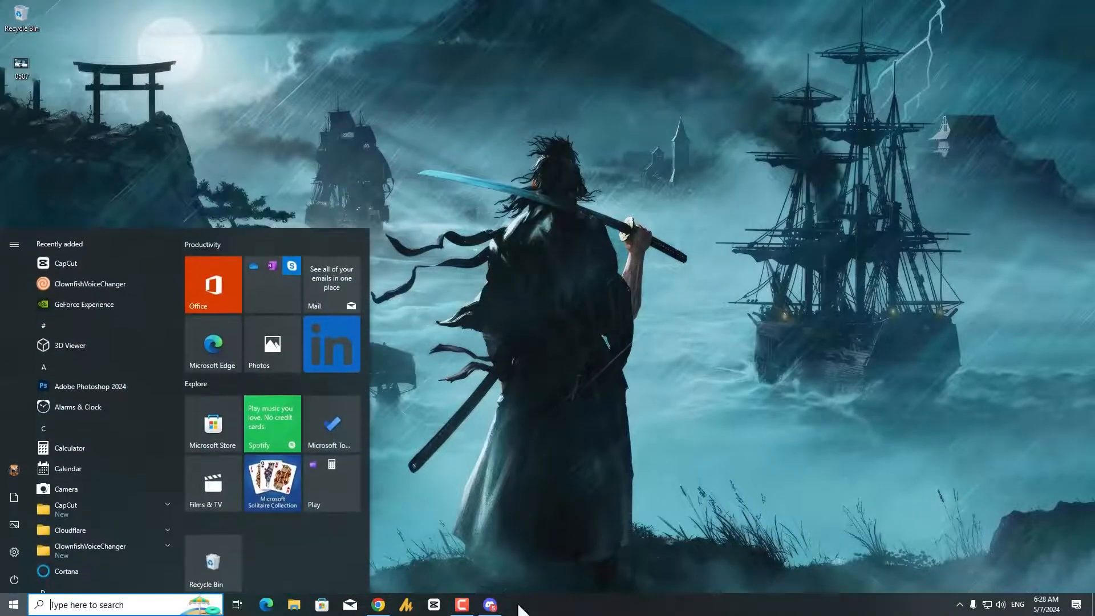
Launch Discord and browse the Windows Fixer Official server's channel list.
click(489, 605)
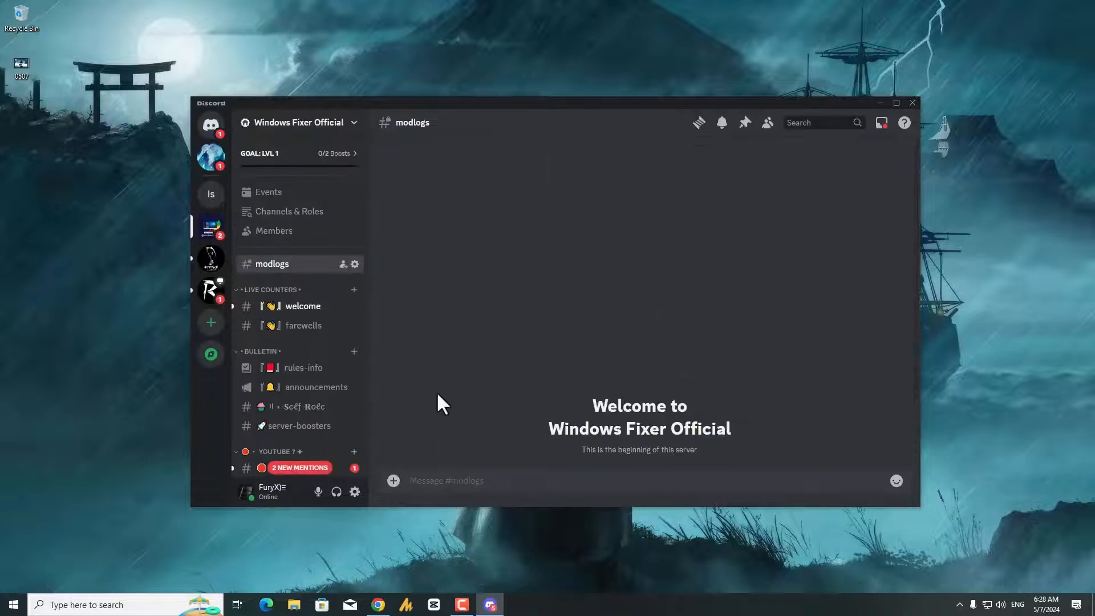
scroll(down, 3)
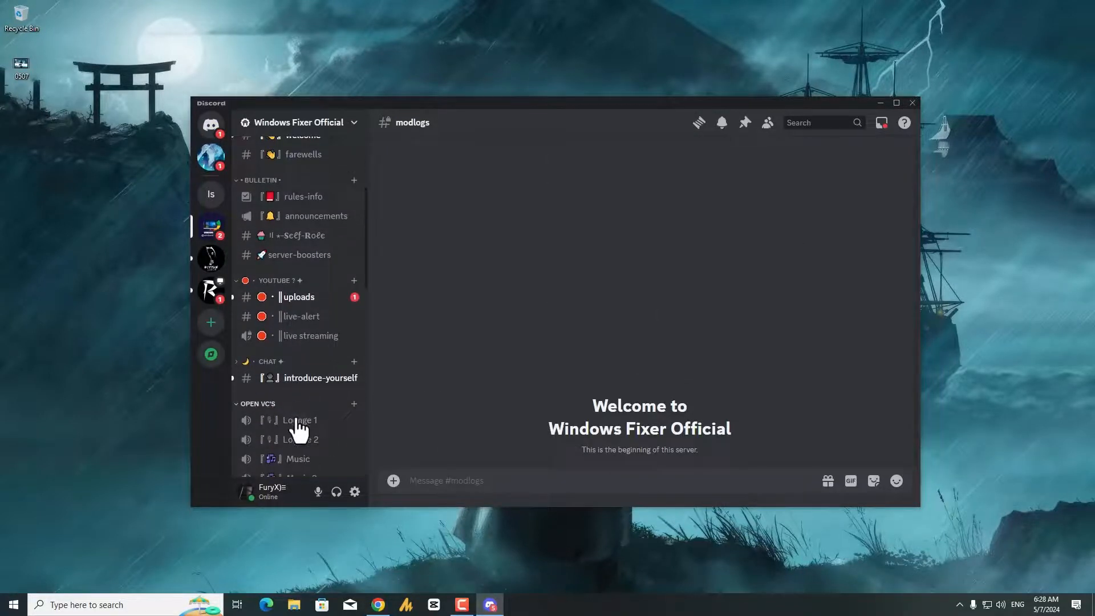
scroll(down, 3)
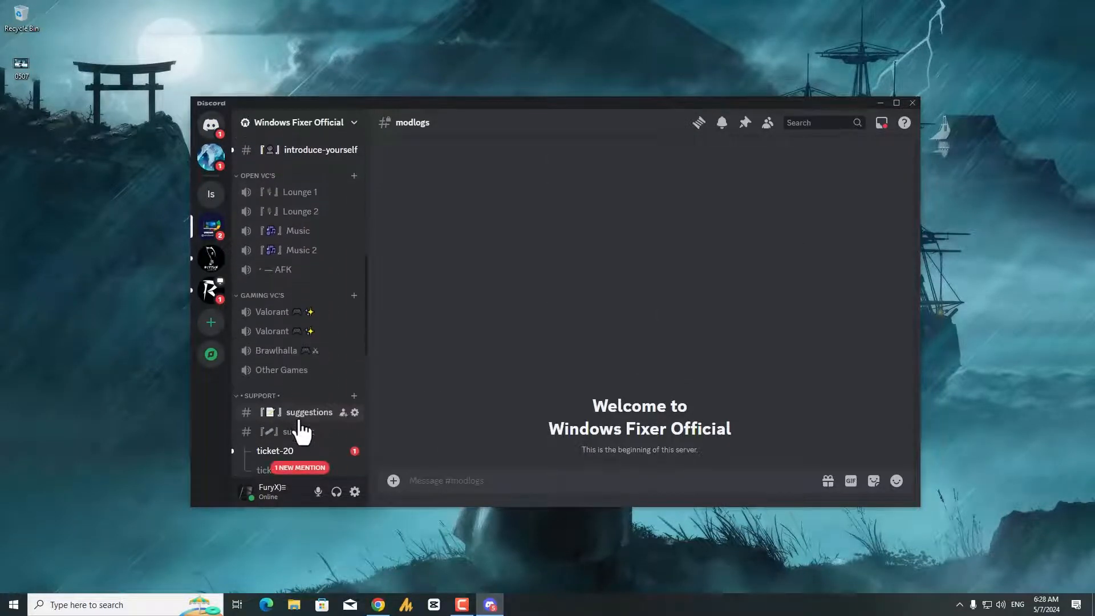
scroll(up, 3)
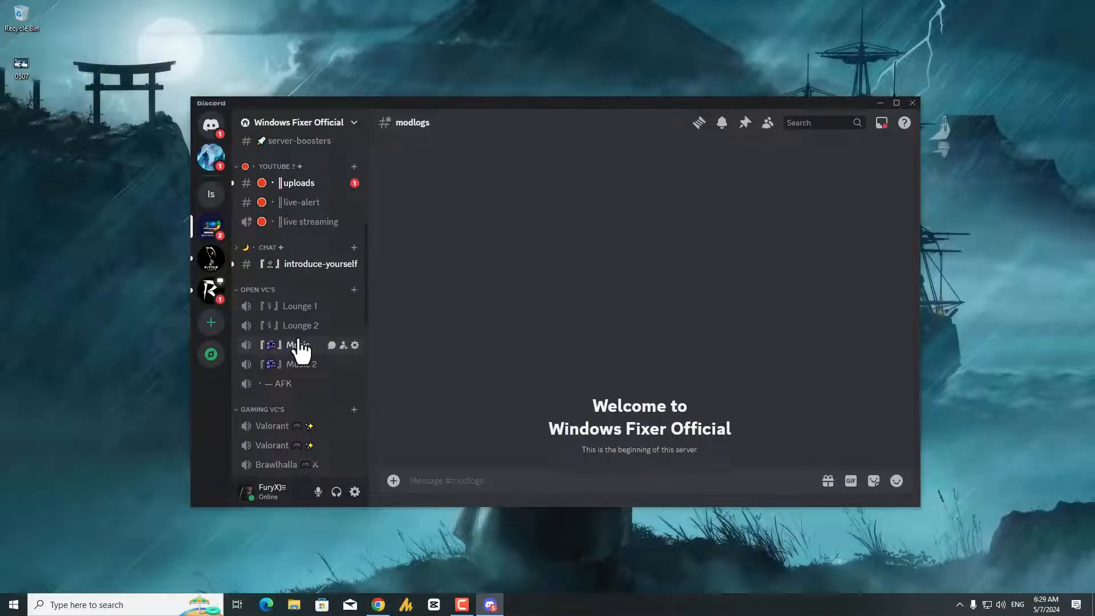
mouse_move(914, 563)
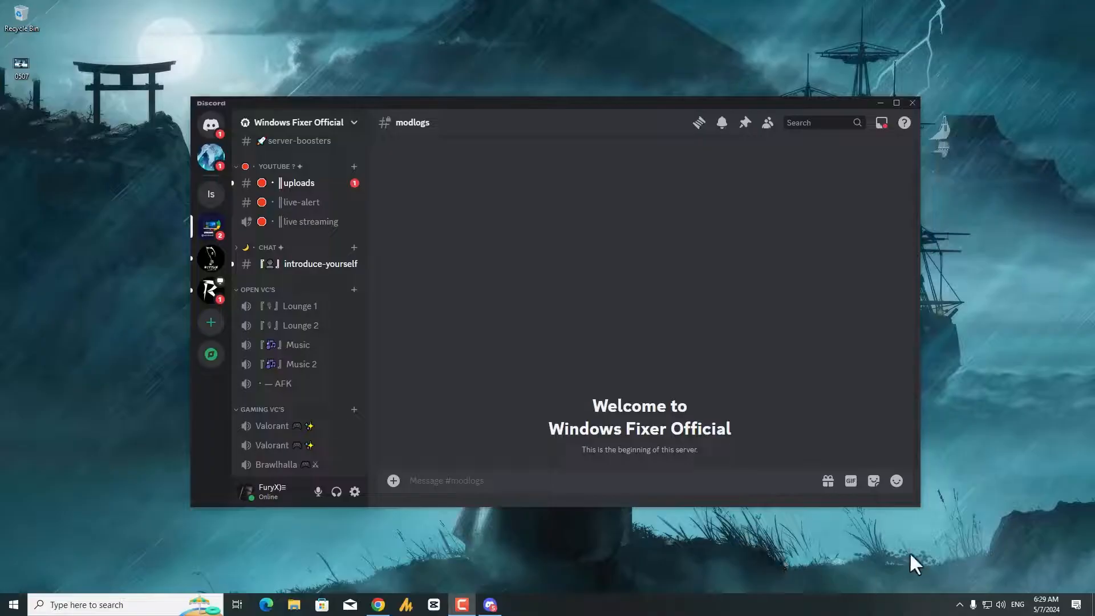